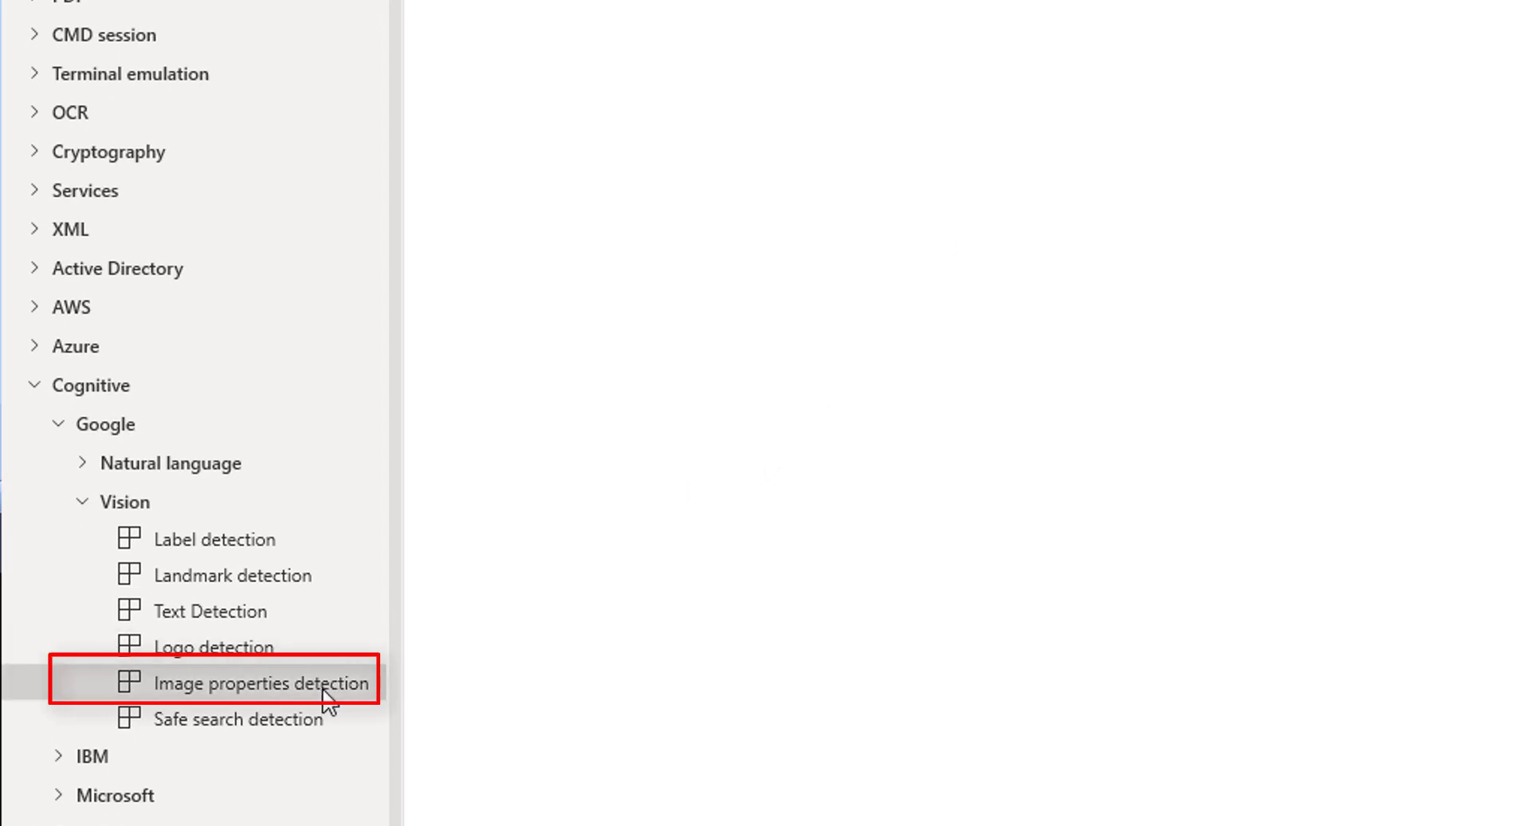
Drag the Google Vision Image properties detection action into the flow designer
left_click_drag(260, 683, 1046, 384)
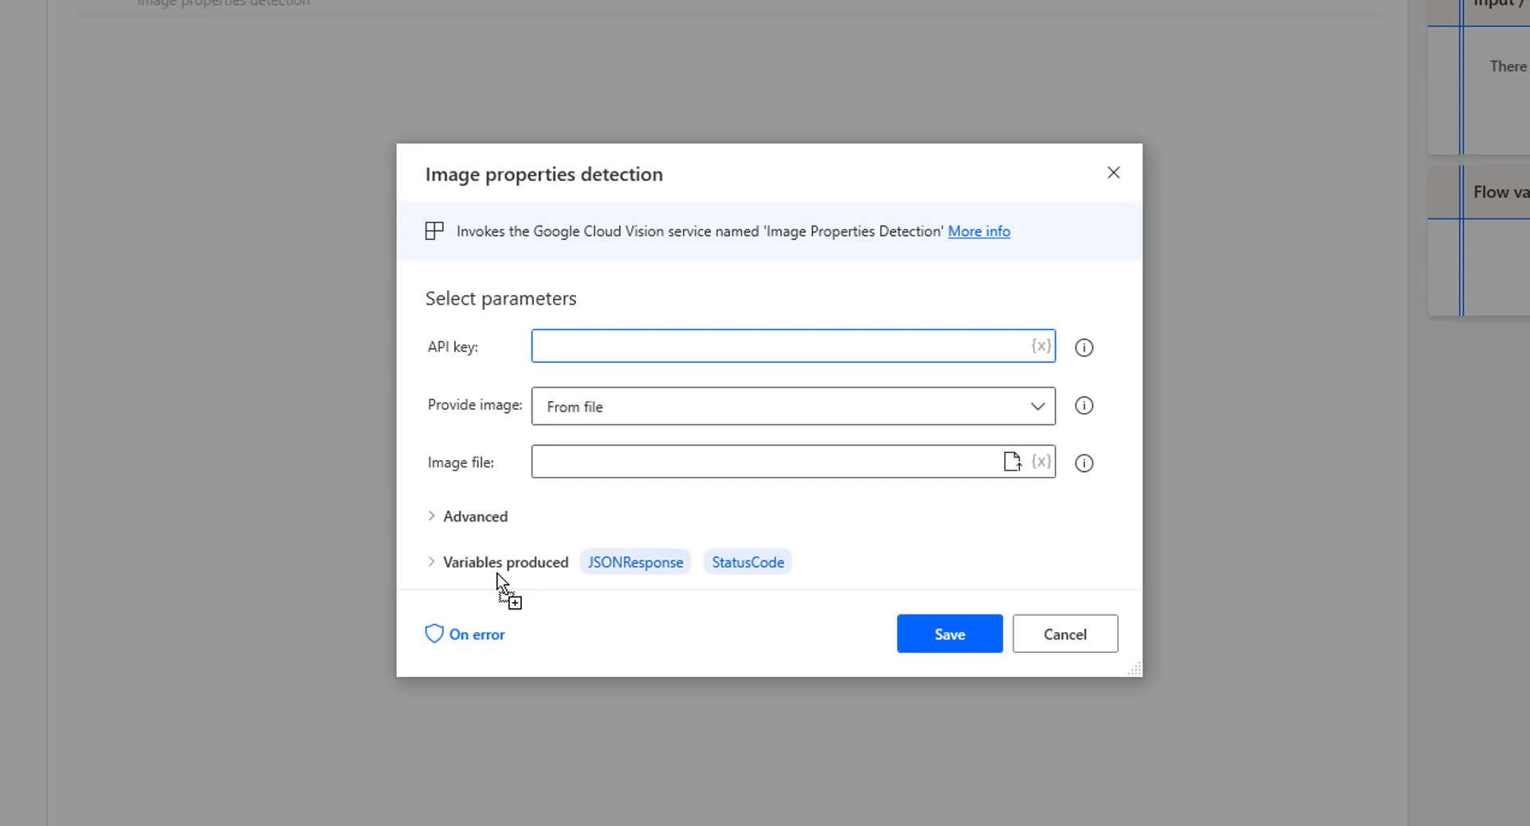
left_click(791, 346)
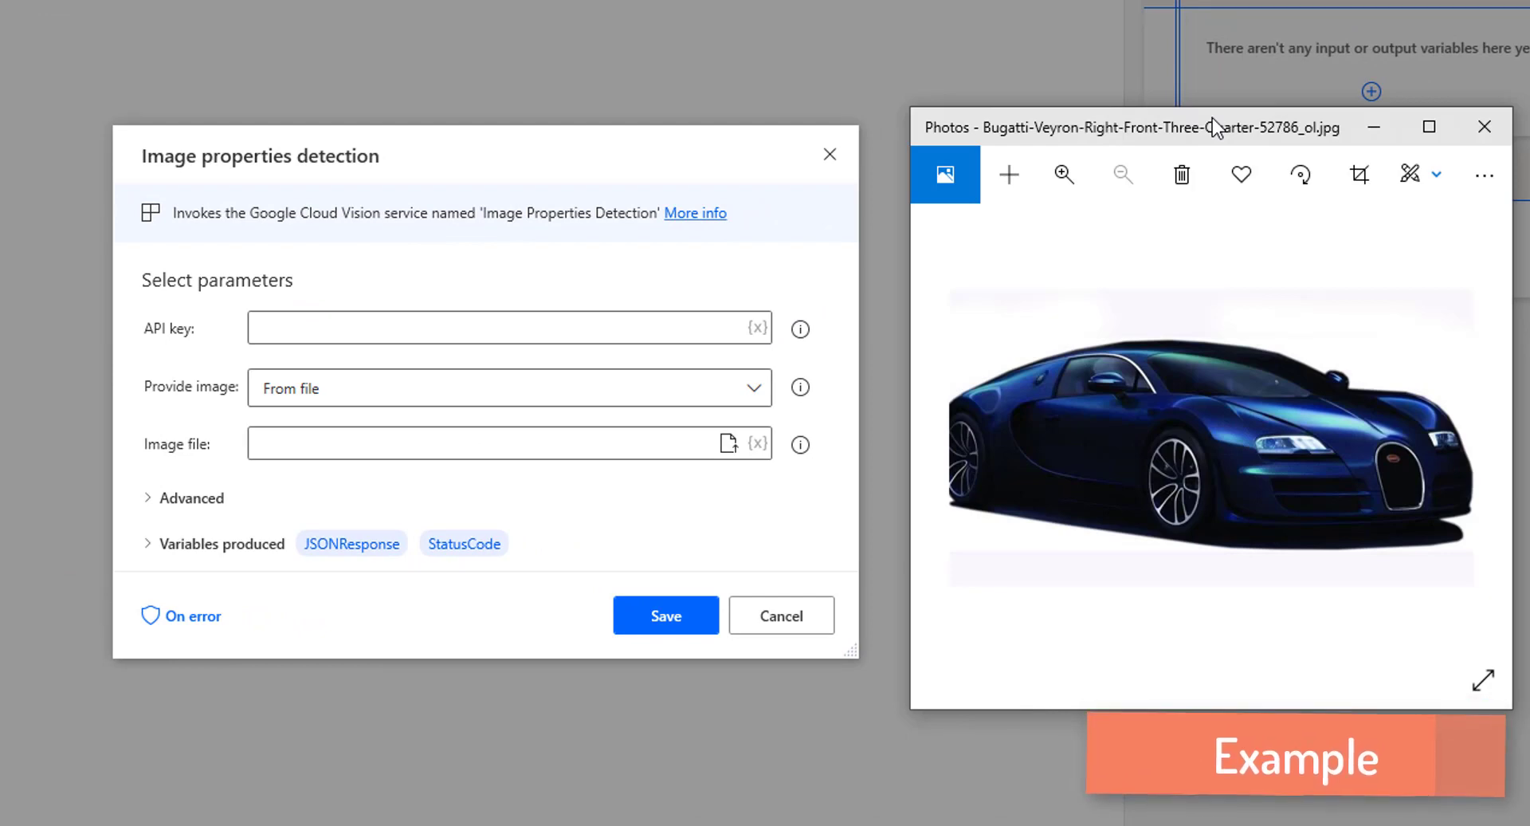
mouse_move(1253, 389)
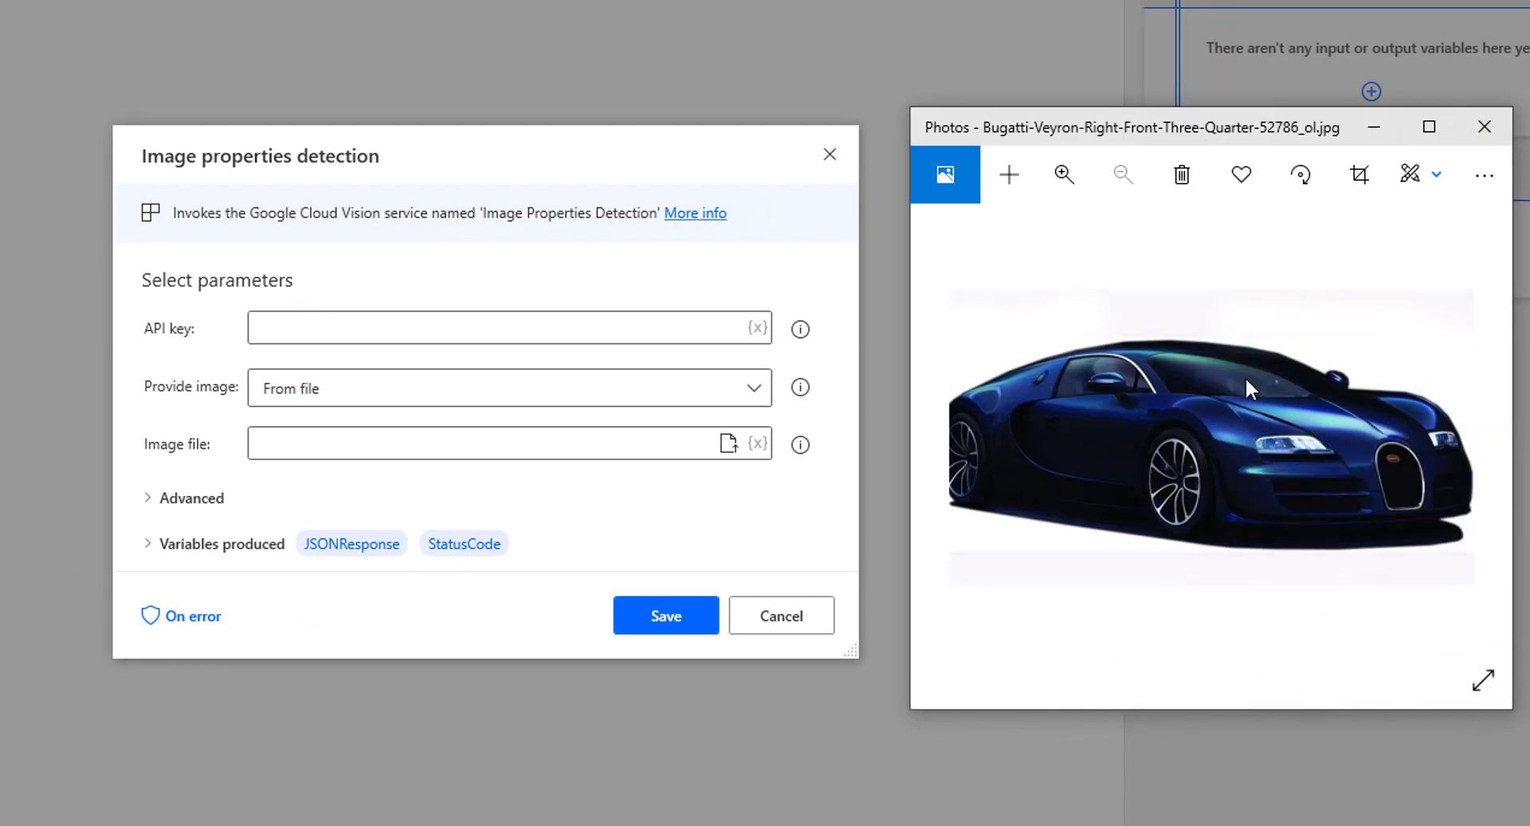
mouse_move(1292, 434)
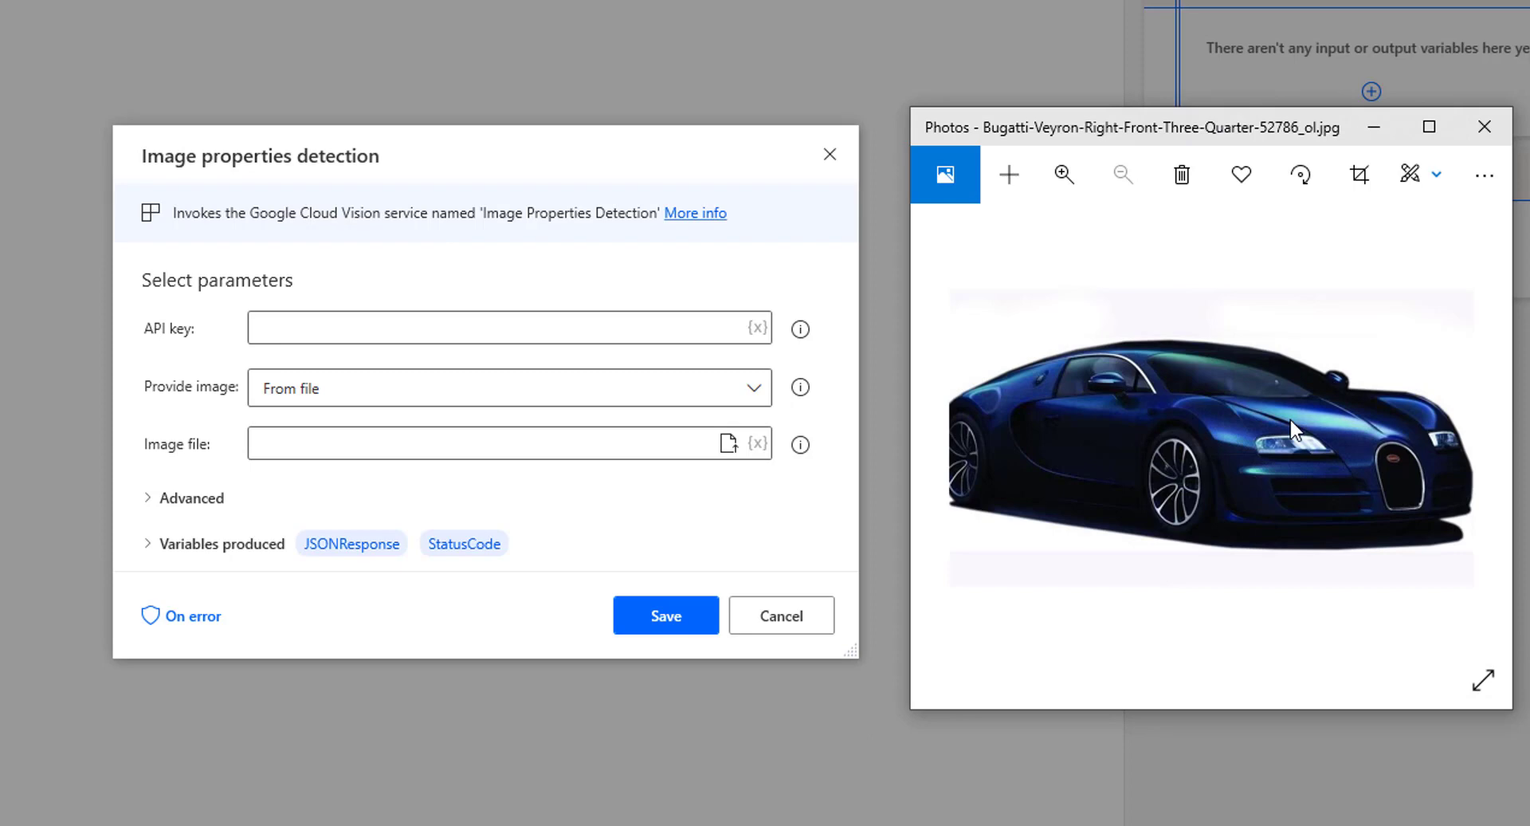
mouse_move(1237, 412)
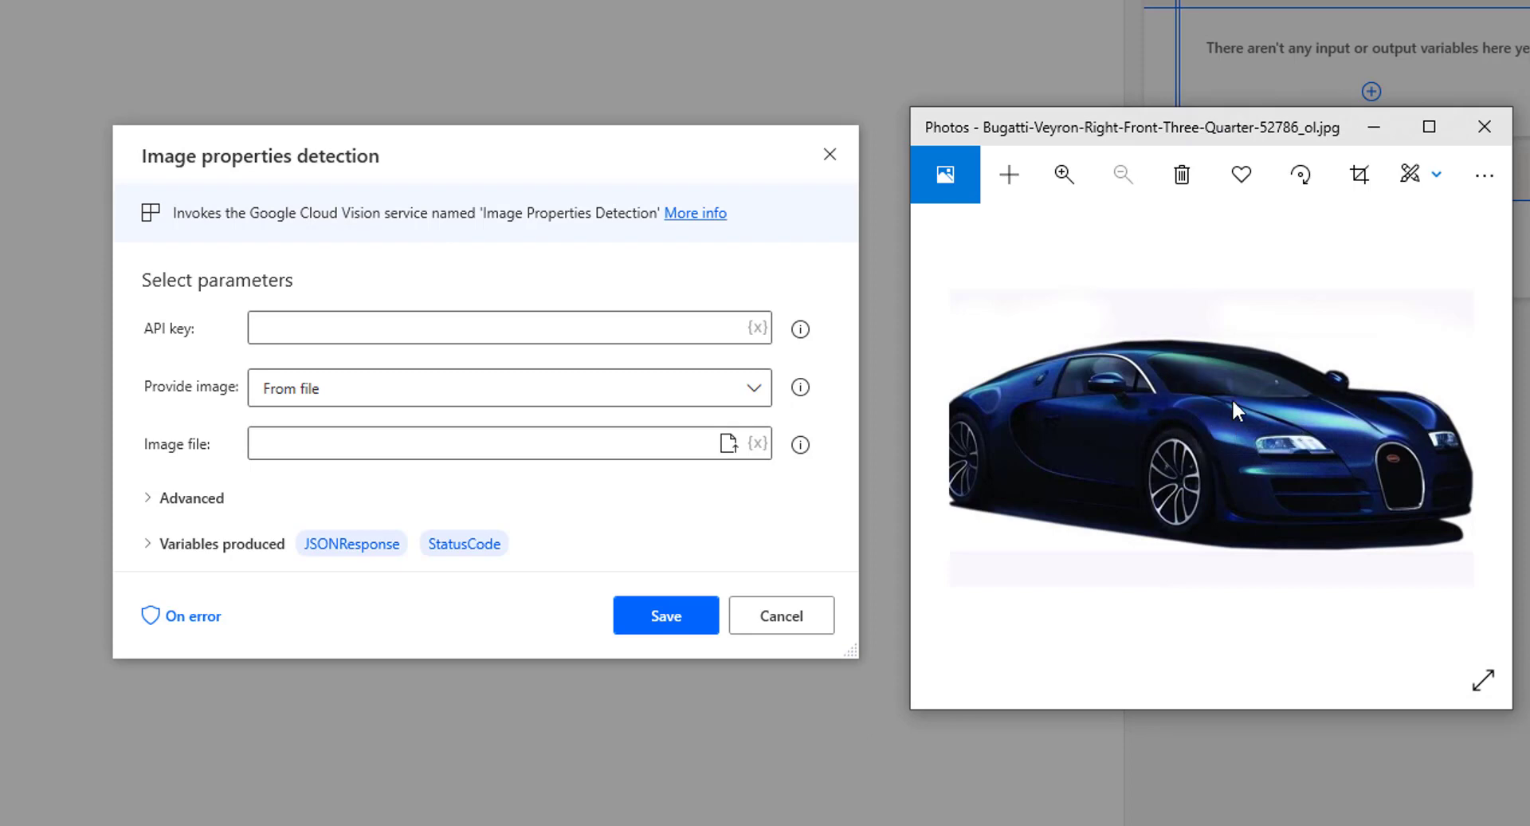
mouse_move(1230, 403)
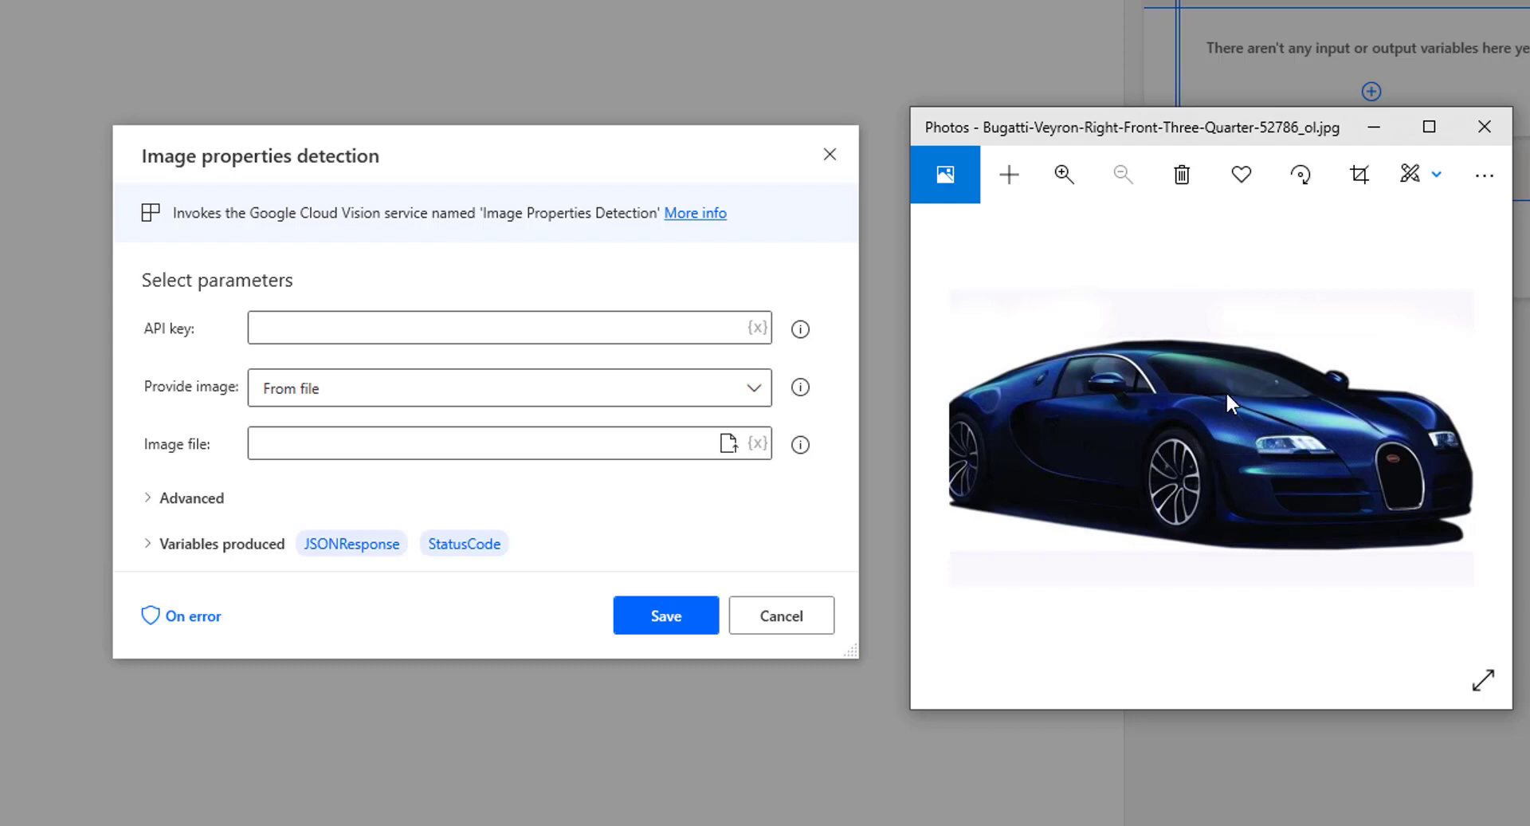
mouse_move(1234, 403)
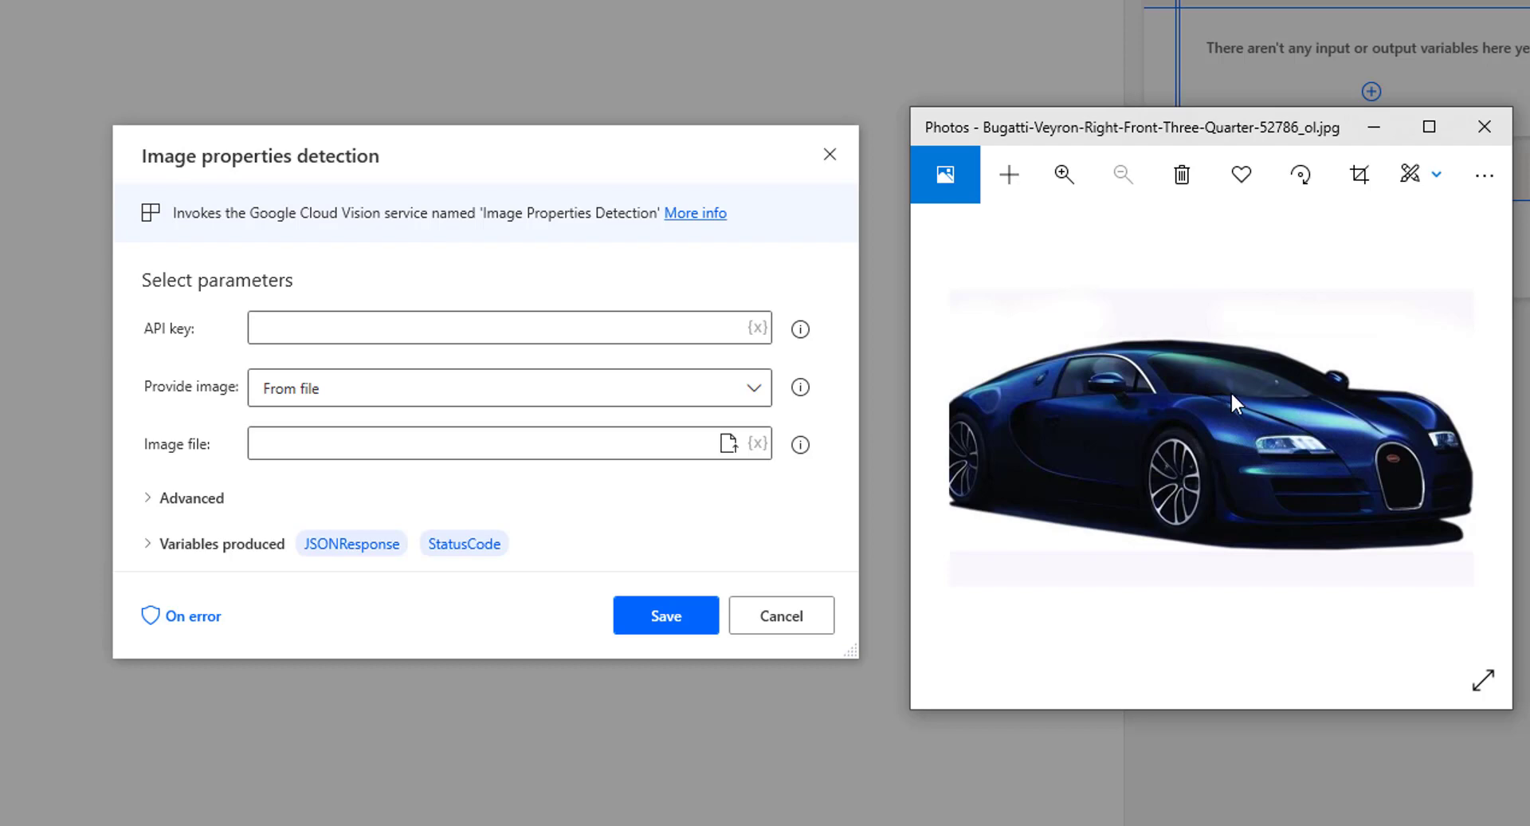
mouse_move(1258, 446)
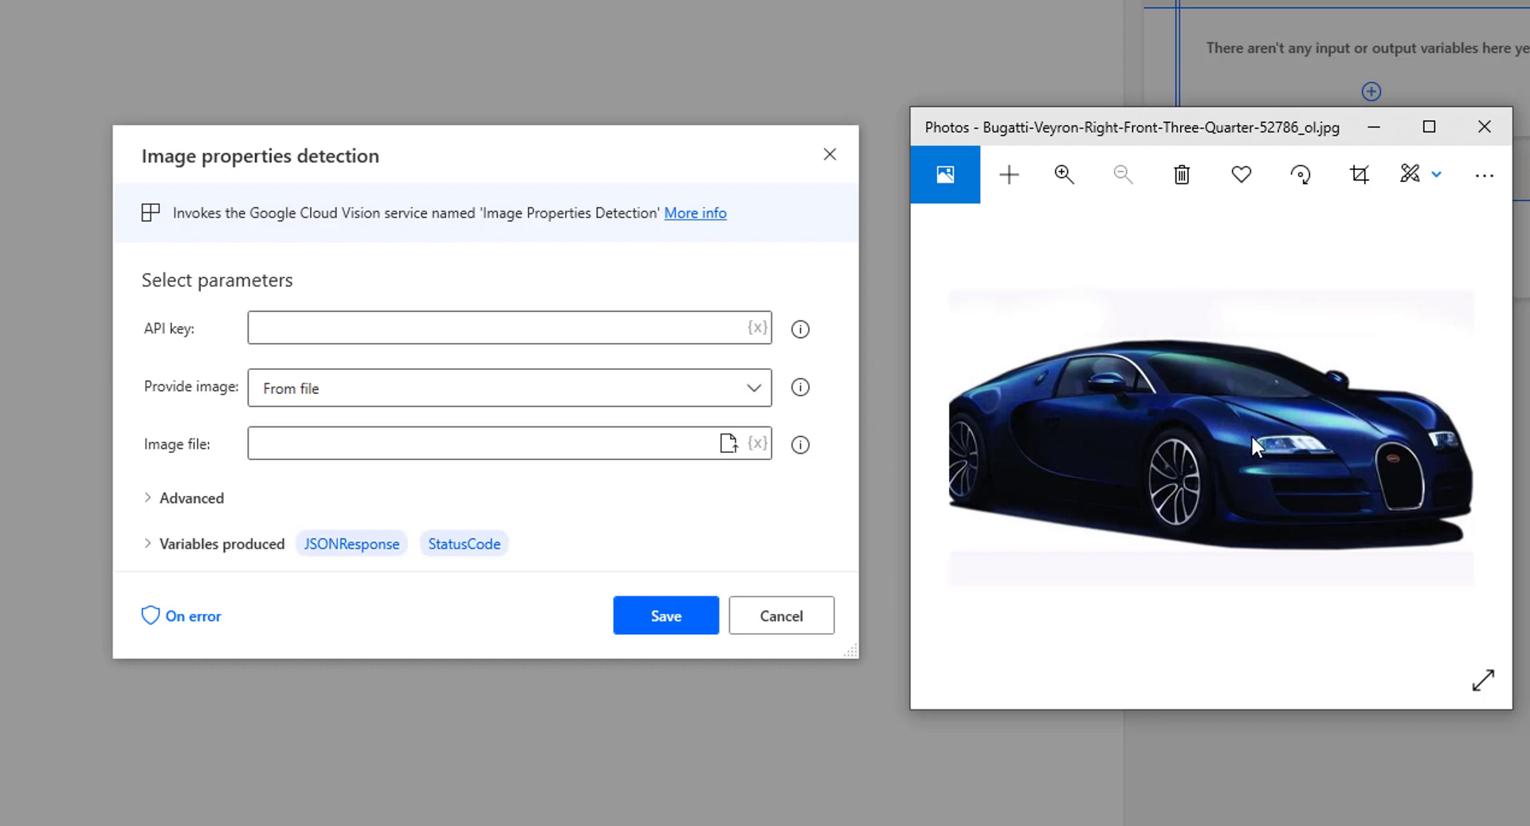
mouse_move(1149, 506)
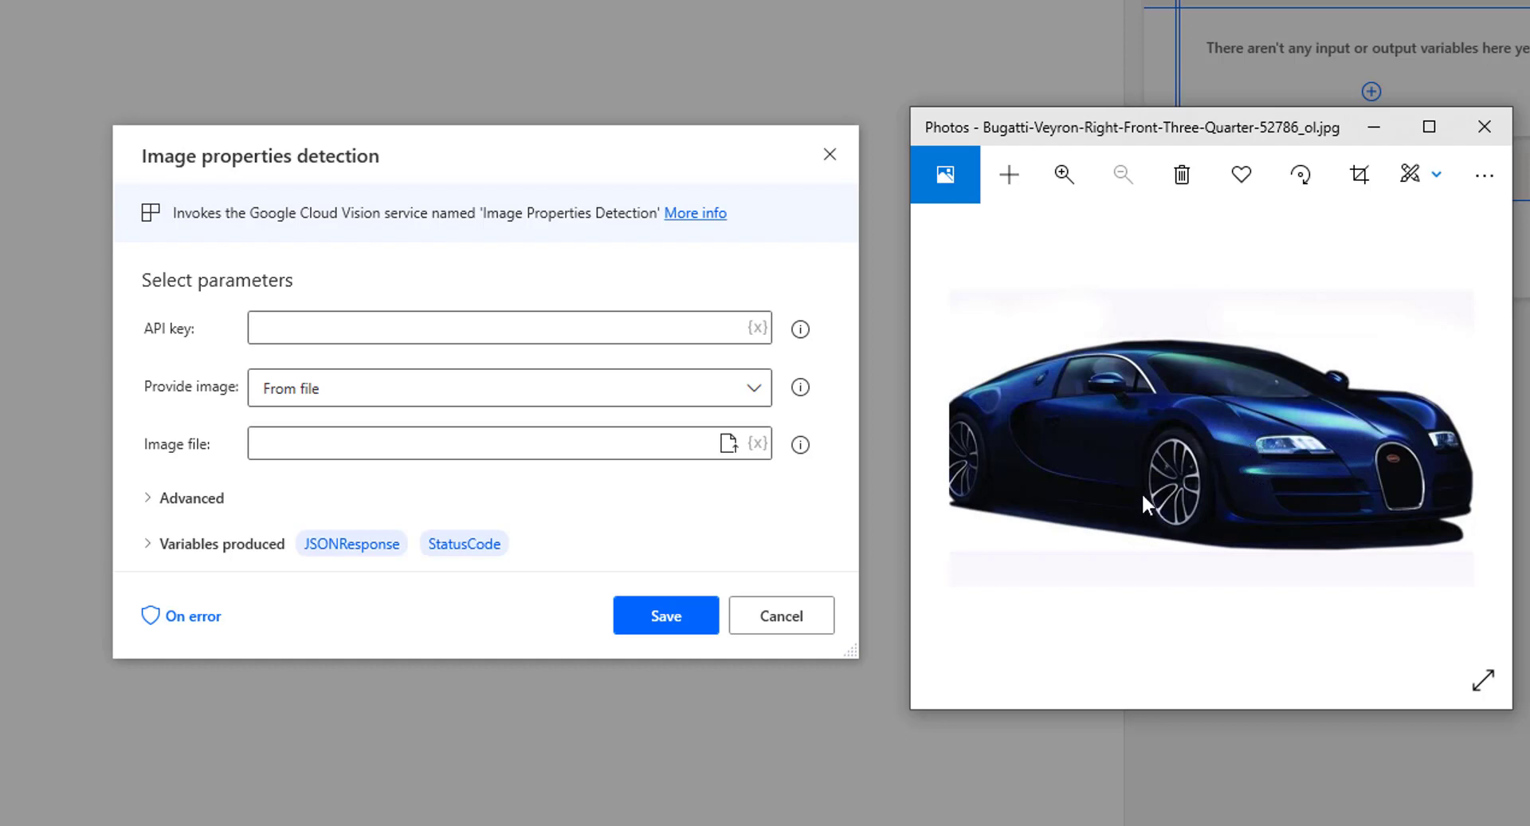
mouse_move(215, 178)
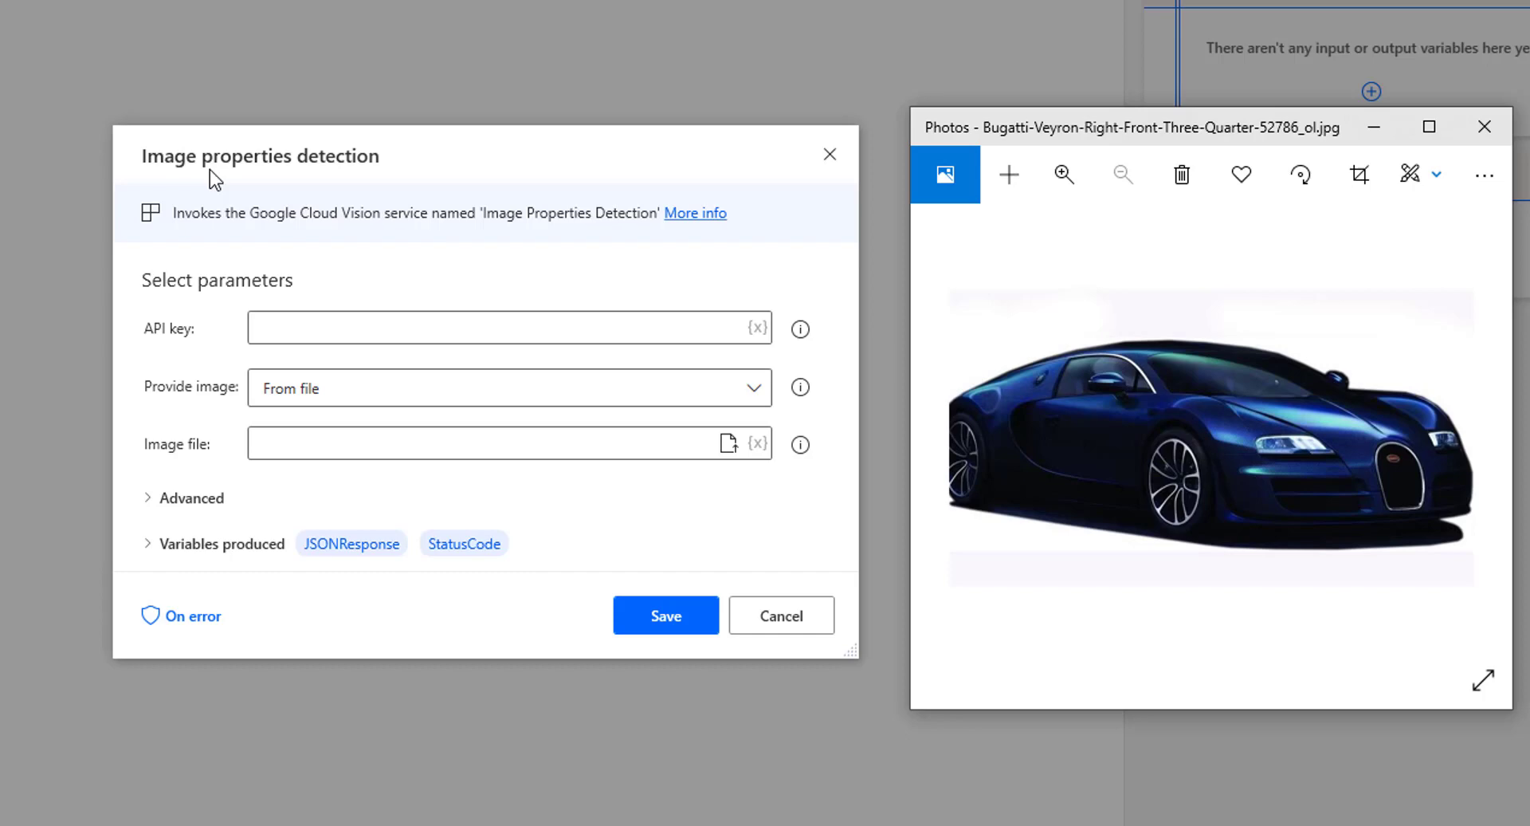
mouse_move(371, 179)
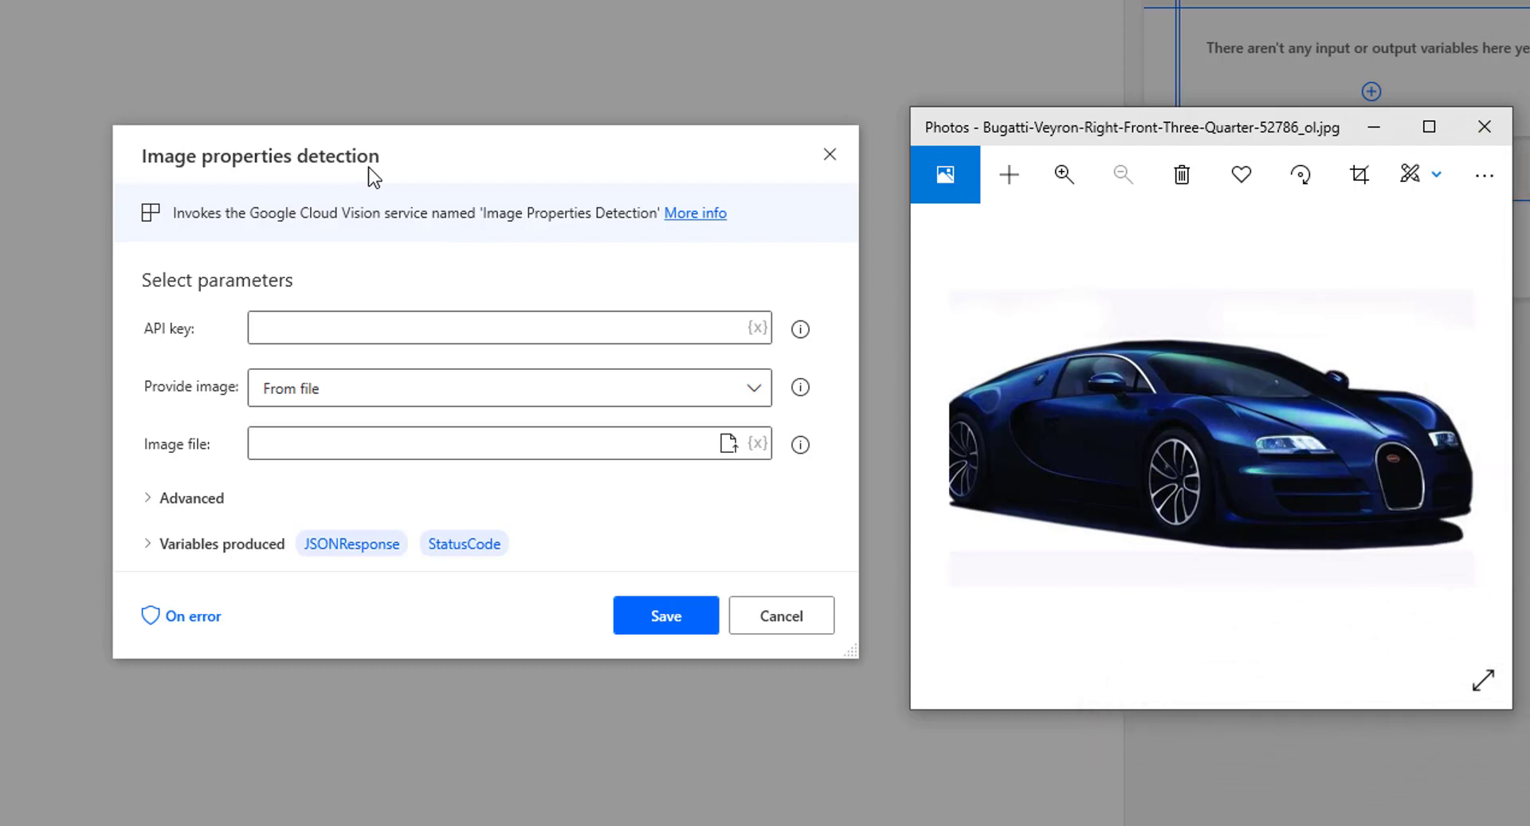
mouse_move(160, 357)
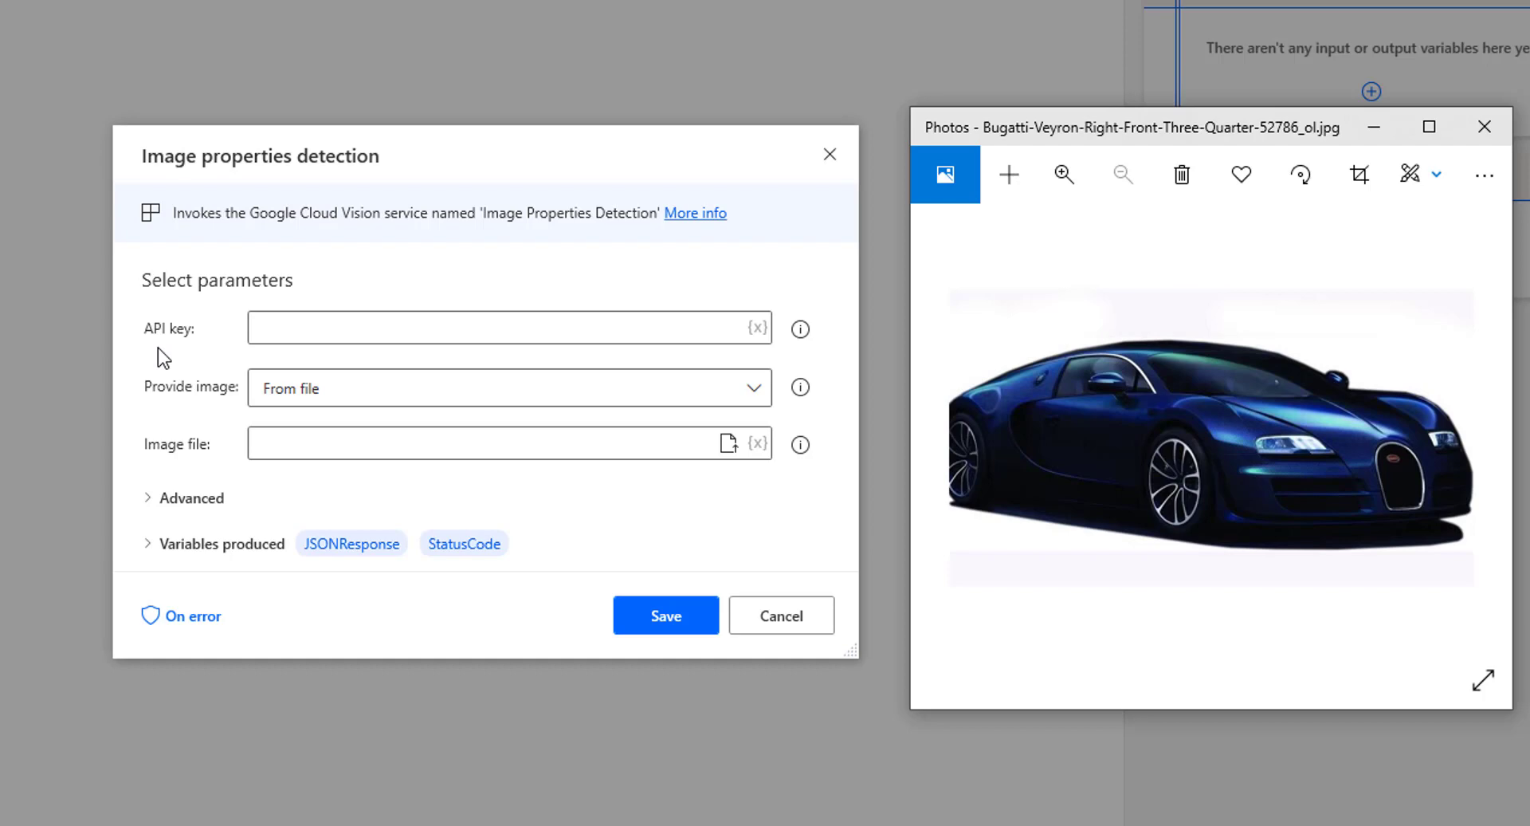
mouse_move(176, 400)
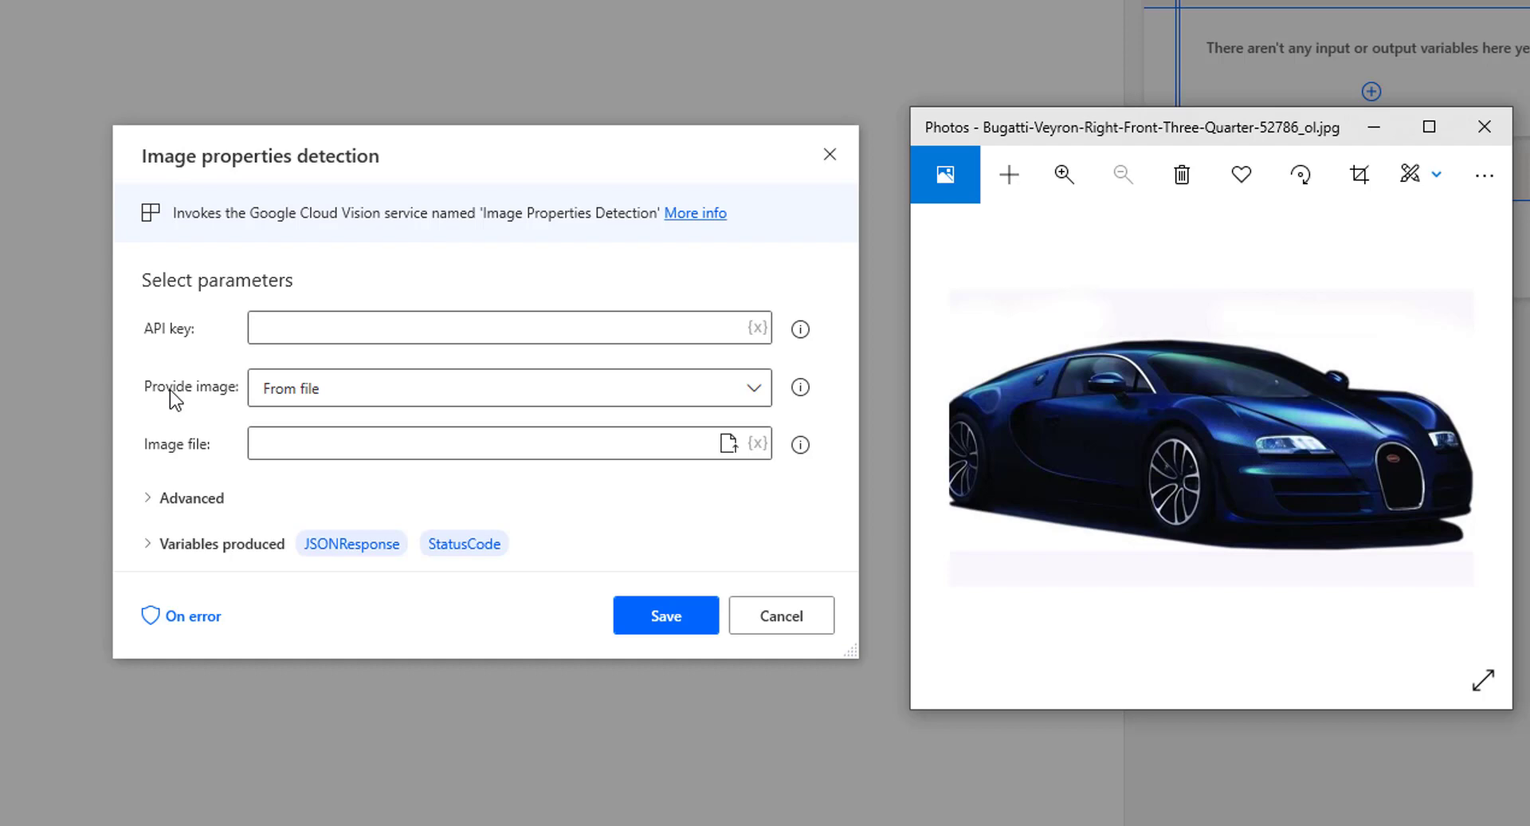
mouse_move(175, 403)
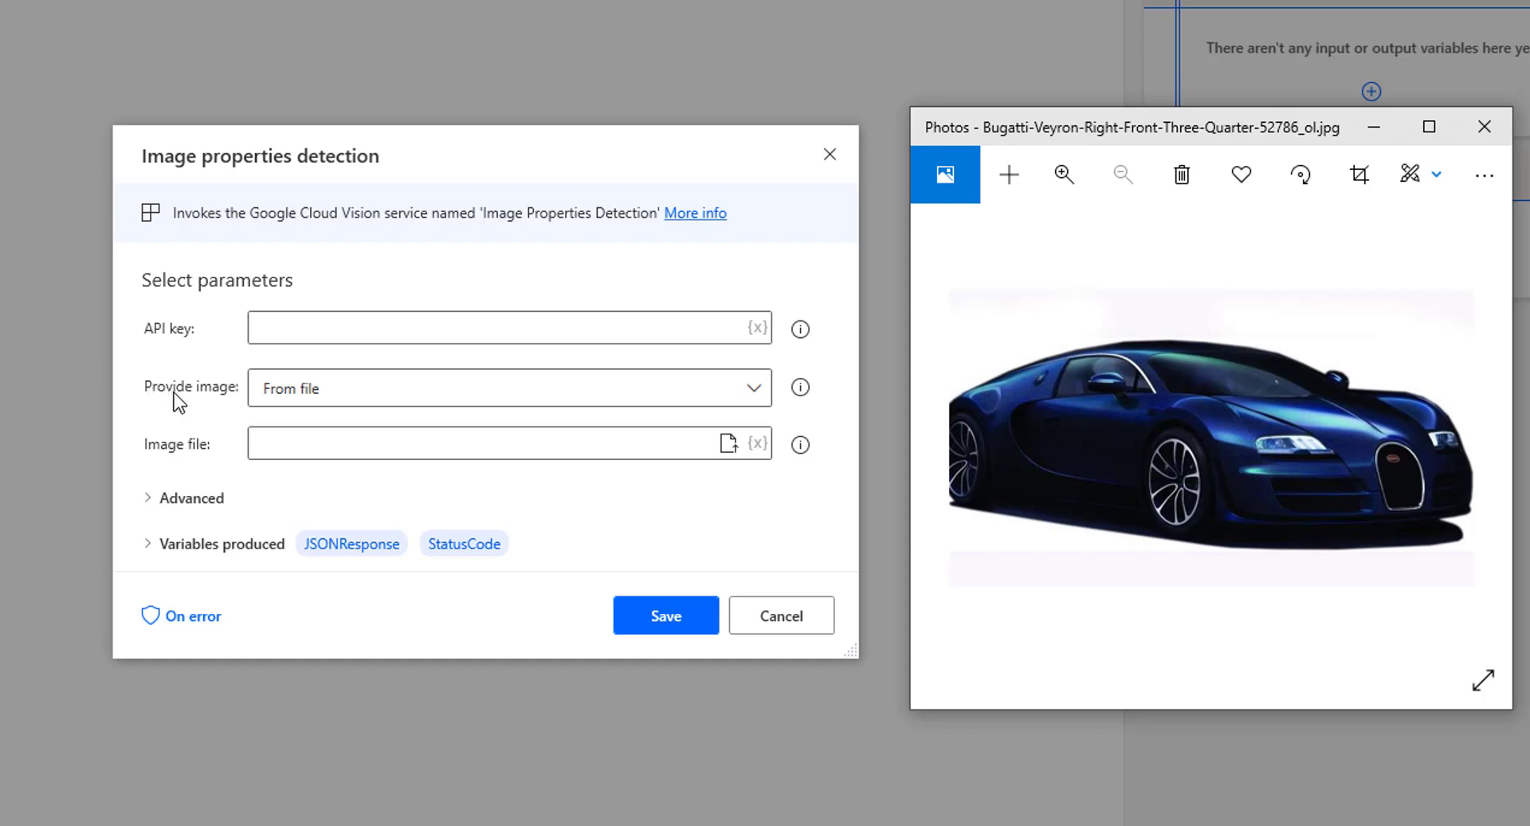
Close the example car picture and keep From file as the image source
left_click(507, 387)
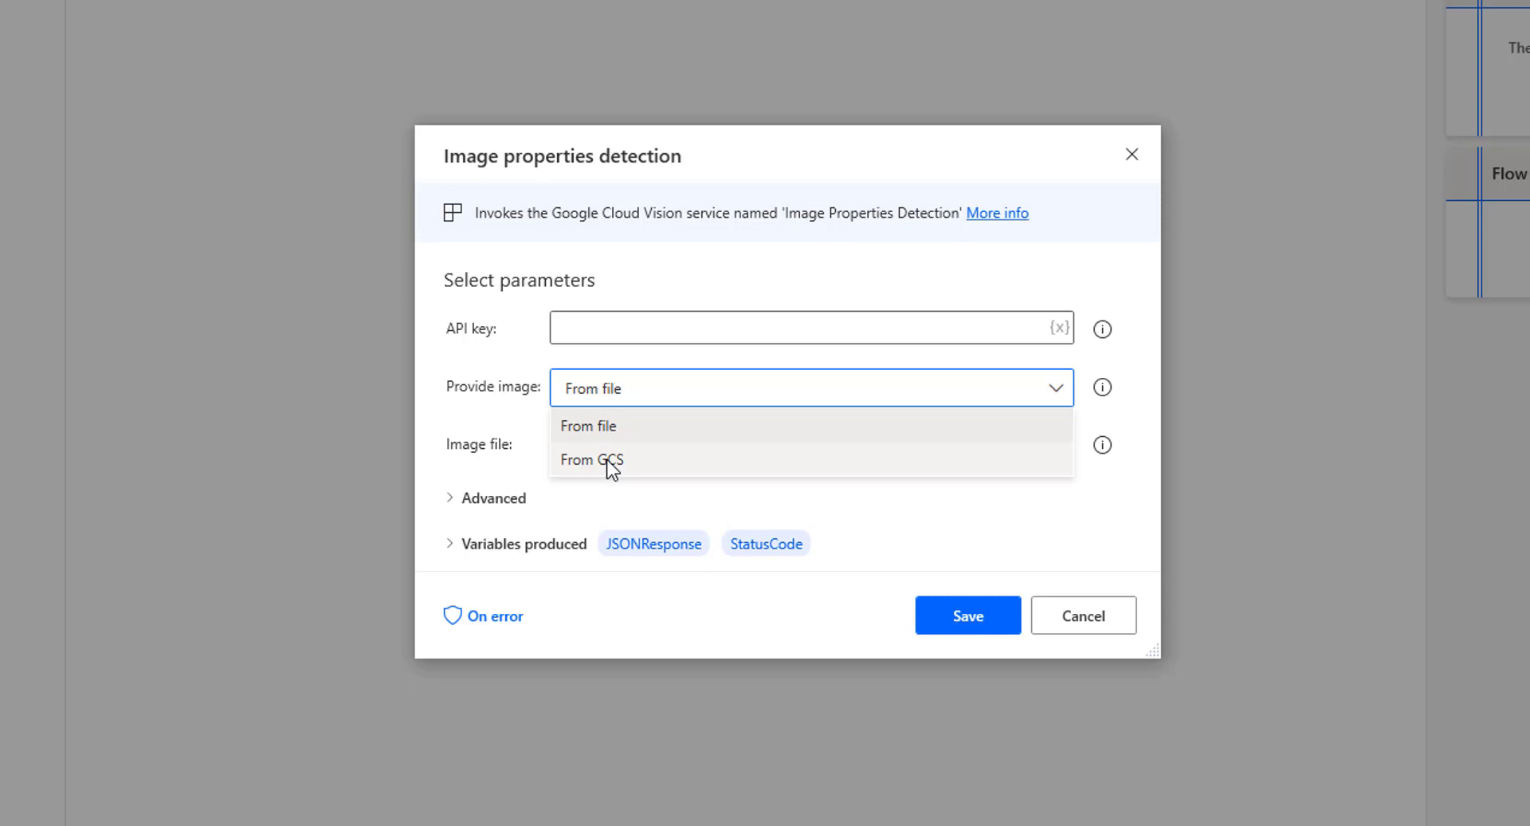
left_click(586, 426)
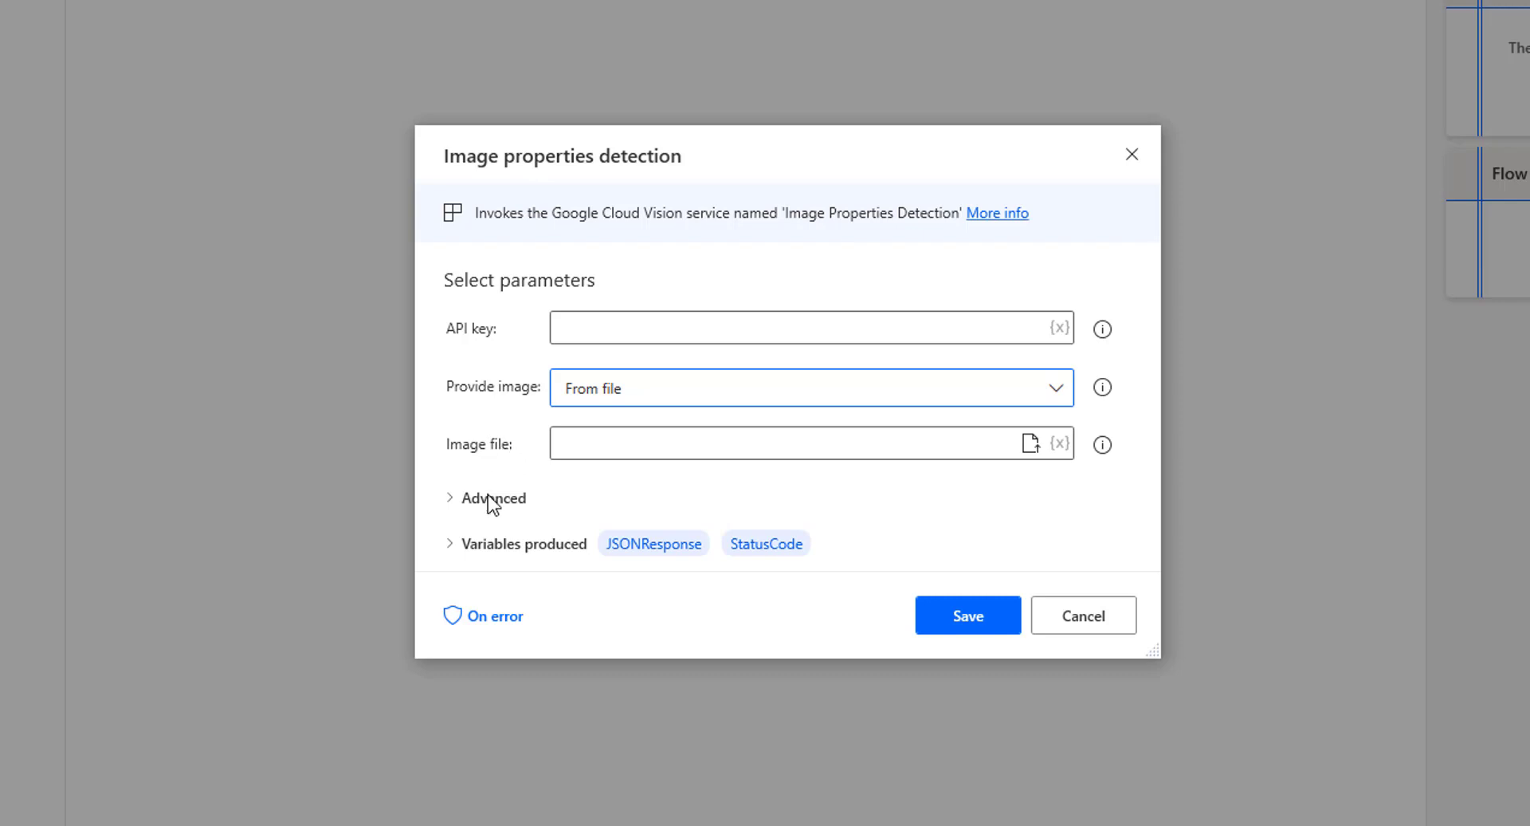
Check the advanced settings, confirming the default Timeout of 30, then collapse them again
left_click(493, 498)
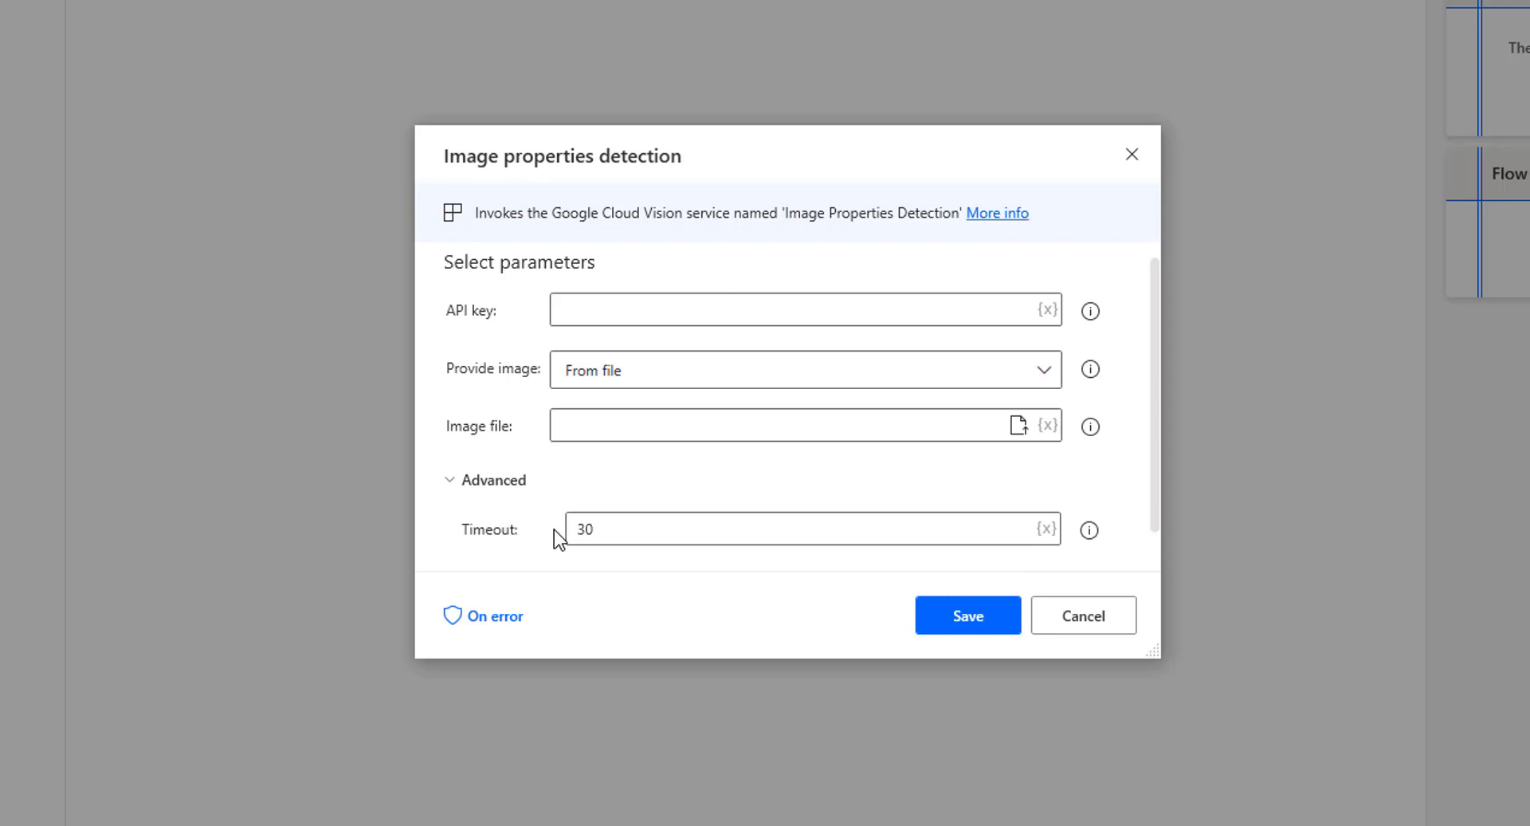
mouse_move(452, 496)
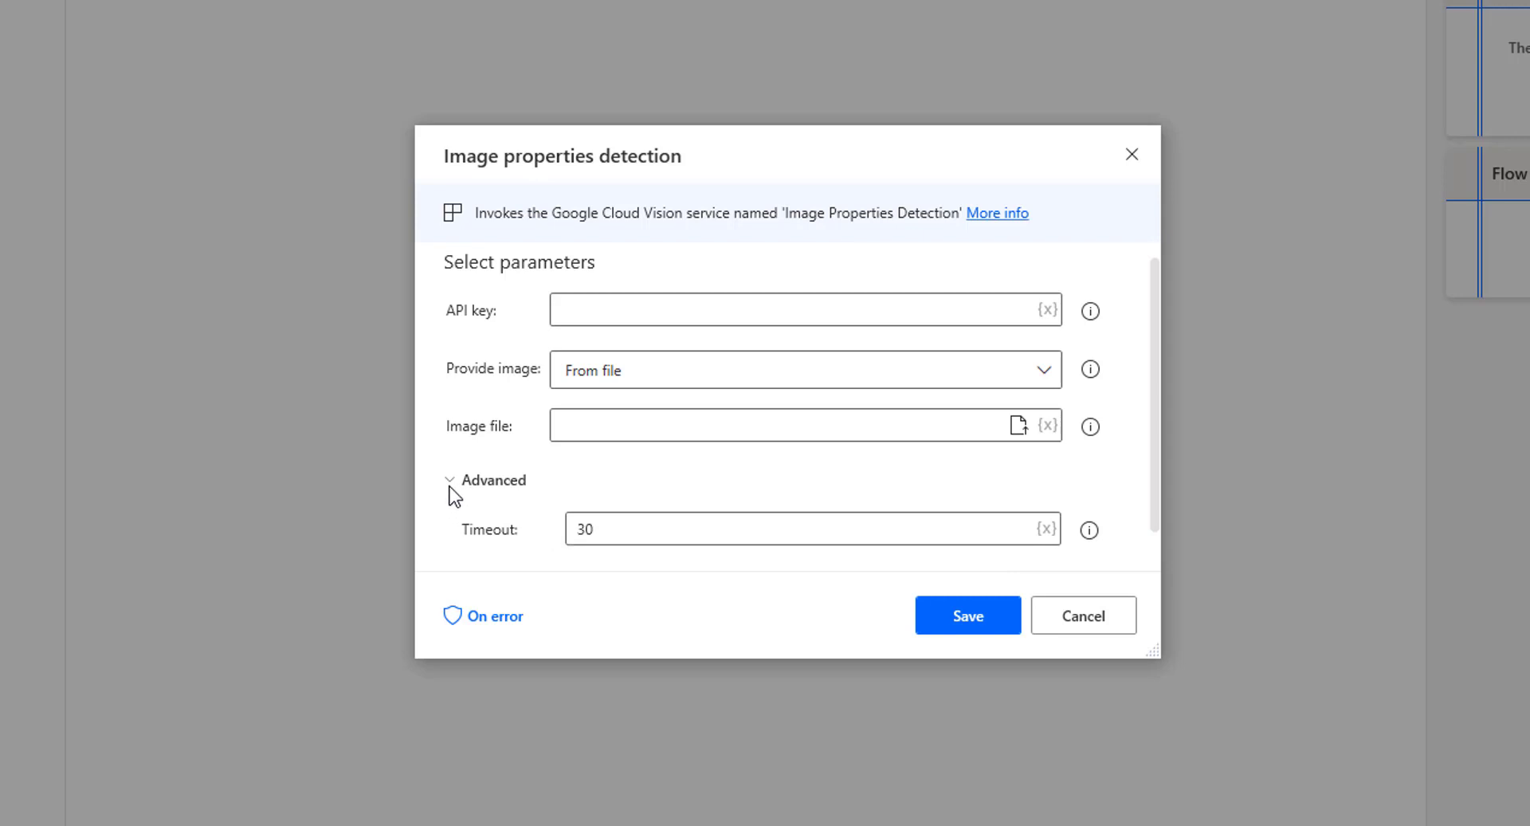
left_click(450, 480)
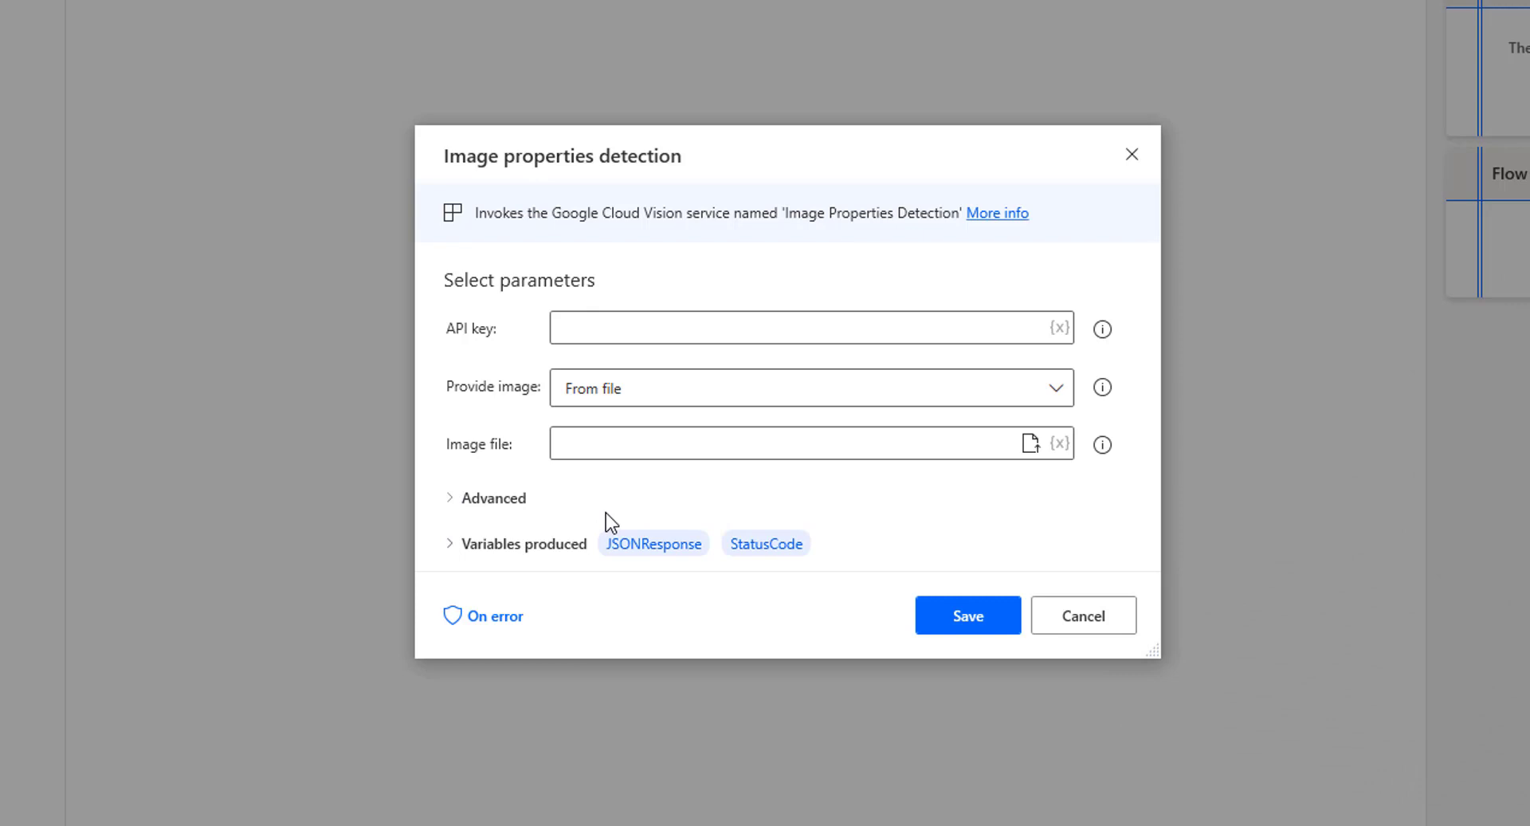
mouse_move(771, 570)
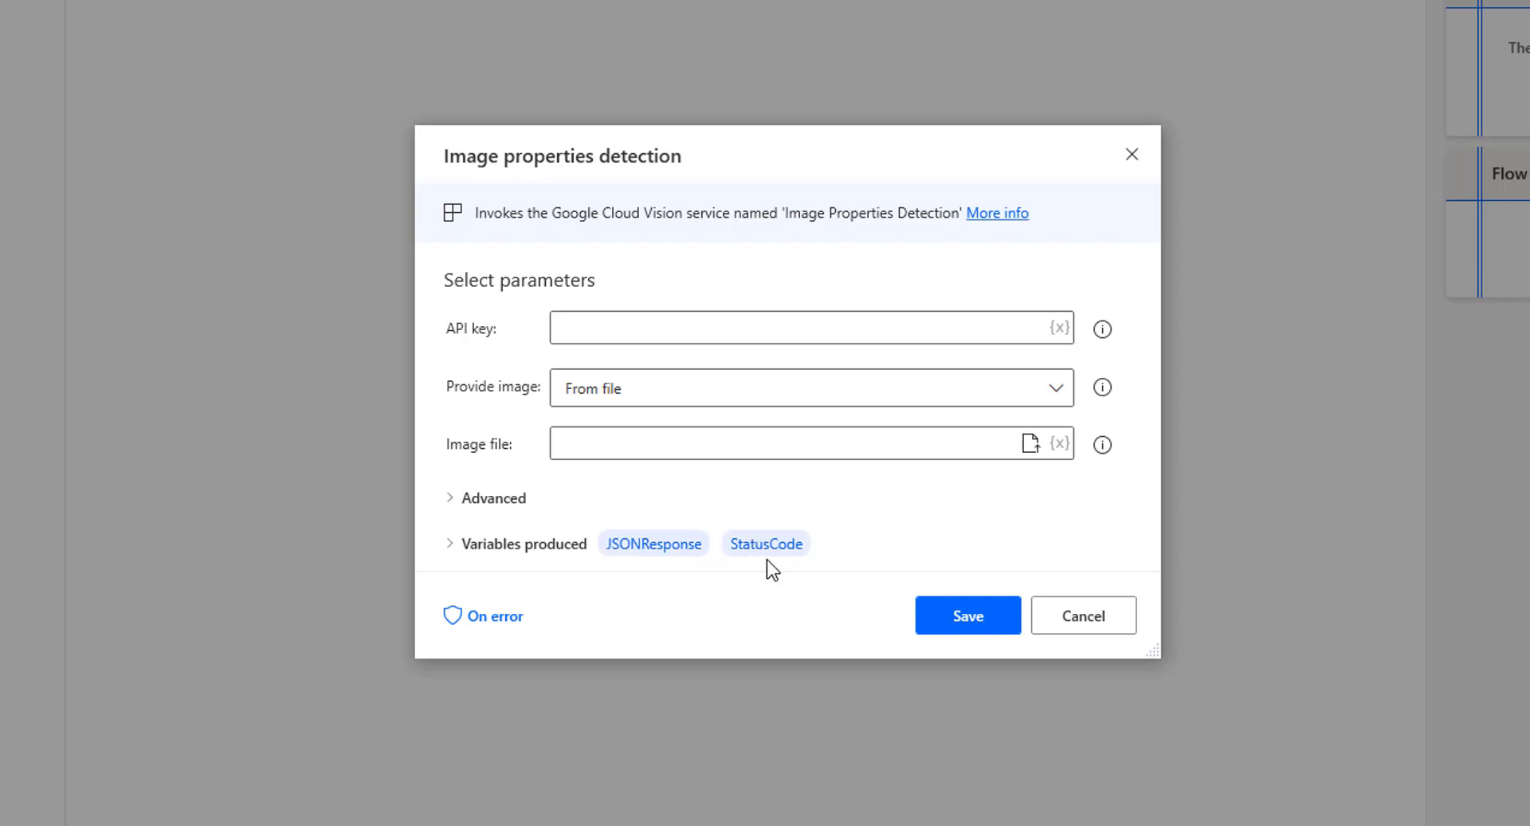
mouse_move(765, 542)
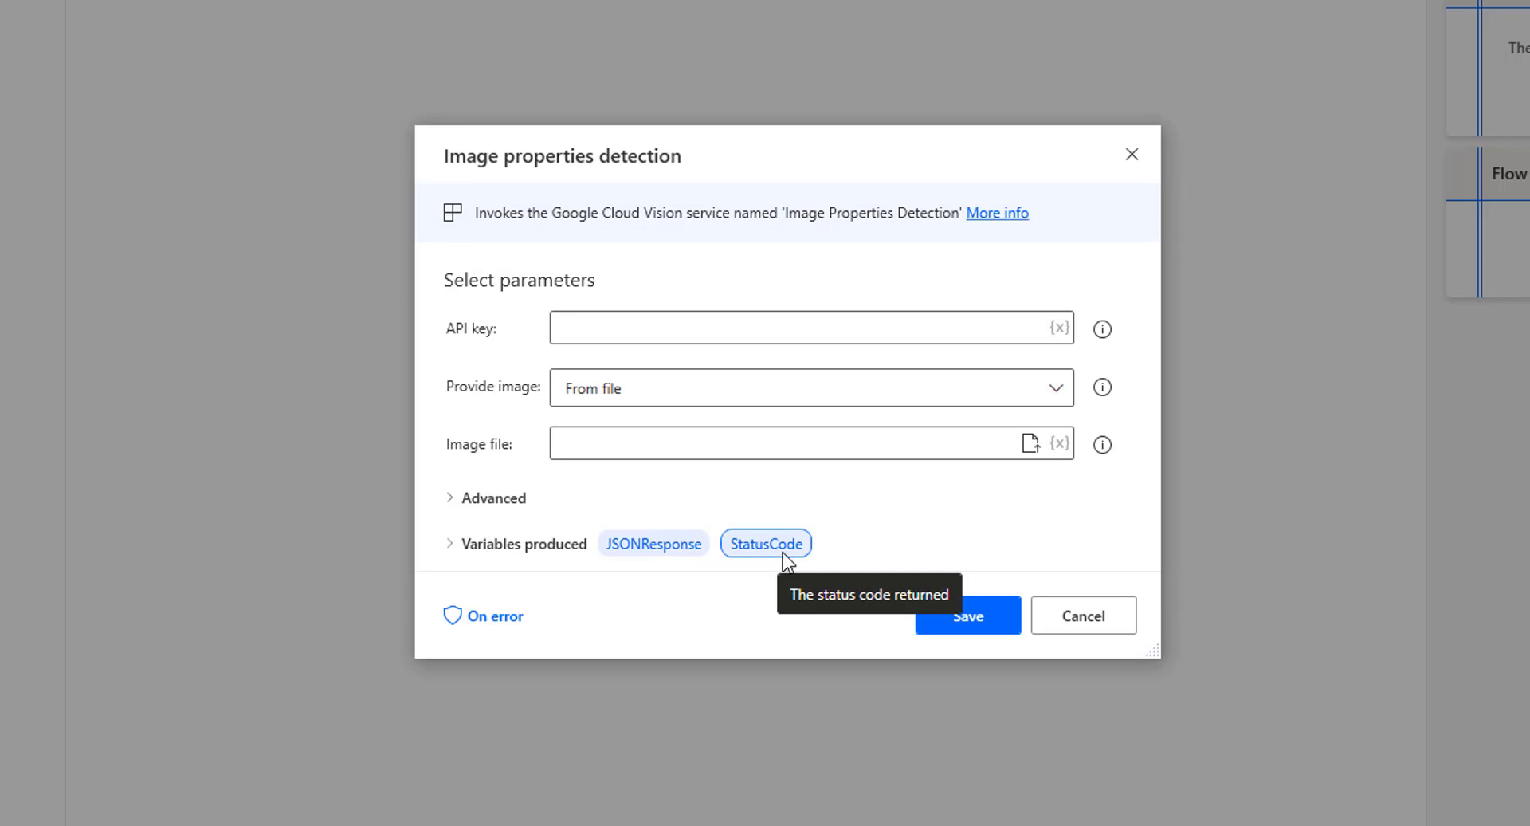
mouse_move(537, 381)
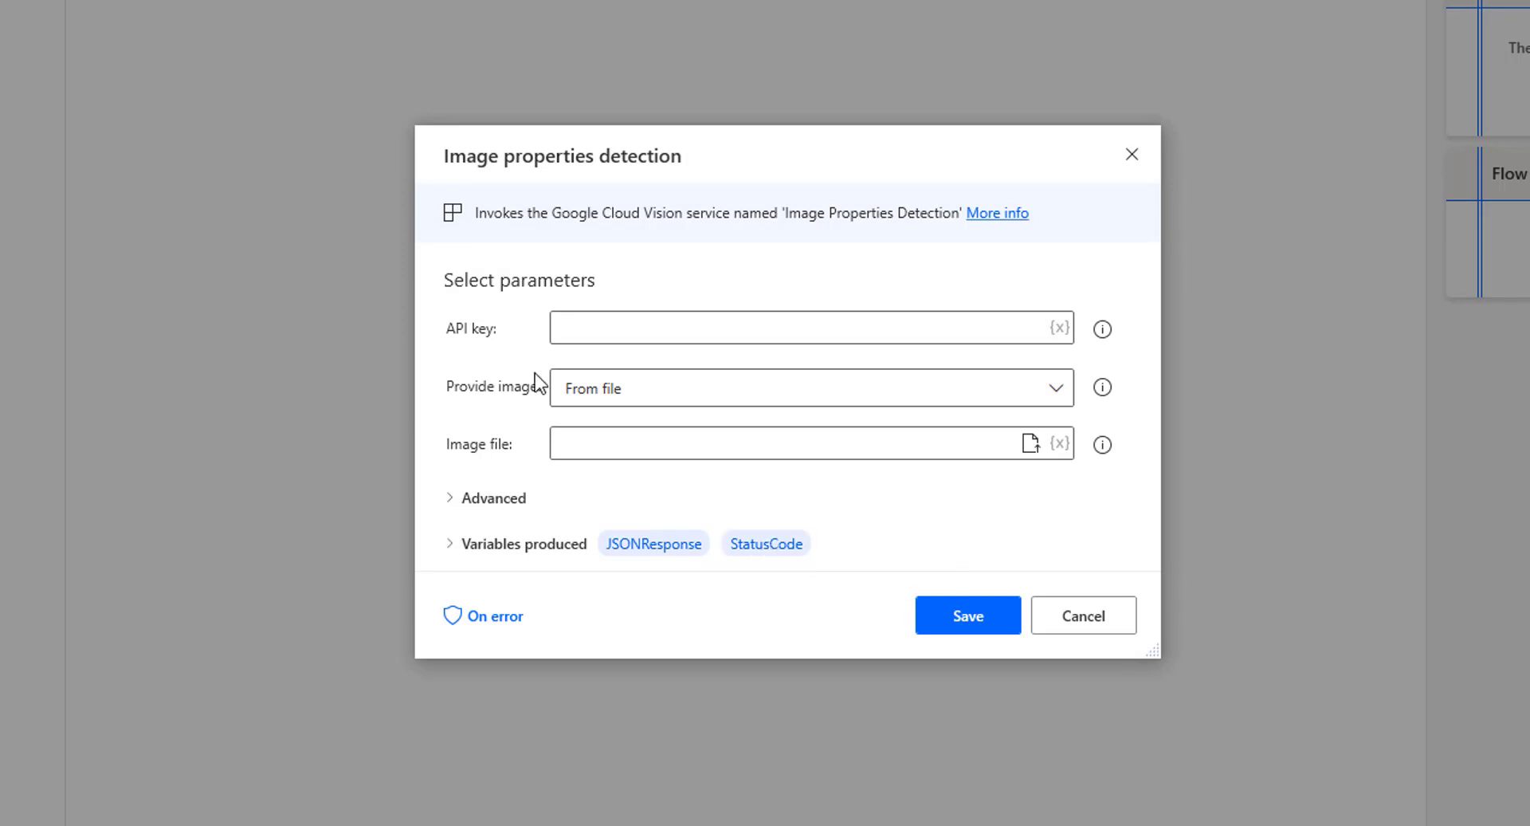
mouse_move(463, 358)
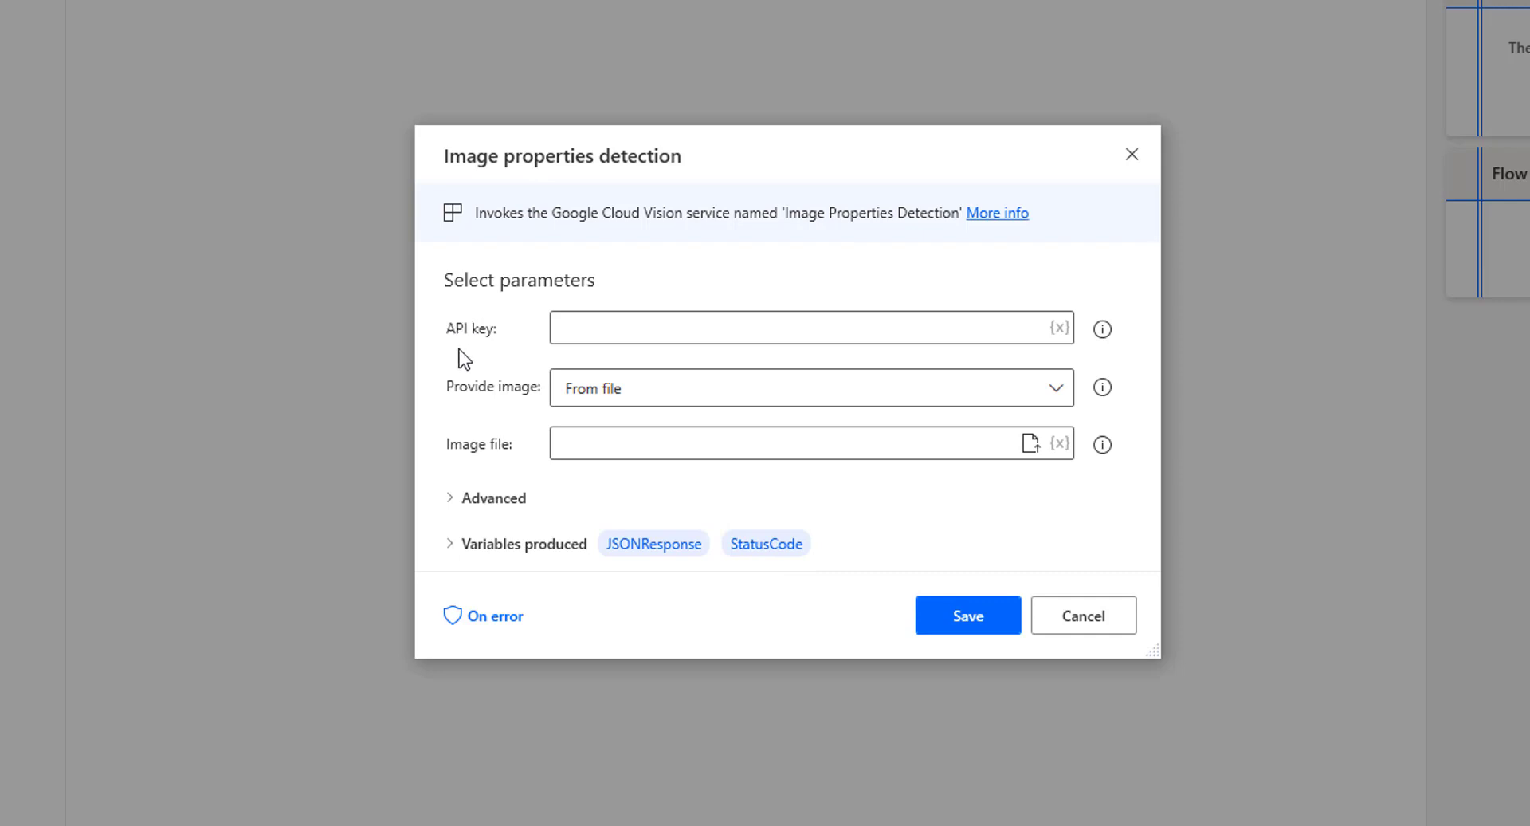
mouse_move(494, 370)
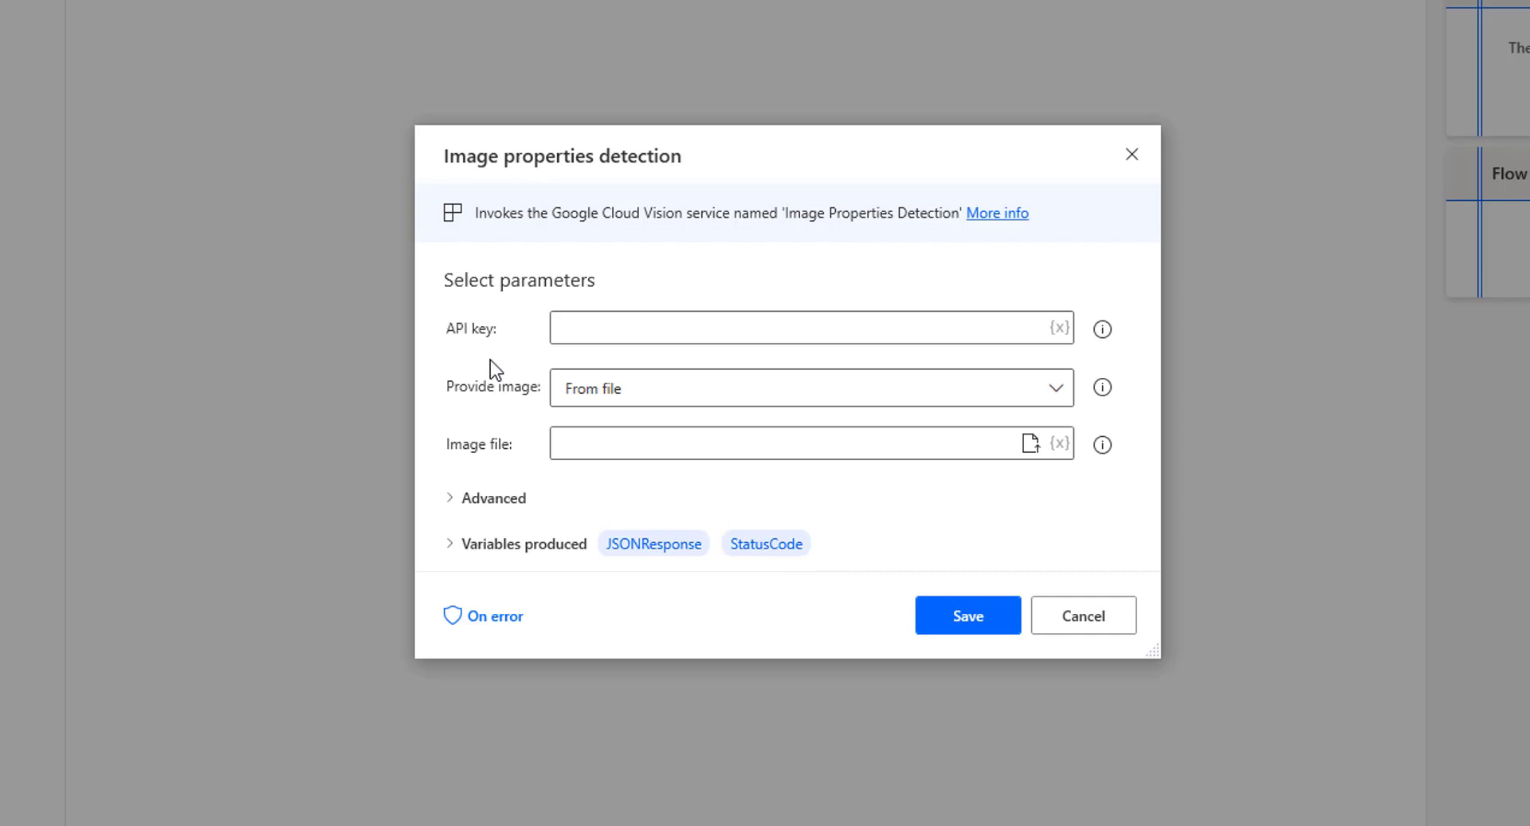
mouse_move(463, 336)
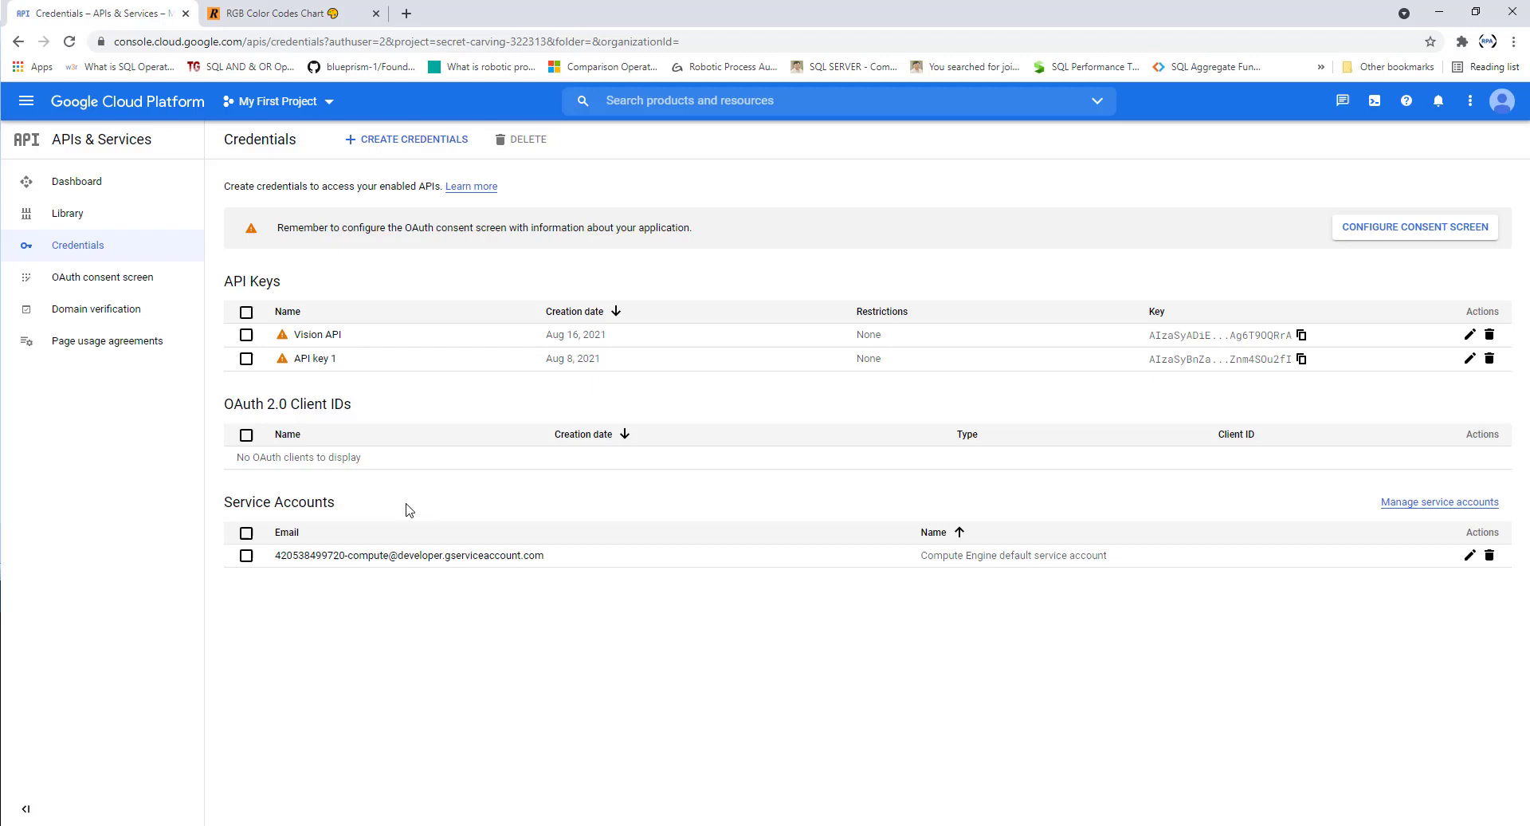
mouse_move(70, 136)
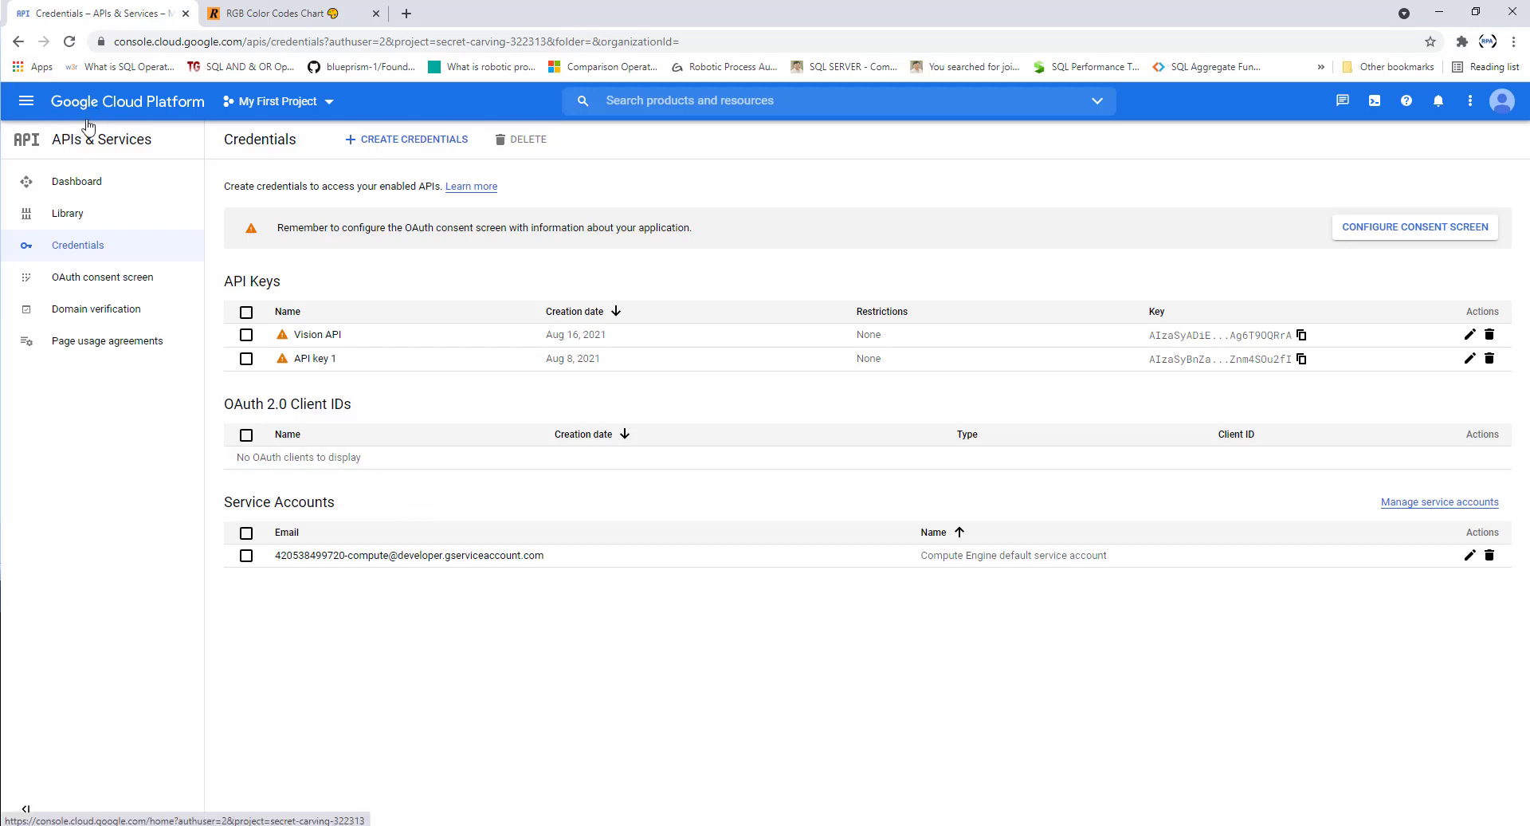
mouse_move(99, 145)
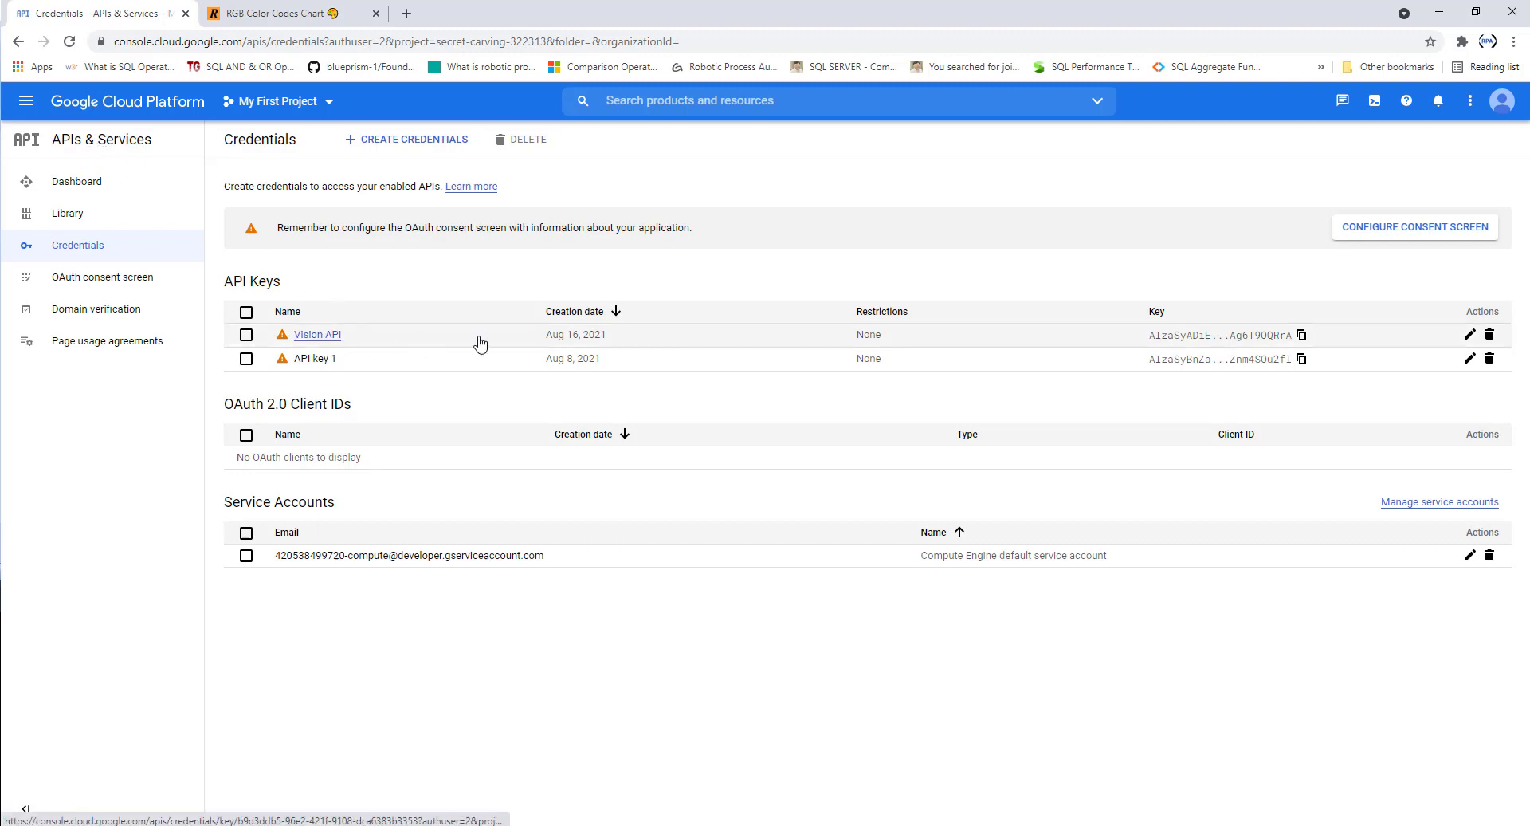
Copy the Vision API key from the Google Cloud Credentials page
left_click(1158, 311)
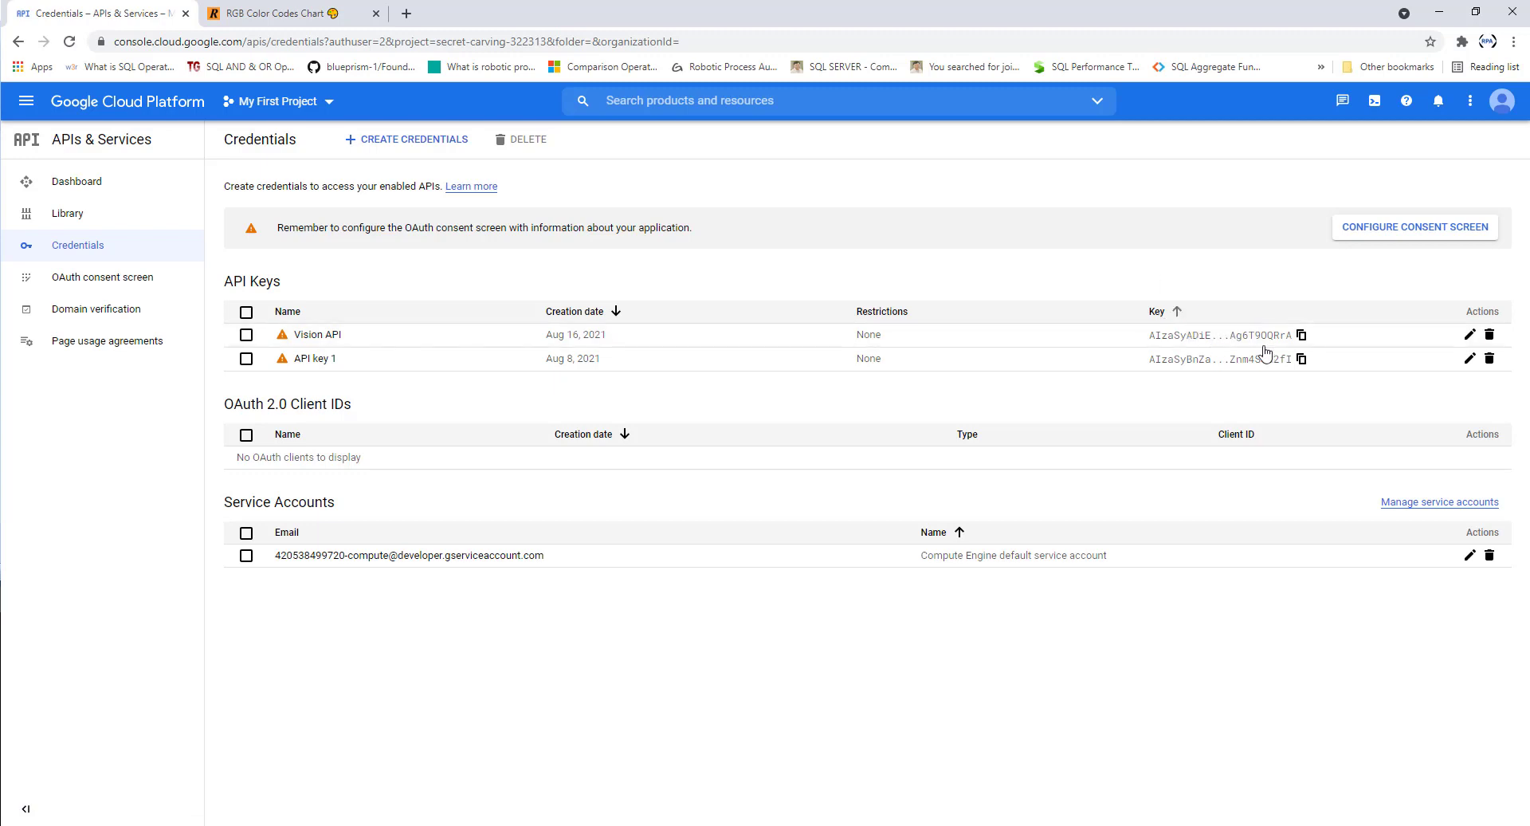
mouse_move(1301, 334)
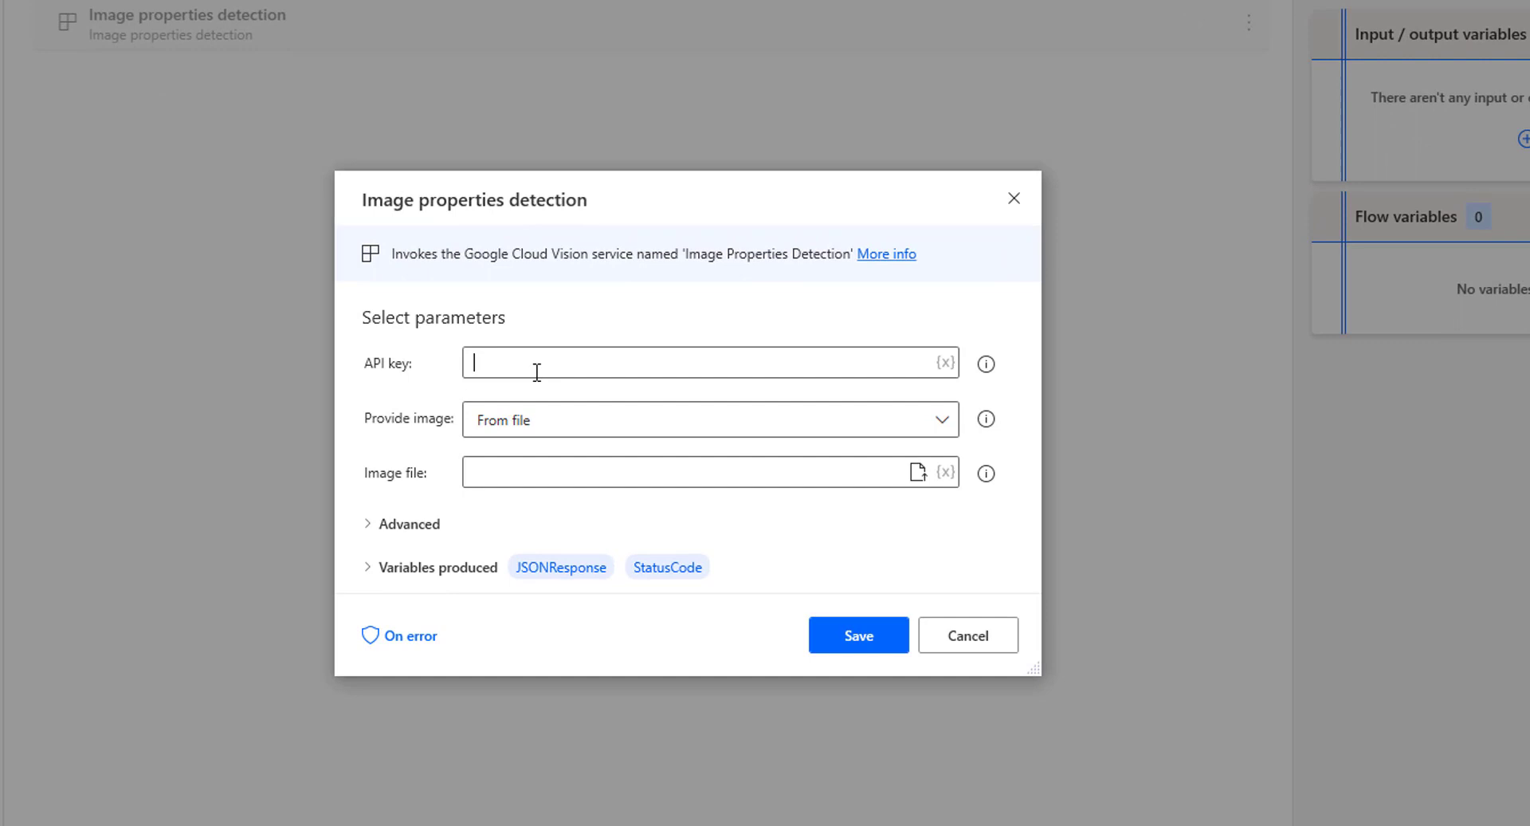
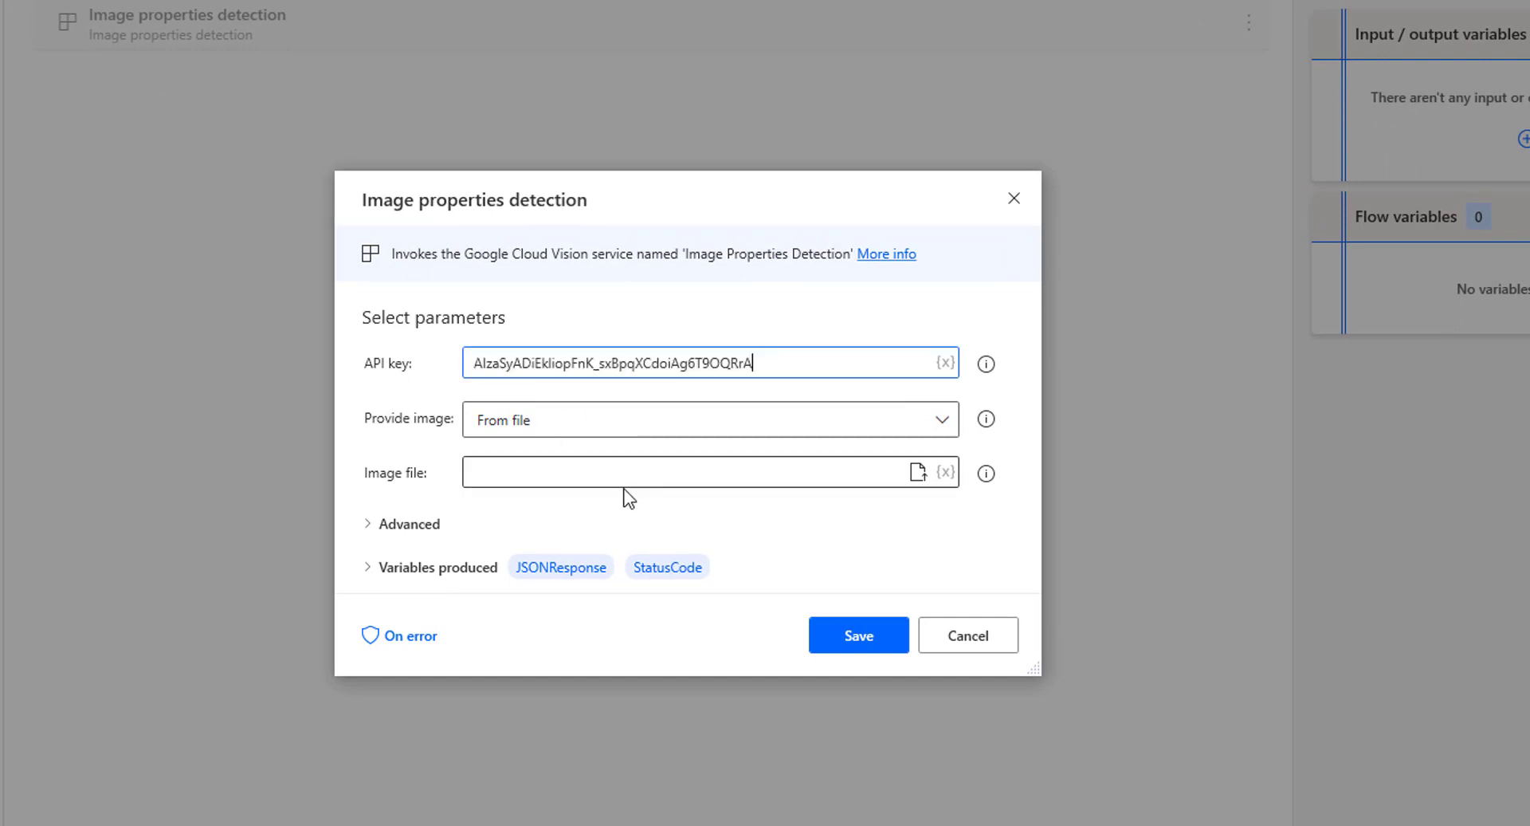
Paste the Vision API key into the action's API key field
mouse_move(449, 427)
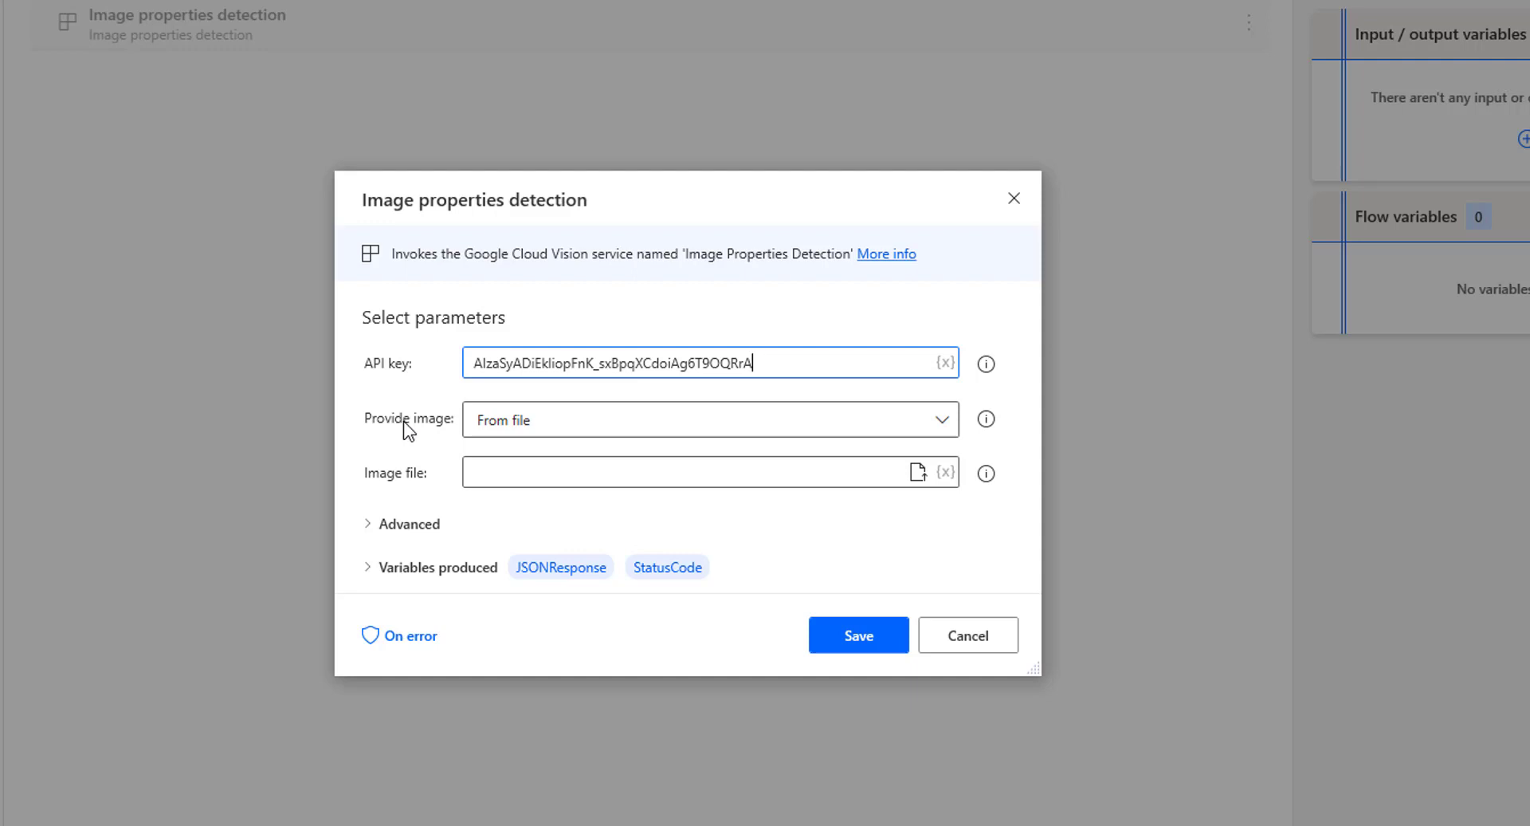
mouse_move(534, 433)
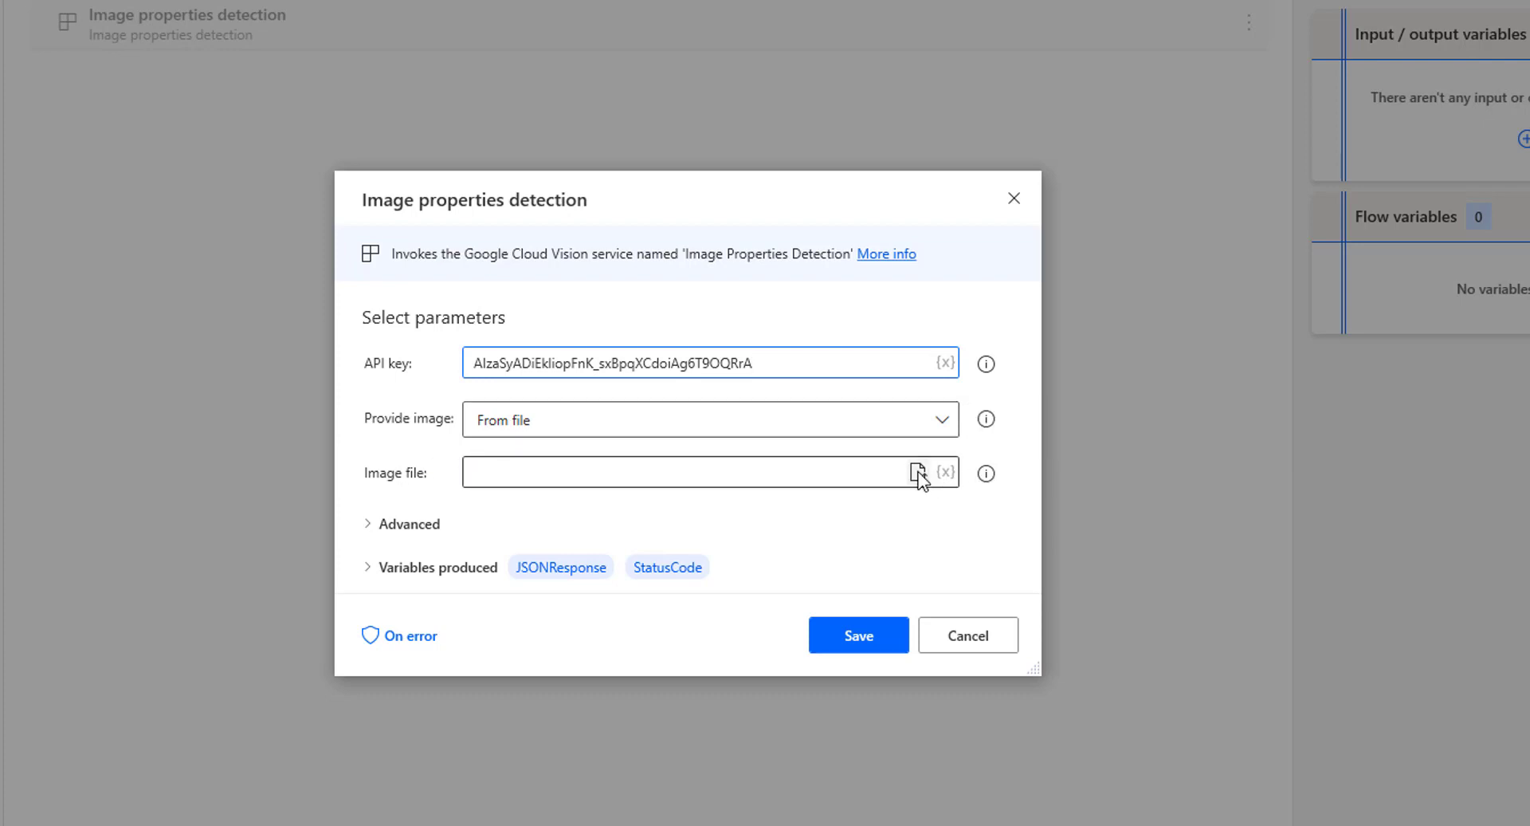
mouse_move(915, 472)
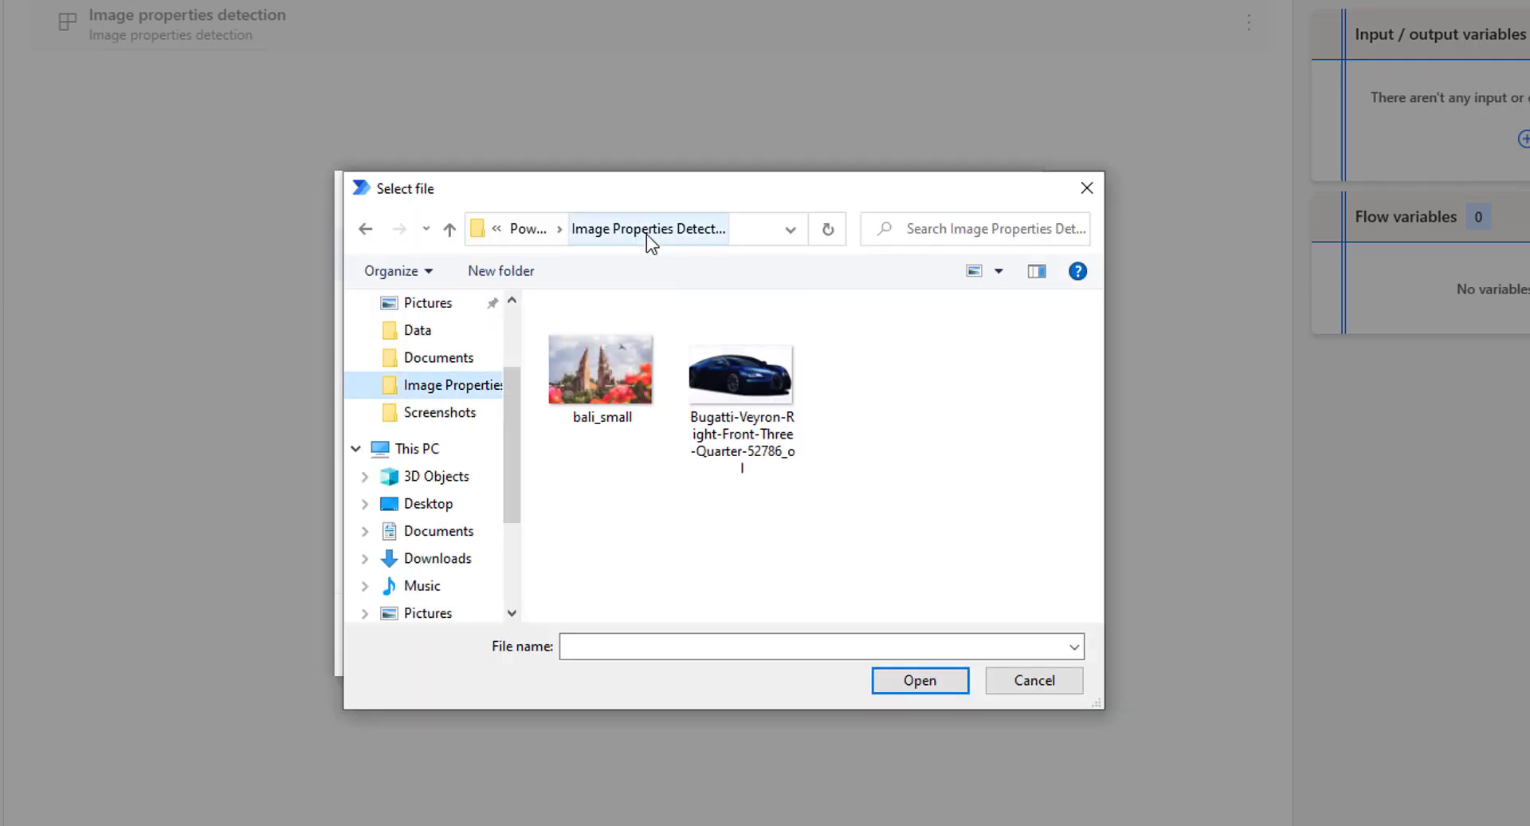
Set the image file to the Bugatti-Veyron-Right-Front-Three-Quarter photo
left_click(741, 381)
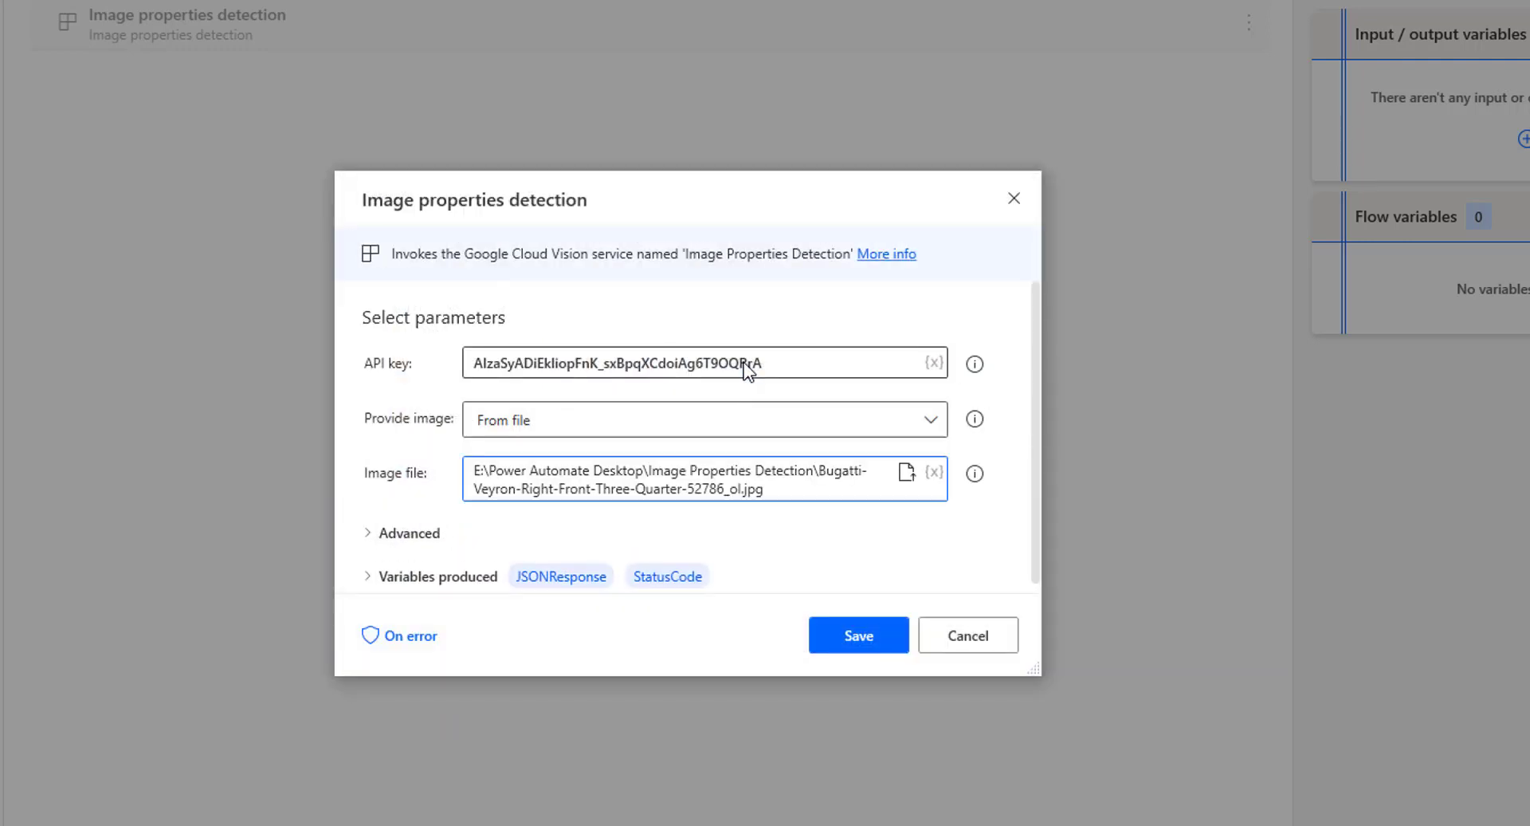
mouse_move(690, 408)
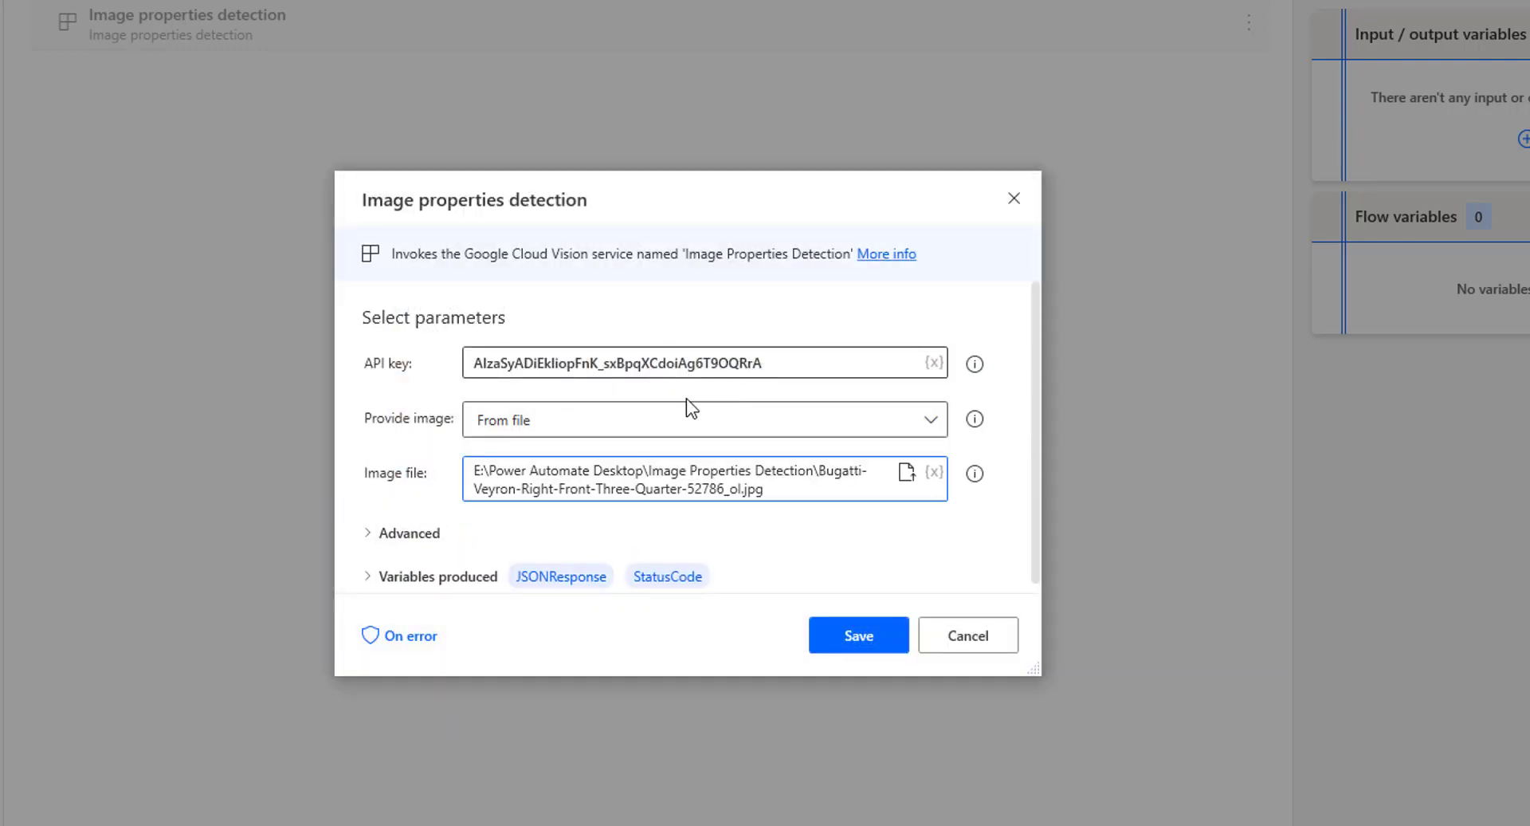
mouse_move(545, 596)
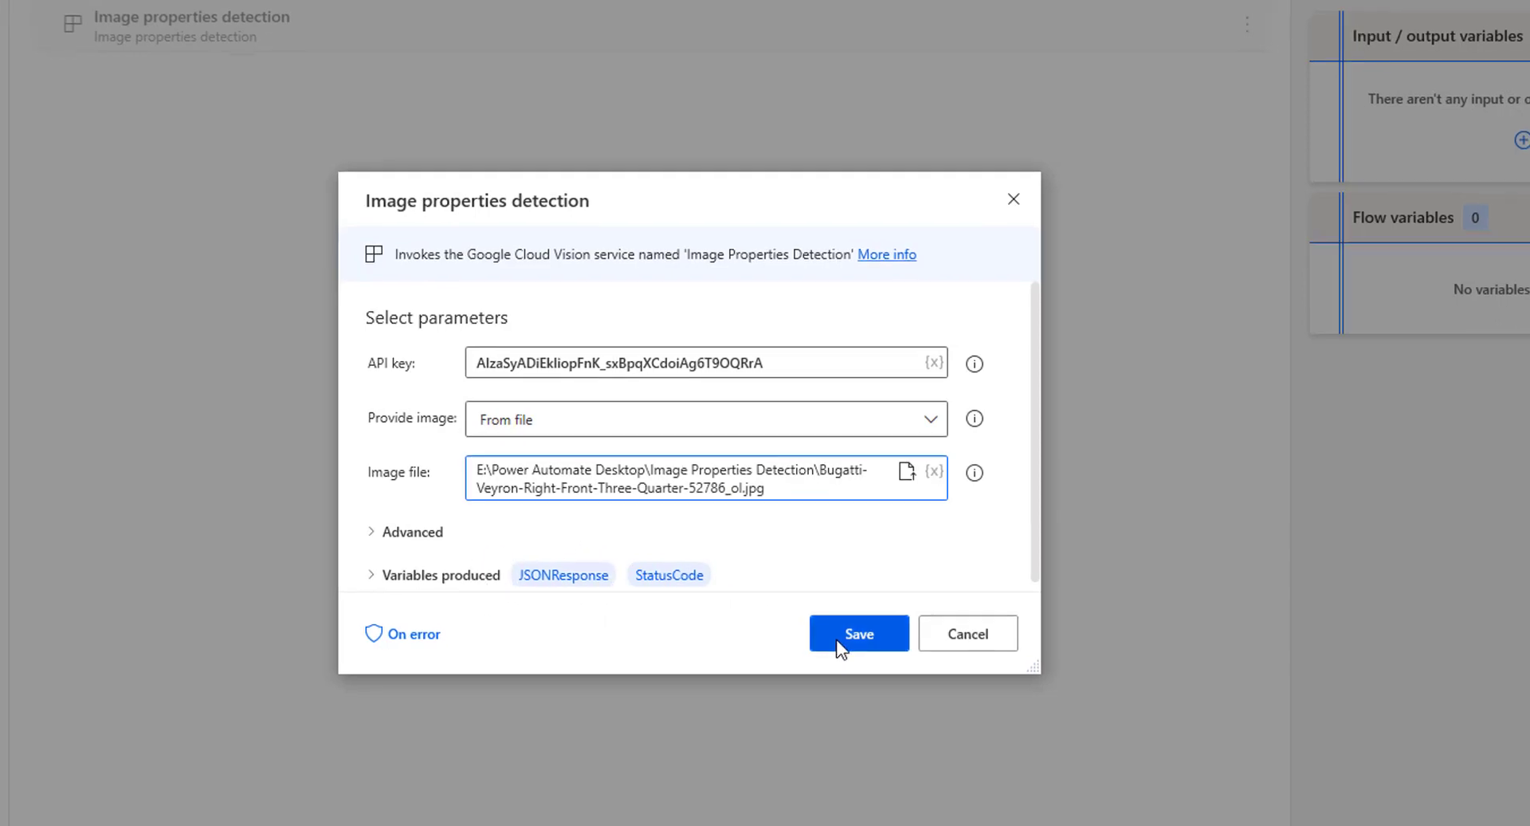
Save the configured detection action into the flow, producing JSONResponse and StatusCode variables
left_click(858, 633)
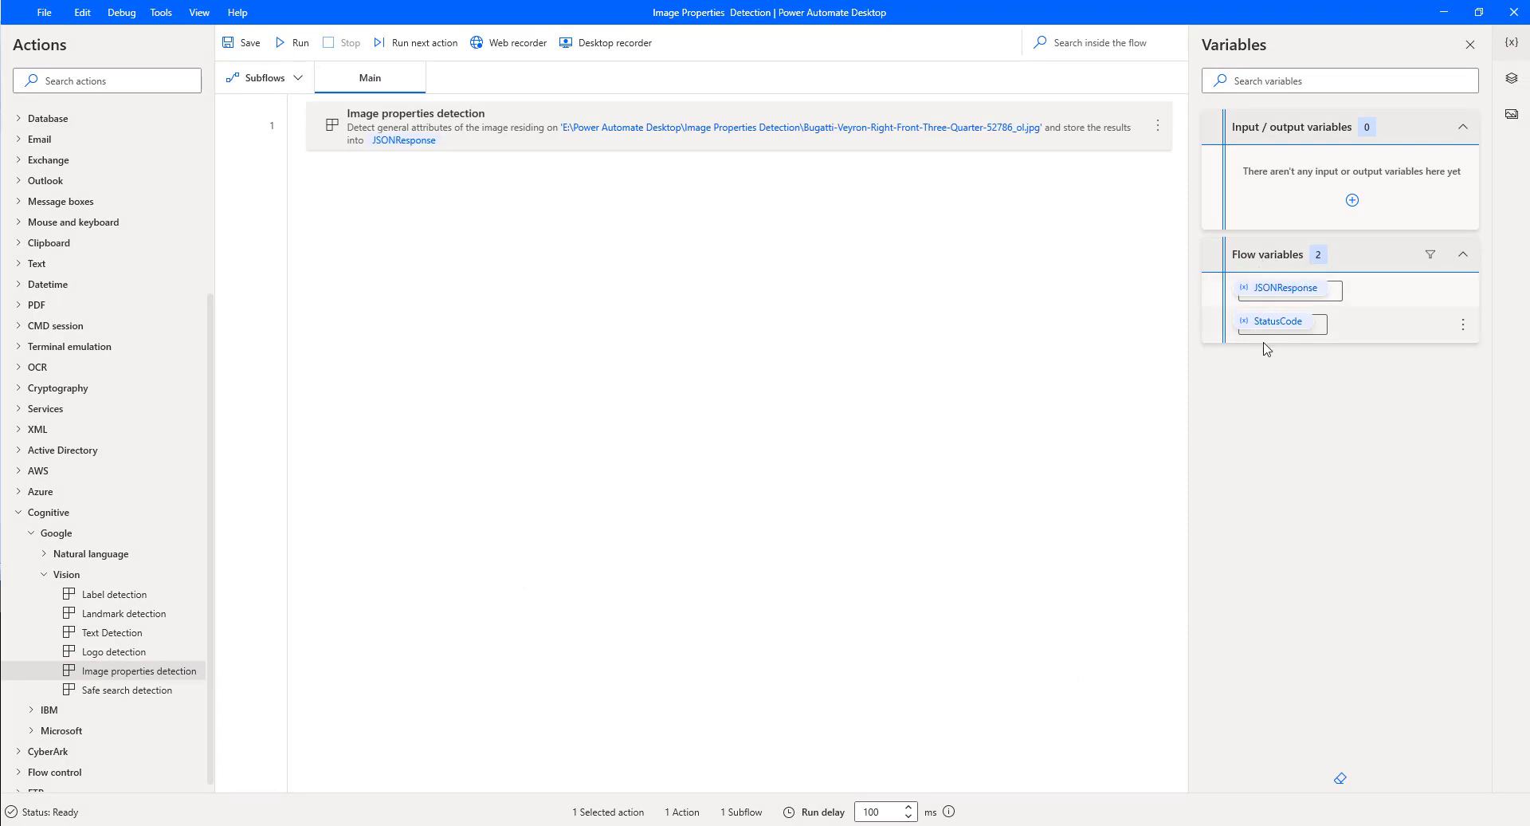
mouse_move(1286, 332)
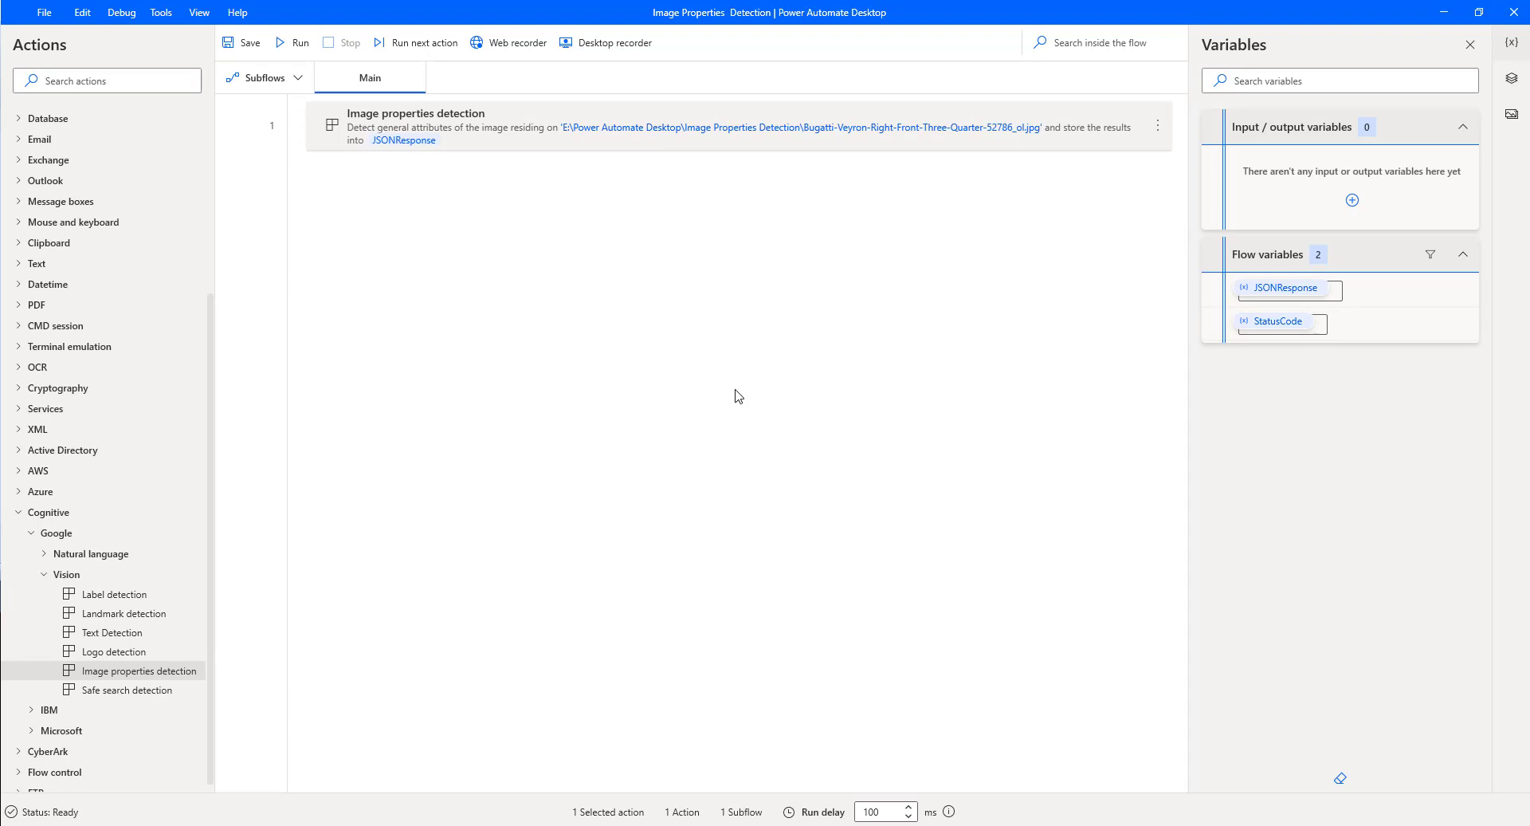
mouse_move(739, 397)
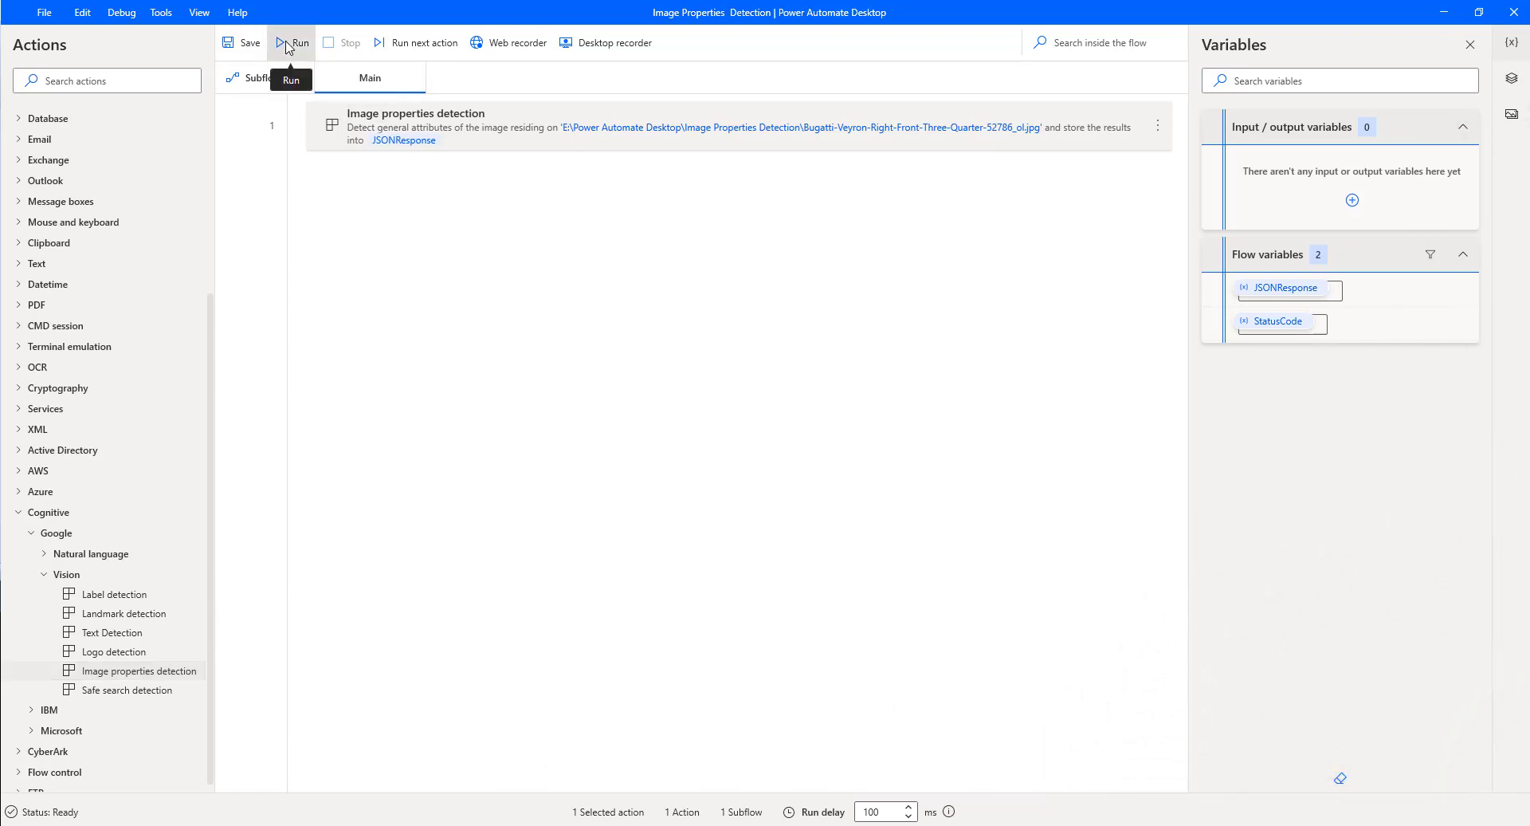
Run the flow and view JSONResponse's value after StatusCode 200 is returned
left_click(293, 41)
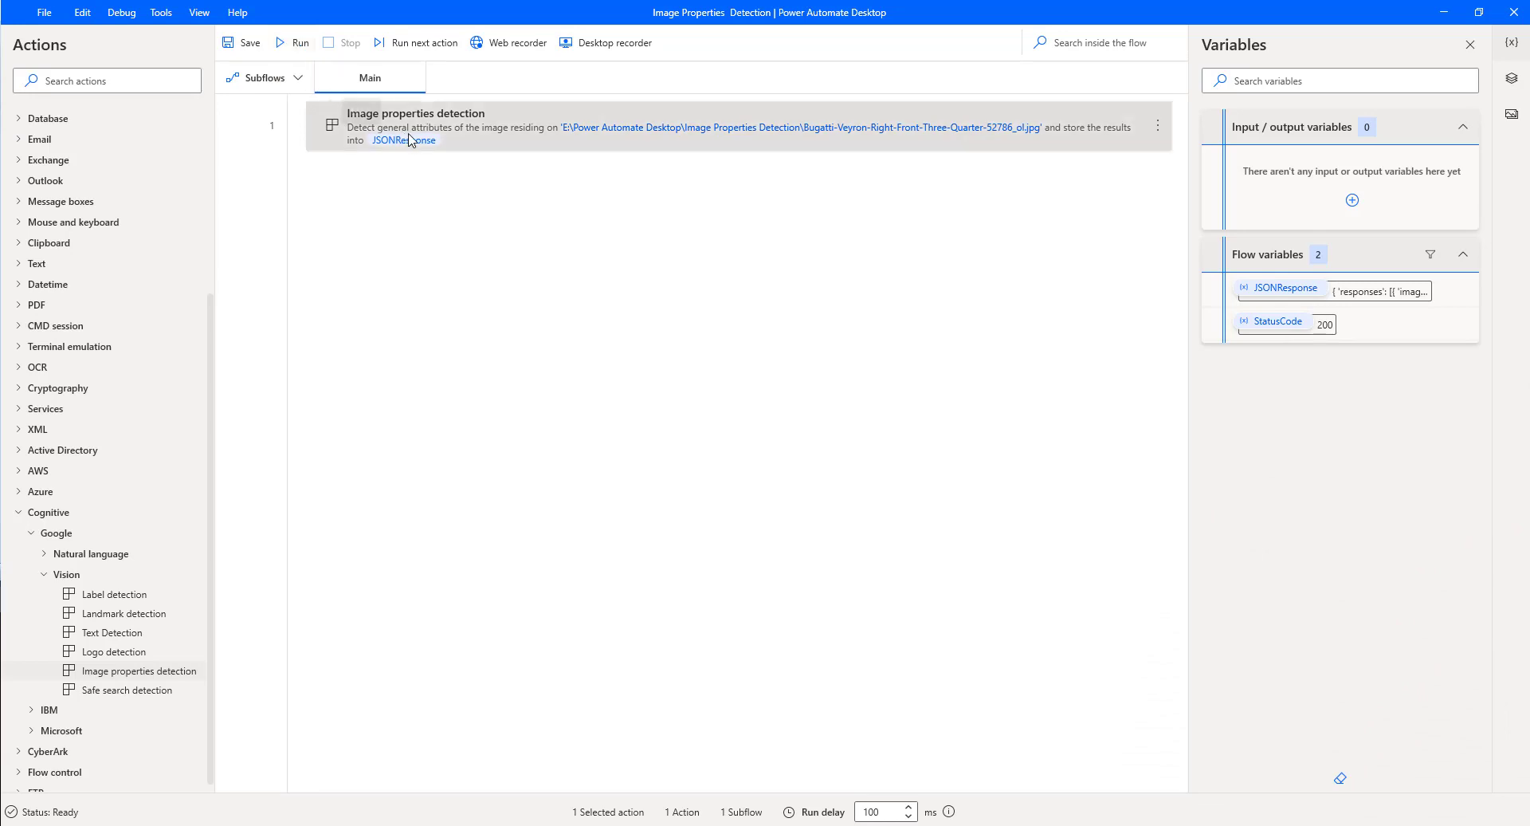
mouse_move(1282, 290)
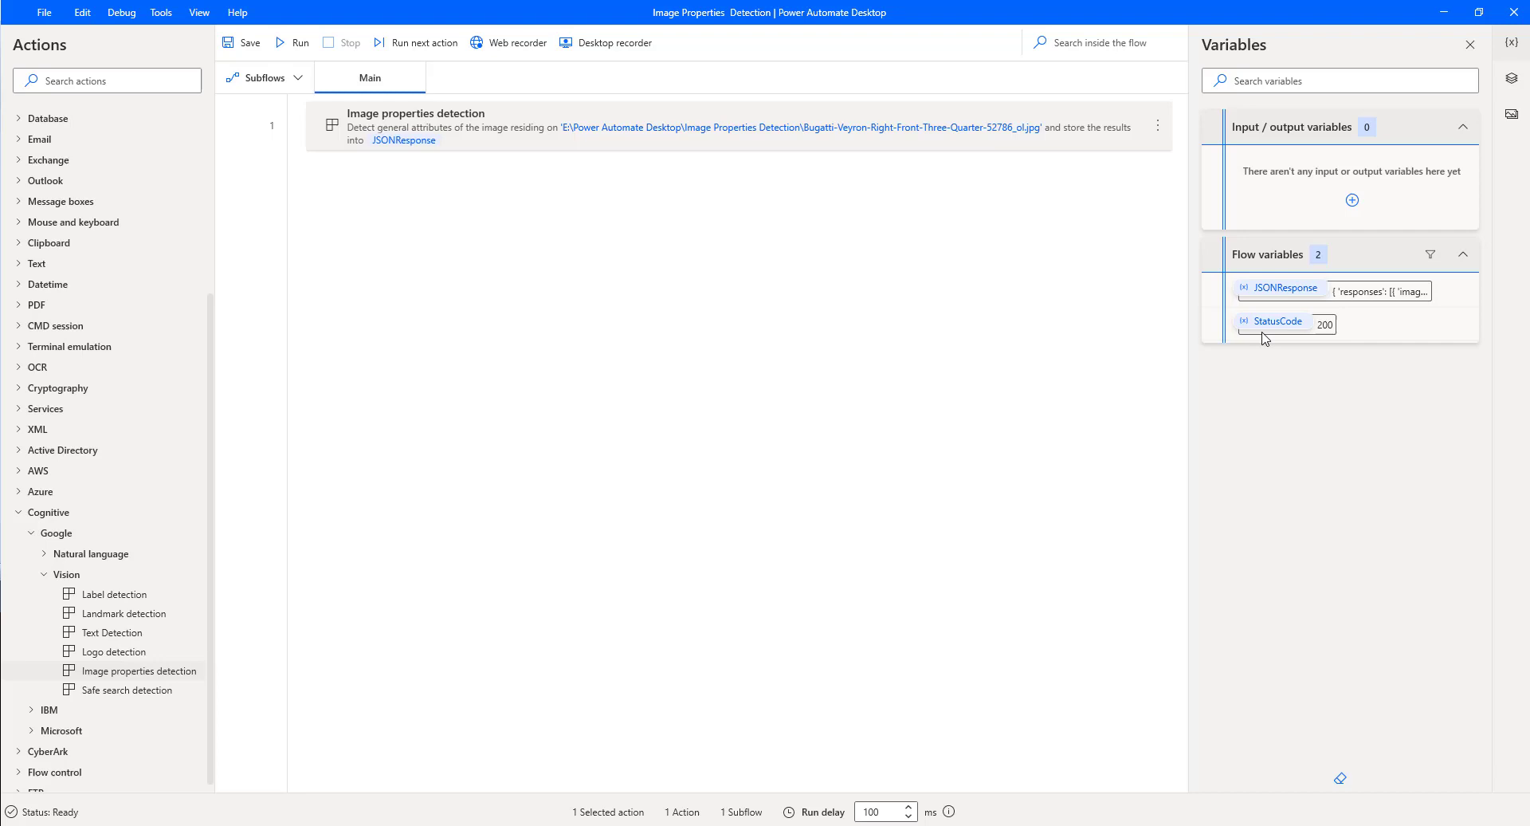
mouse_move(1277, 322)
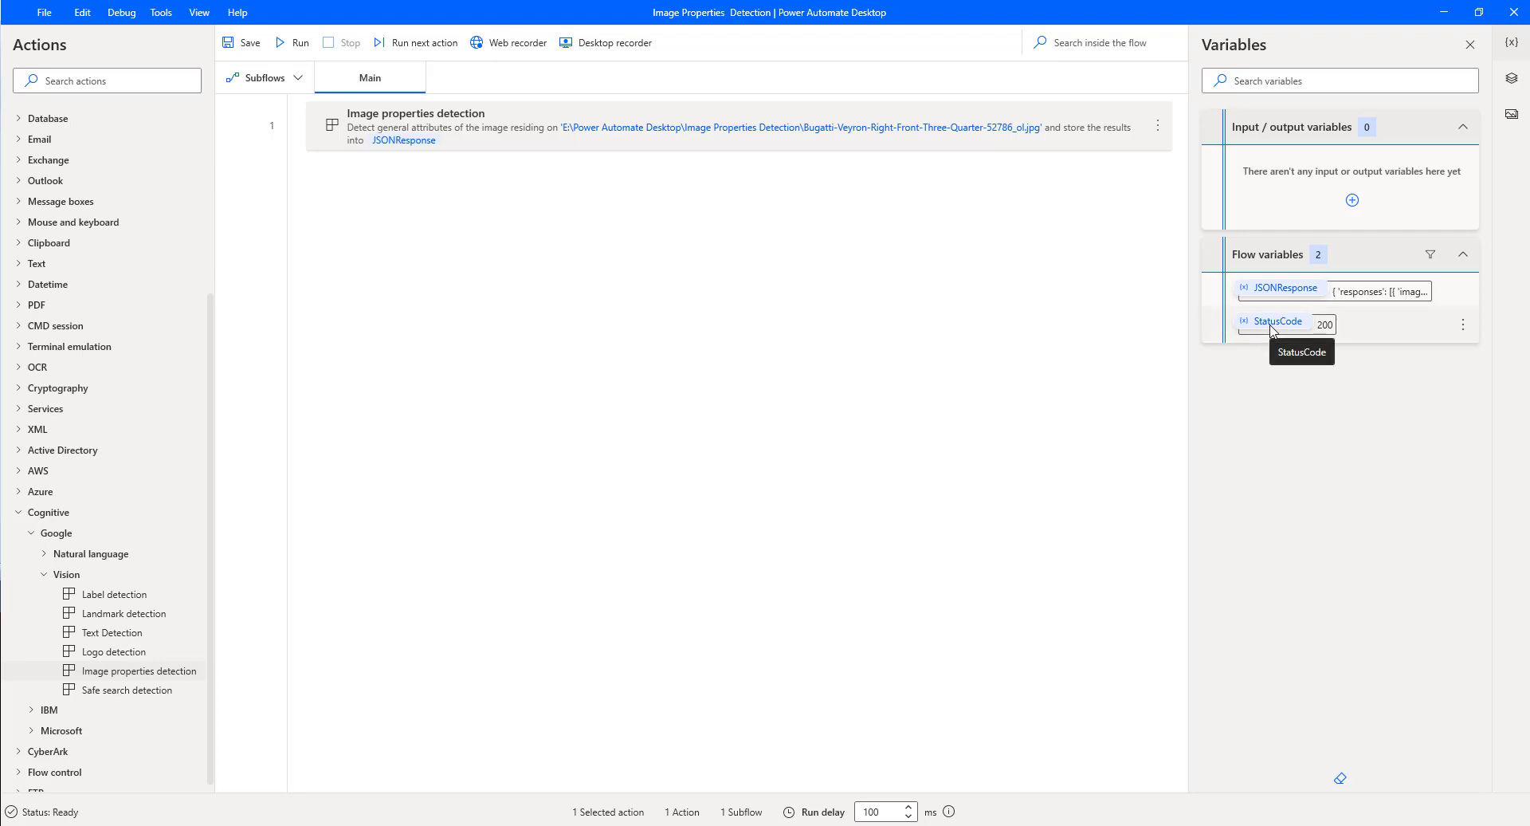
mouse_move(1280, 288)
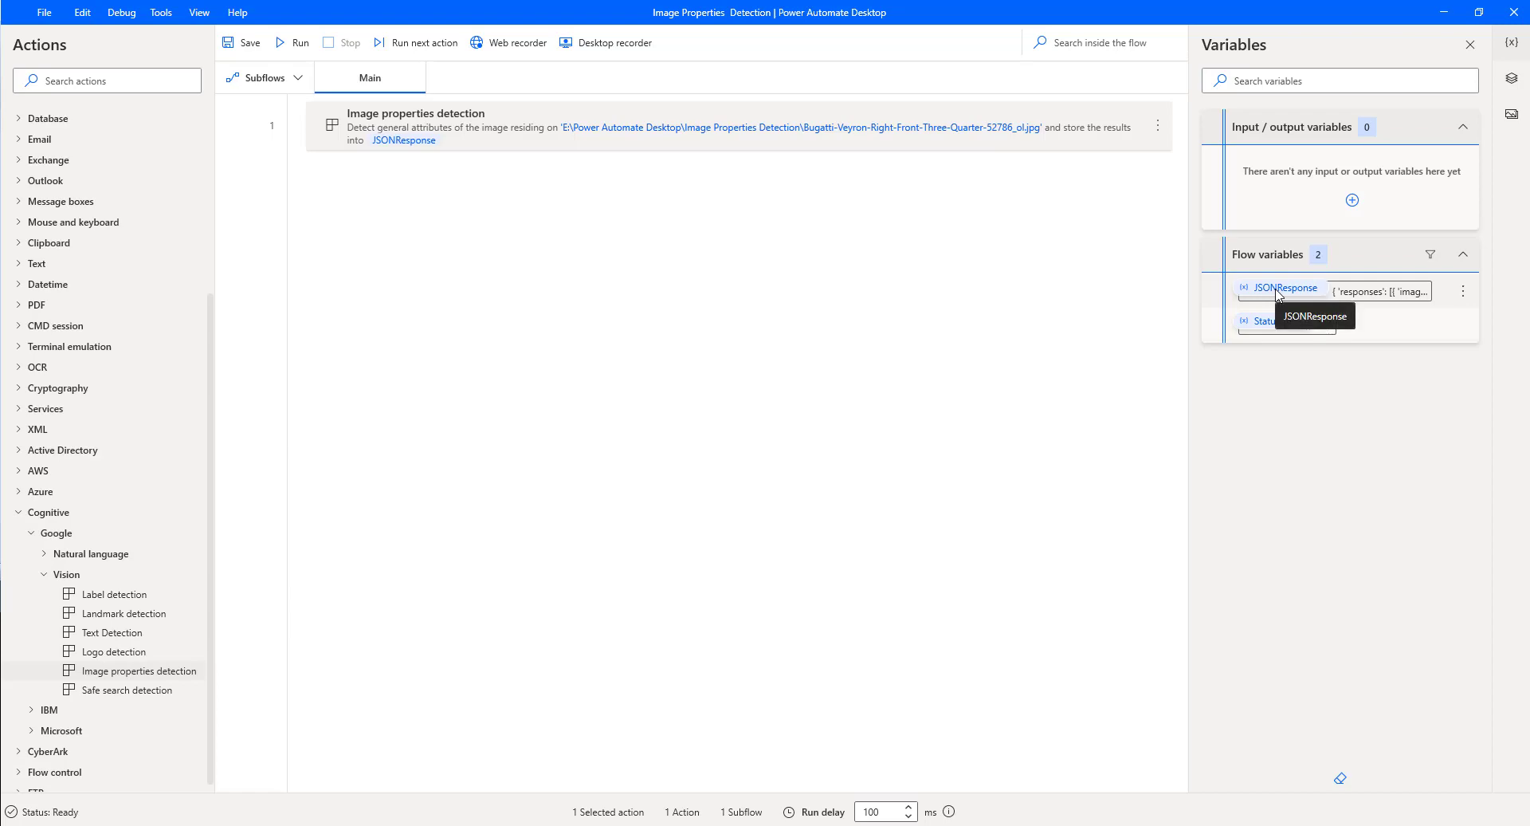
left_click(1285, 287)
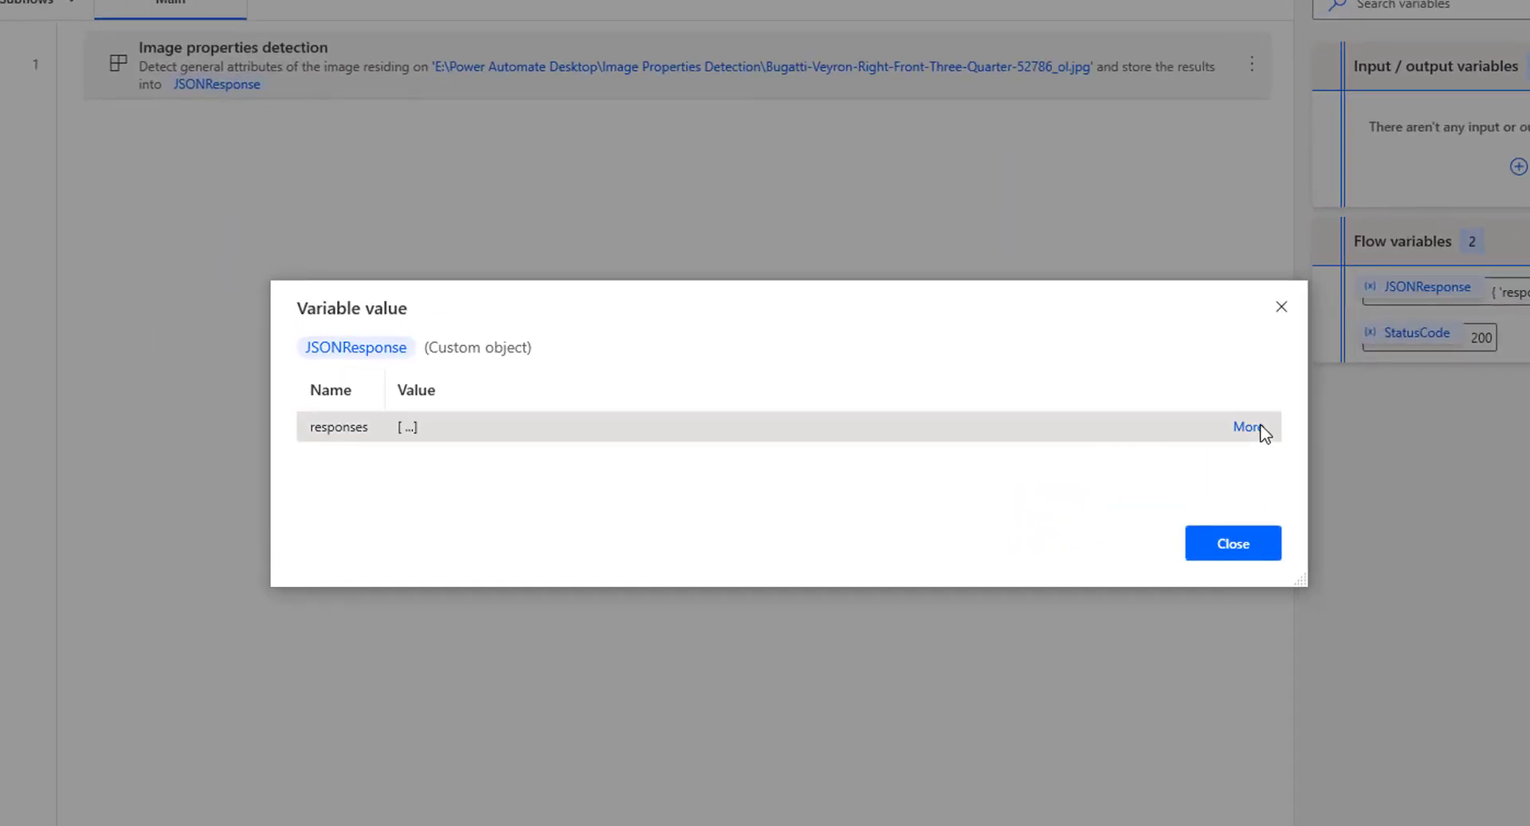
Drill through responses item 0, imagePropertiesAnnotation and dominantColors to the colors list with RGB values
left_click(1249, 428)
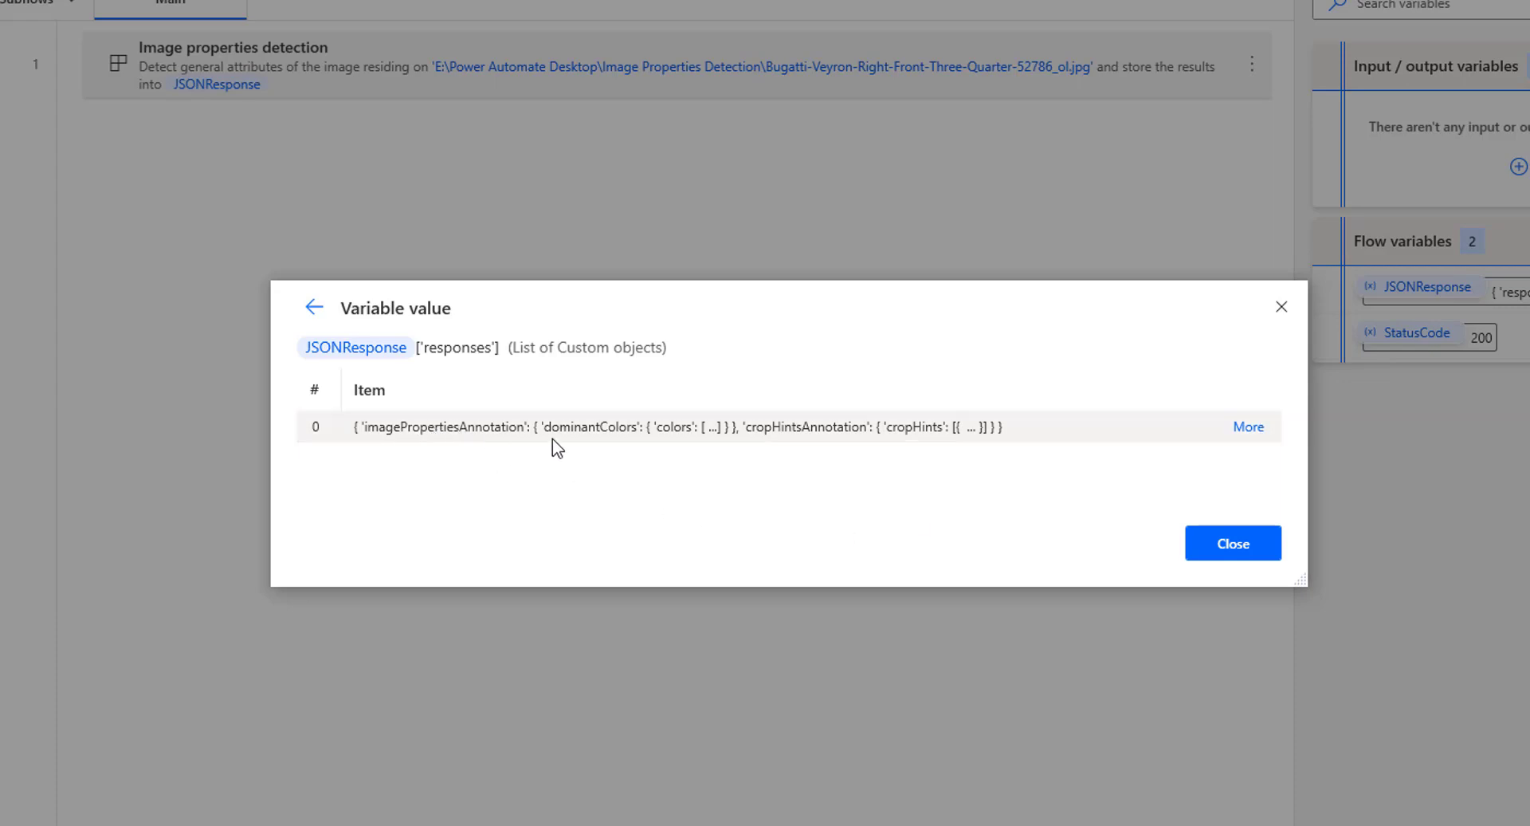
mouse_move(638, 450)
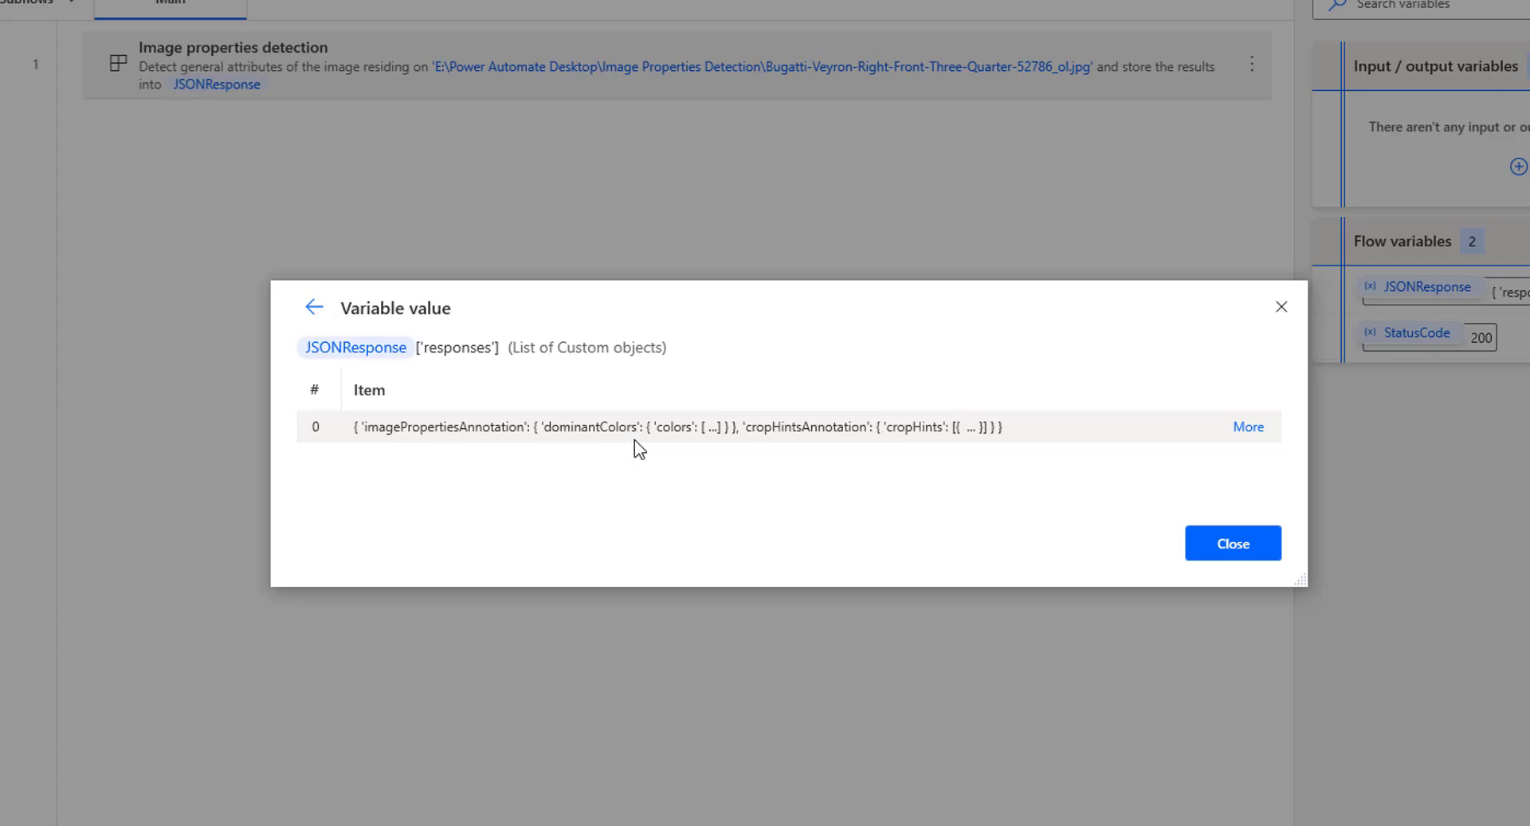
mouse_move(810, 451)
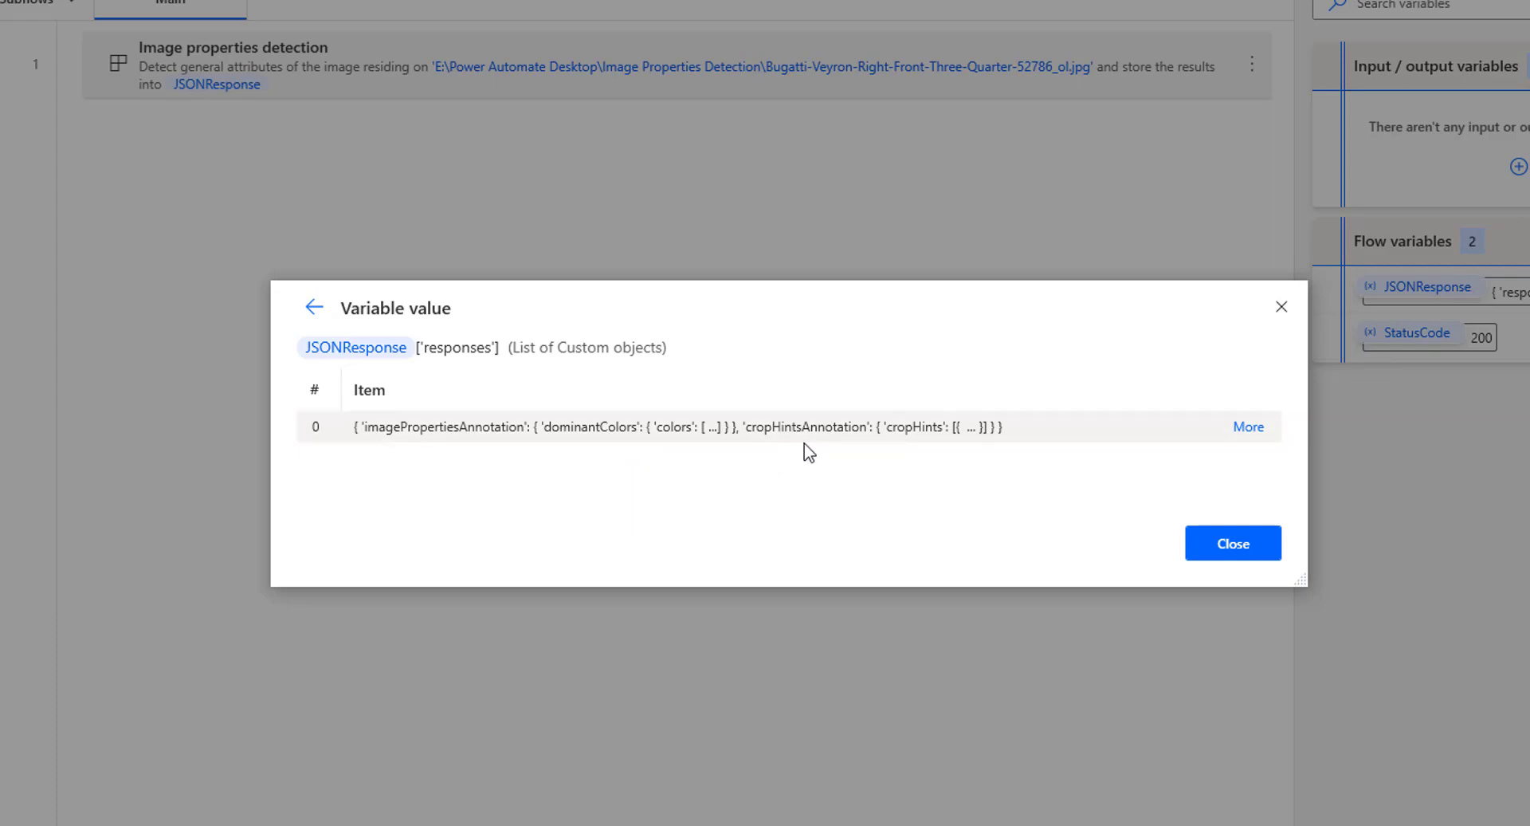
mouse_move(1227, 424)
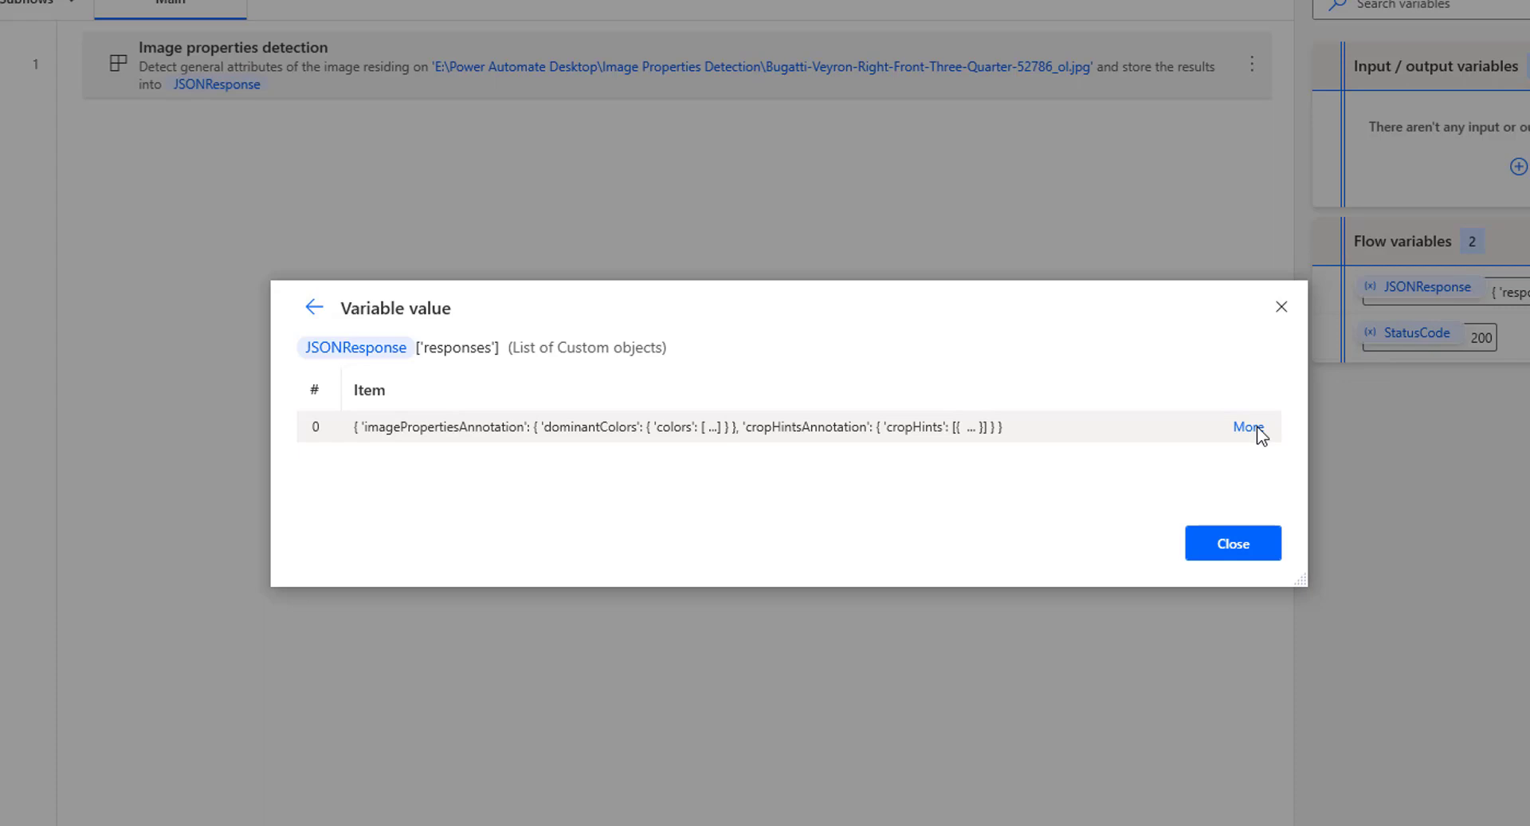
left_click(1248, 428)
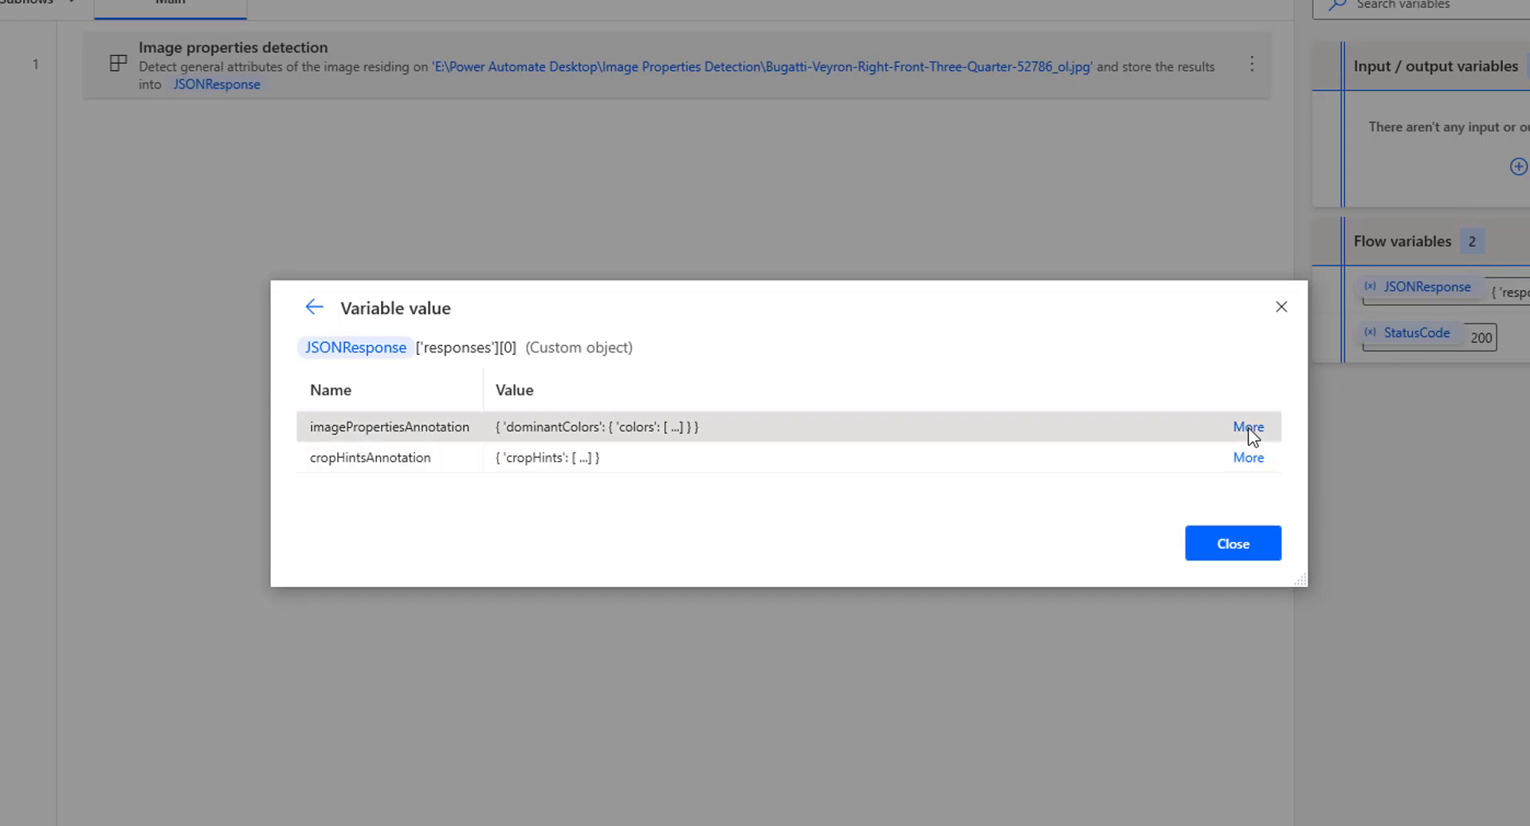
left_click(1248, 428)
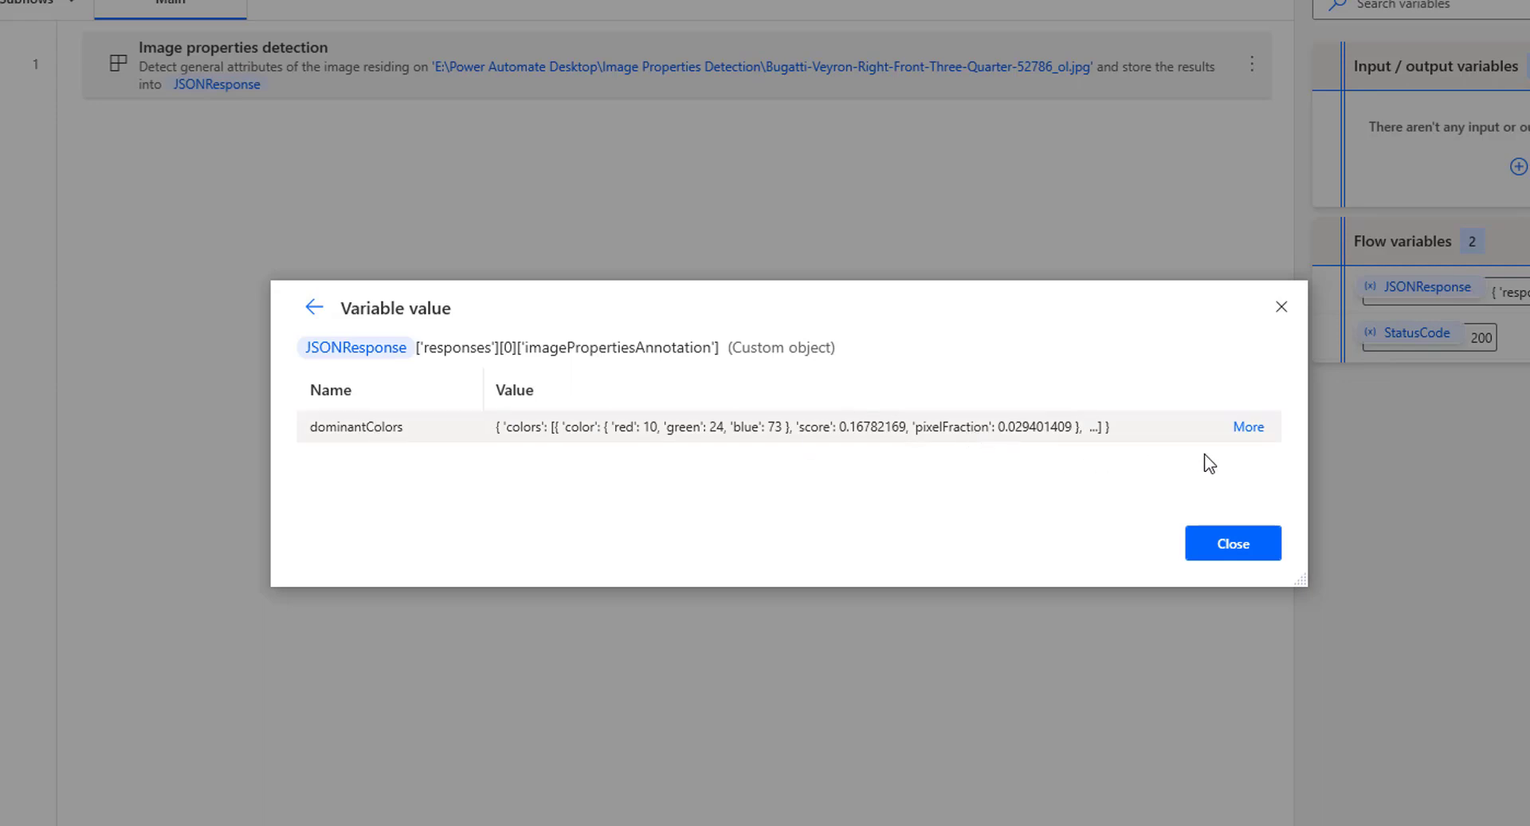
left_click(1248, 427)
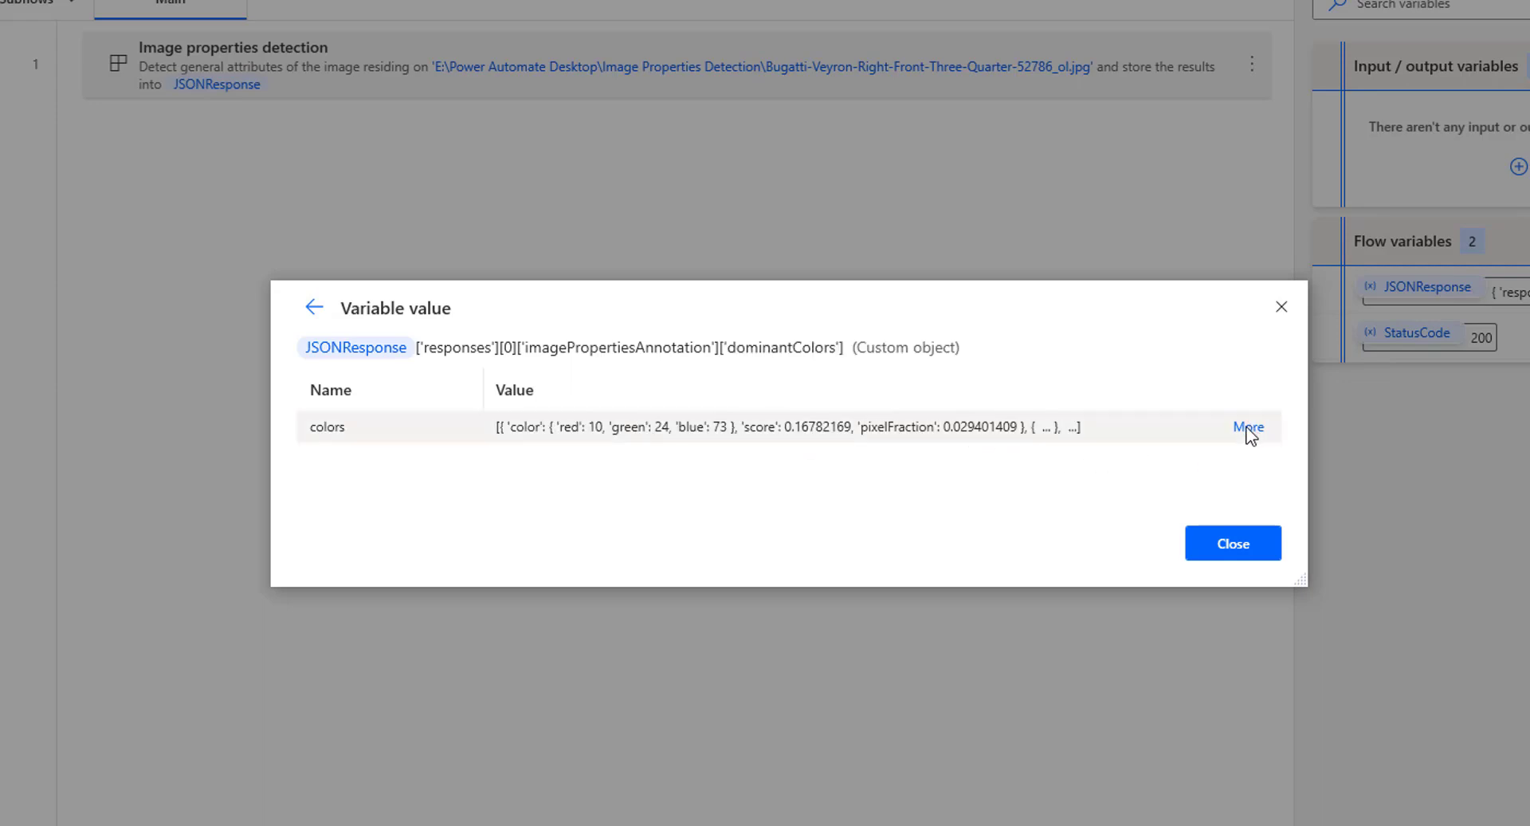
left_click(1249, 428)
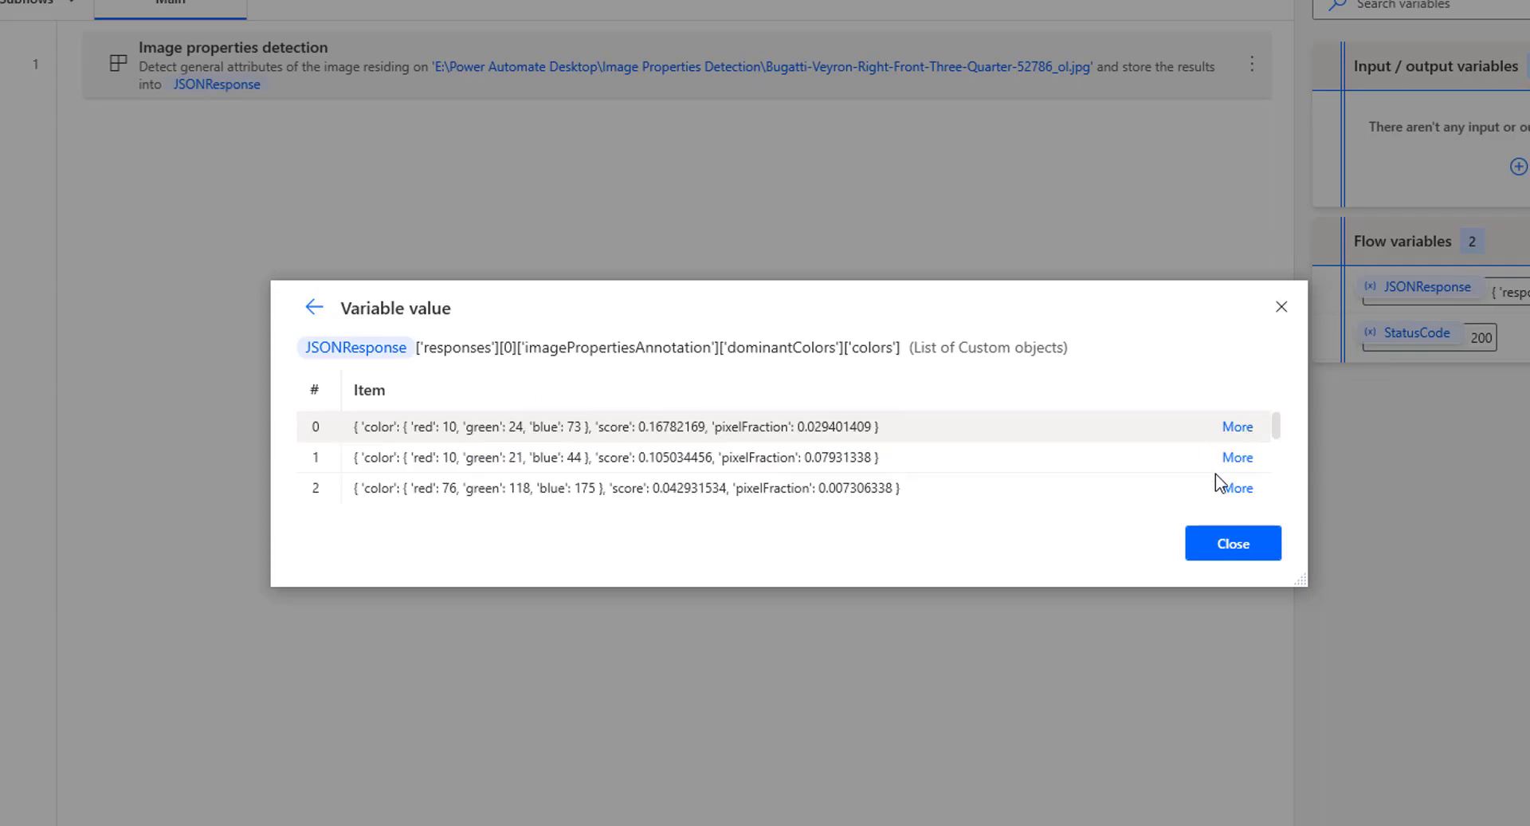
scroll("down", 3)
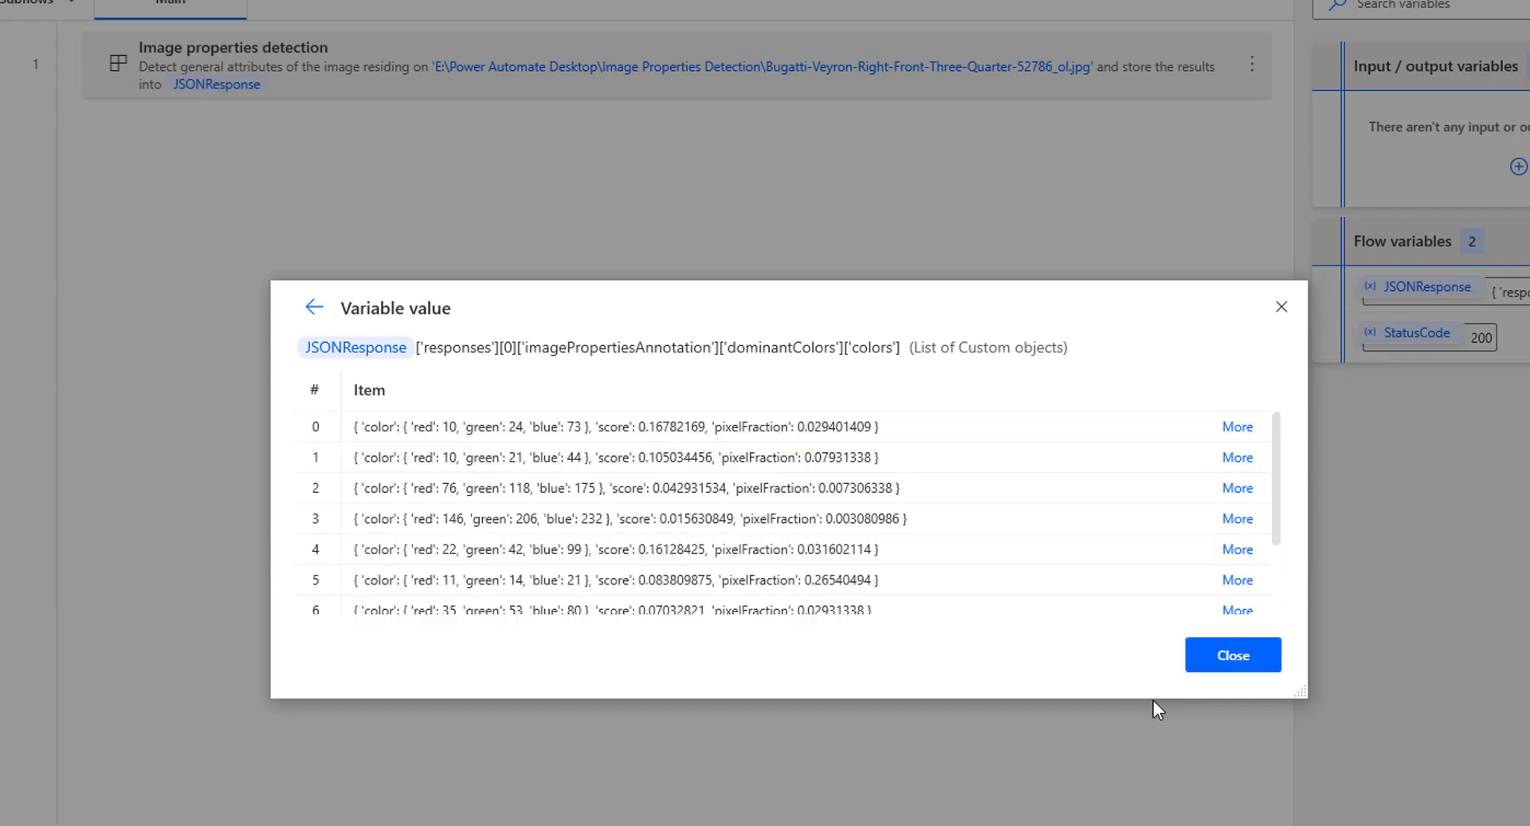
mouse_move(455, 465)
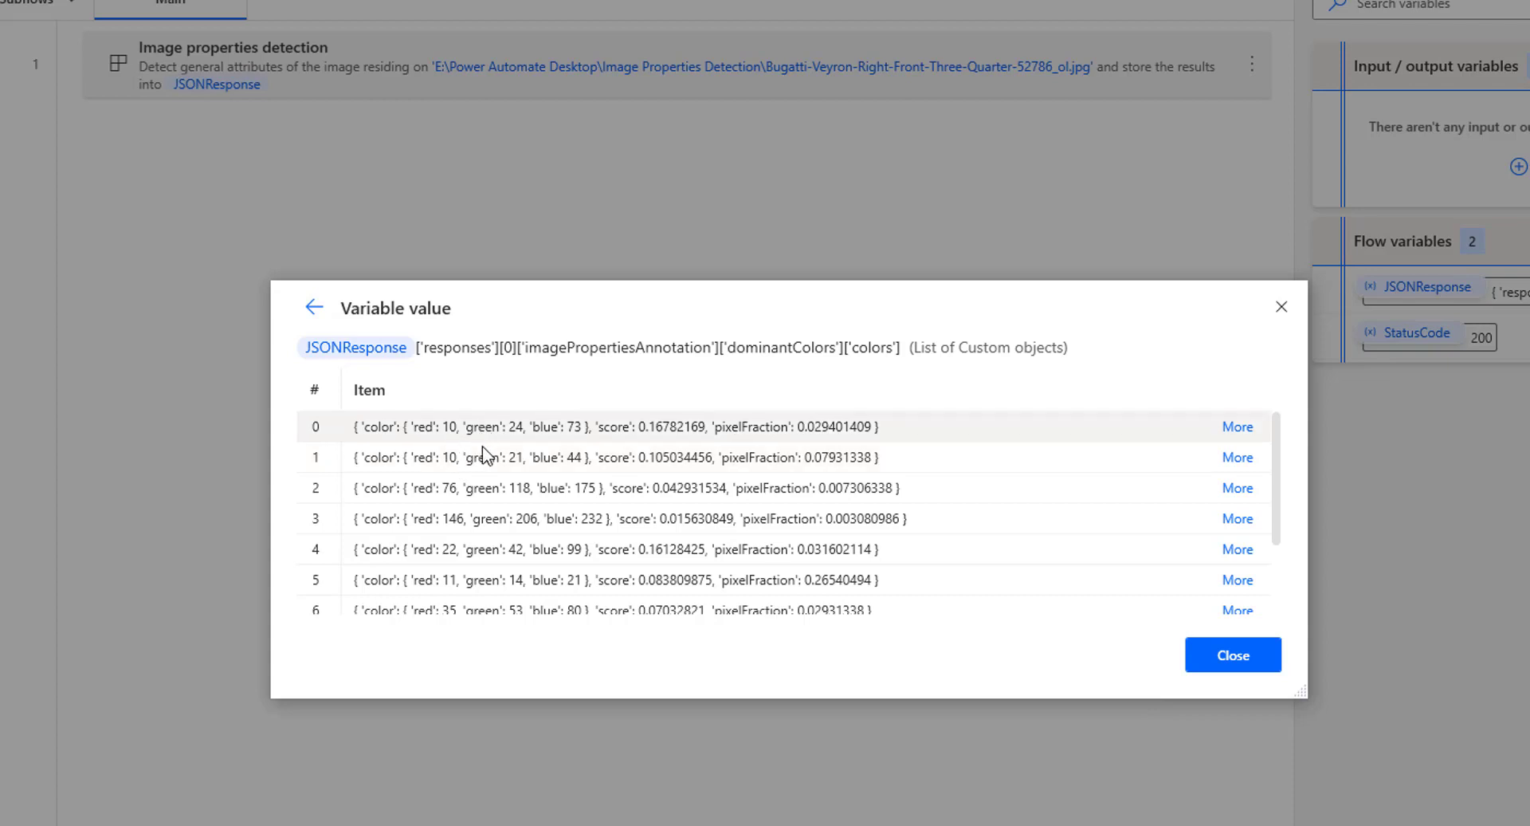
mouse_move(488, 437)
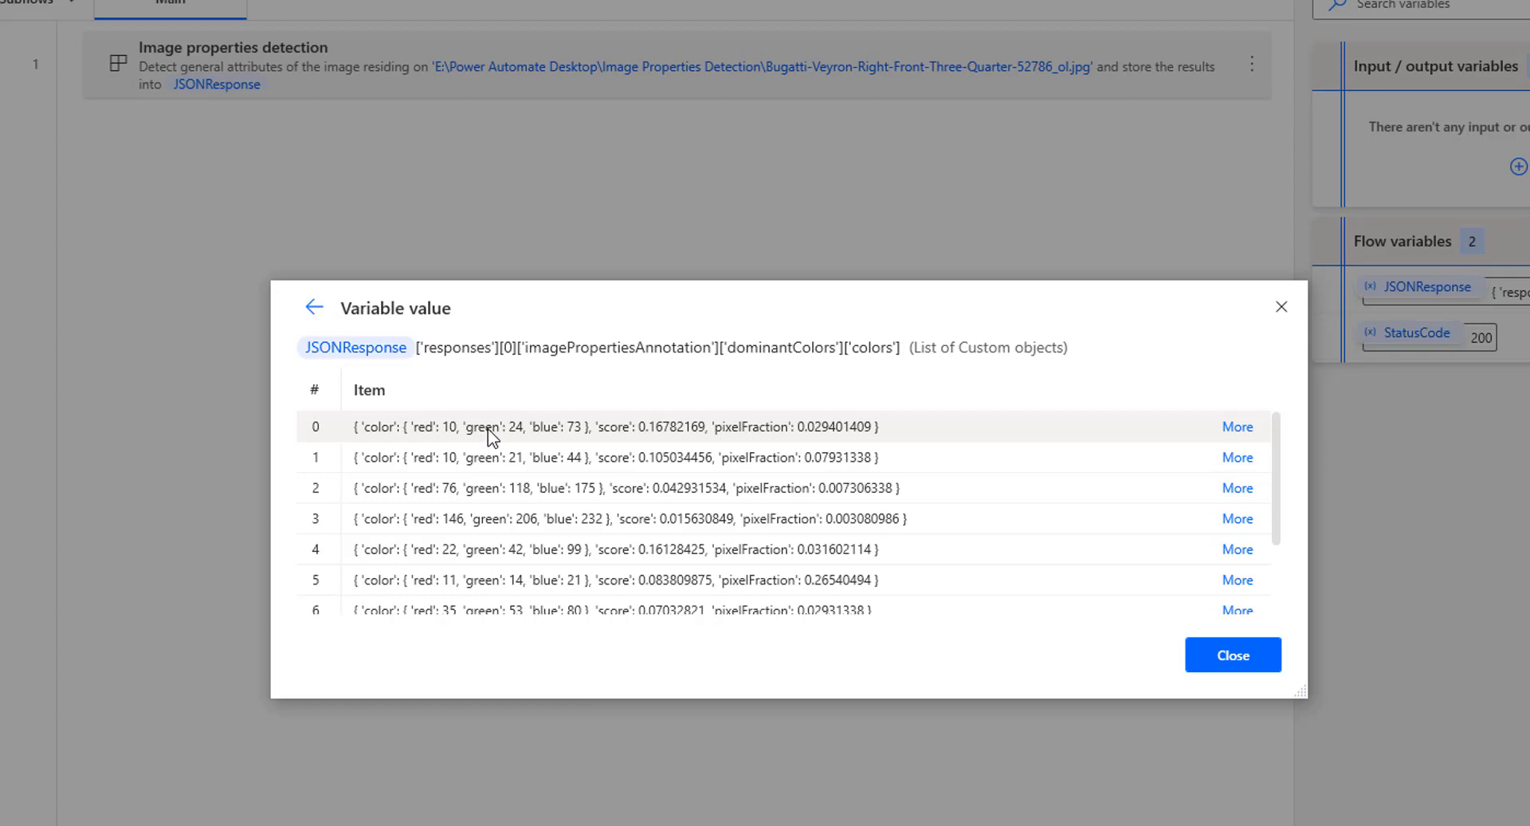
mouse_move(435, 445)
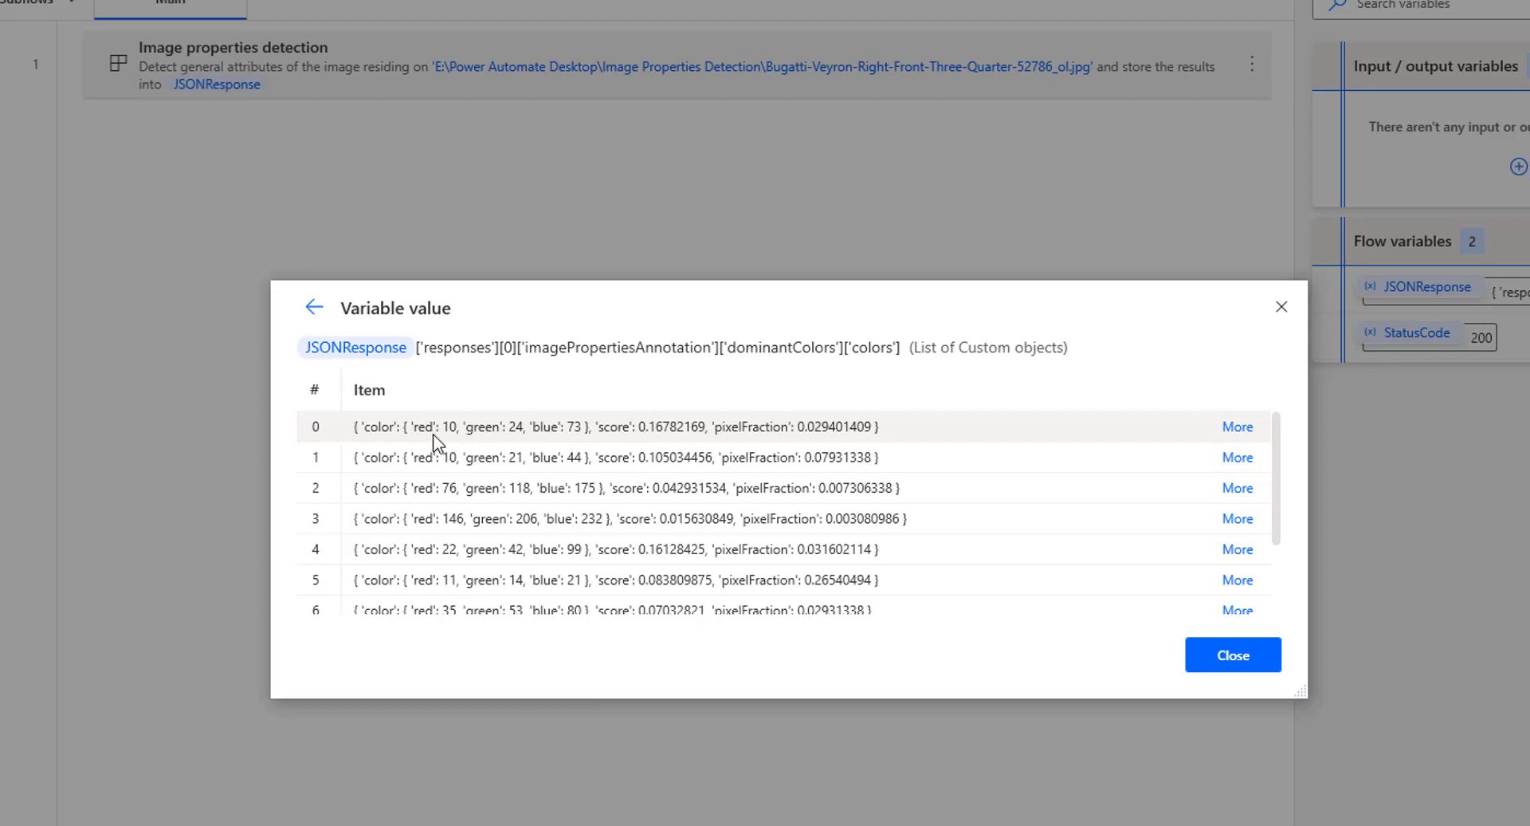
mouse_move(560, 437)
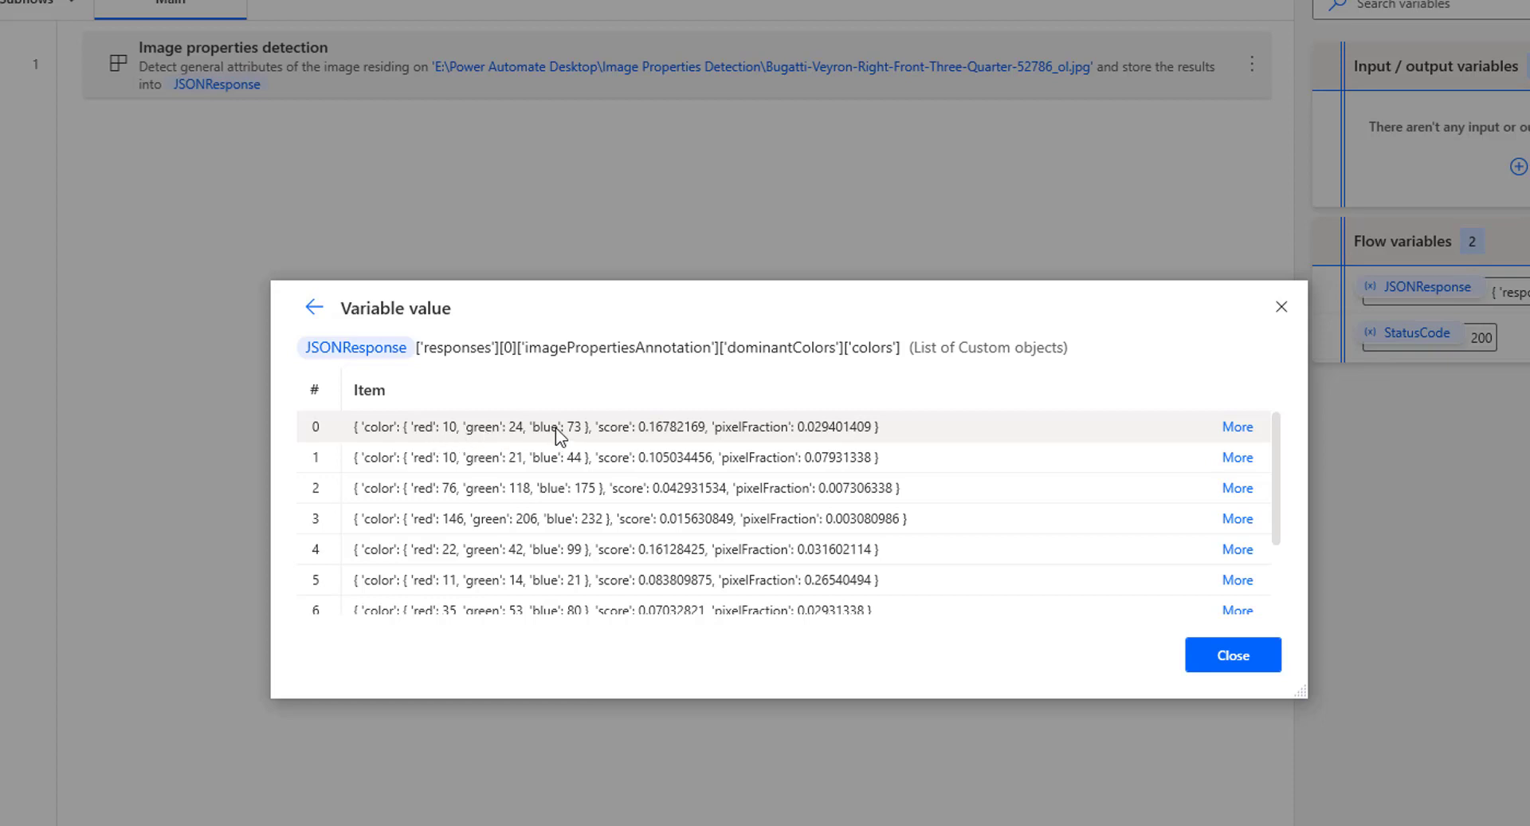
mouse_move(468, 434)
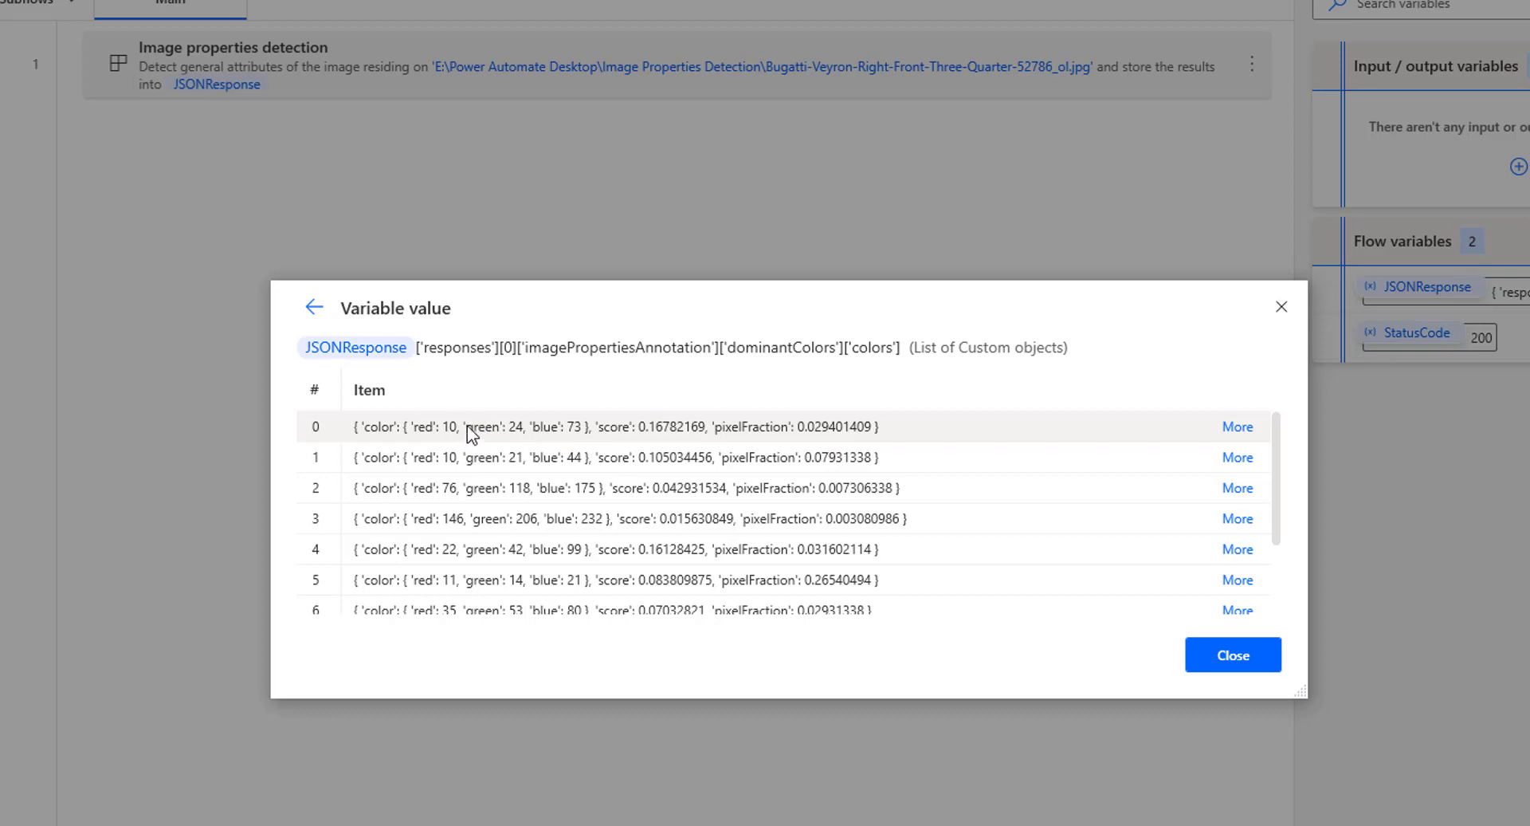
mouse_move(603, 437)
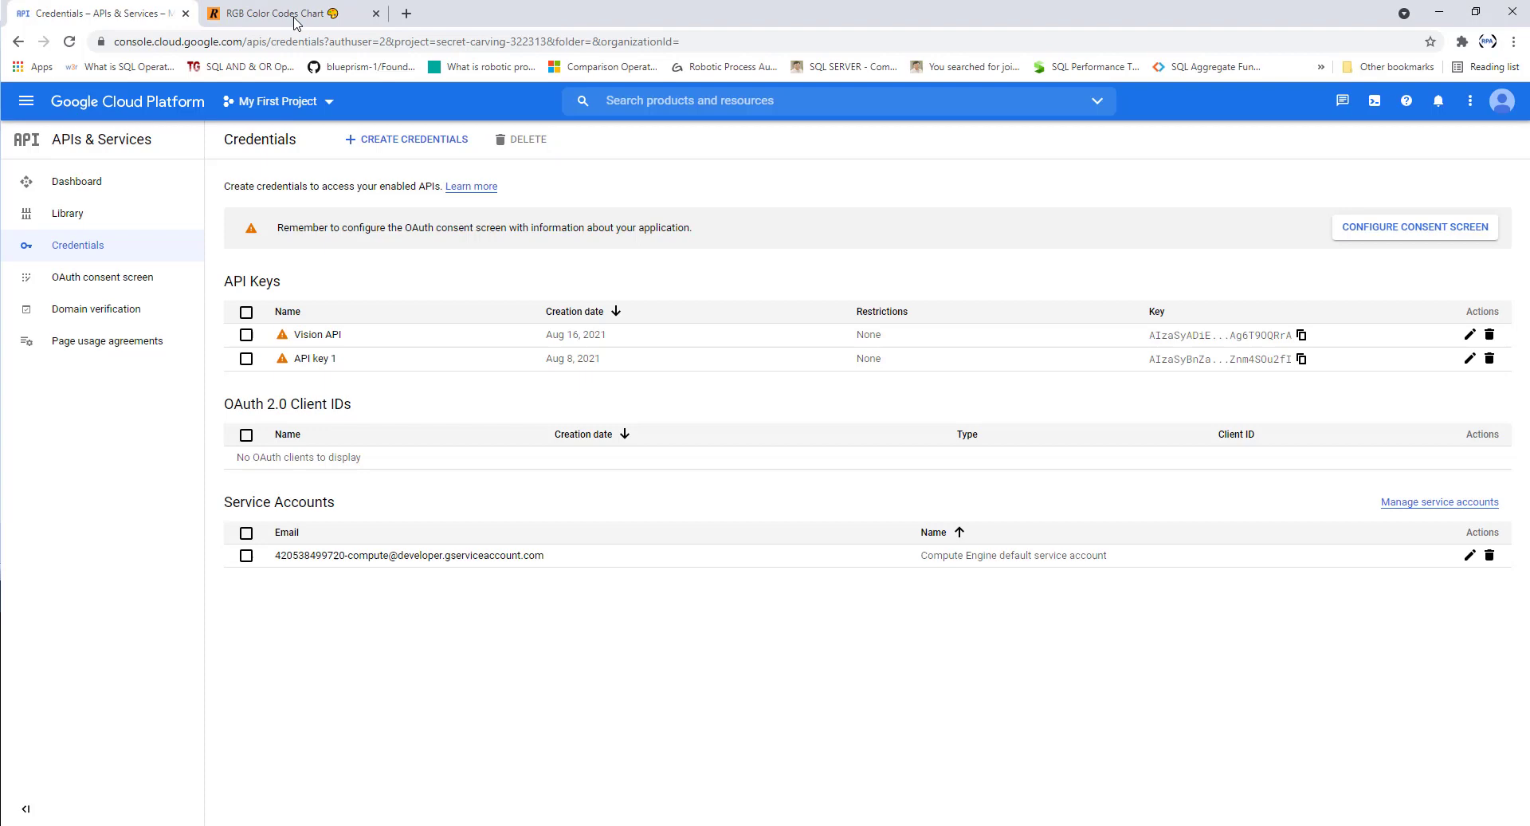
Enter blue 175 in the RapidTables RGB chart beside red 76, green 118, and compare with the car photo
left_click(275, 13)
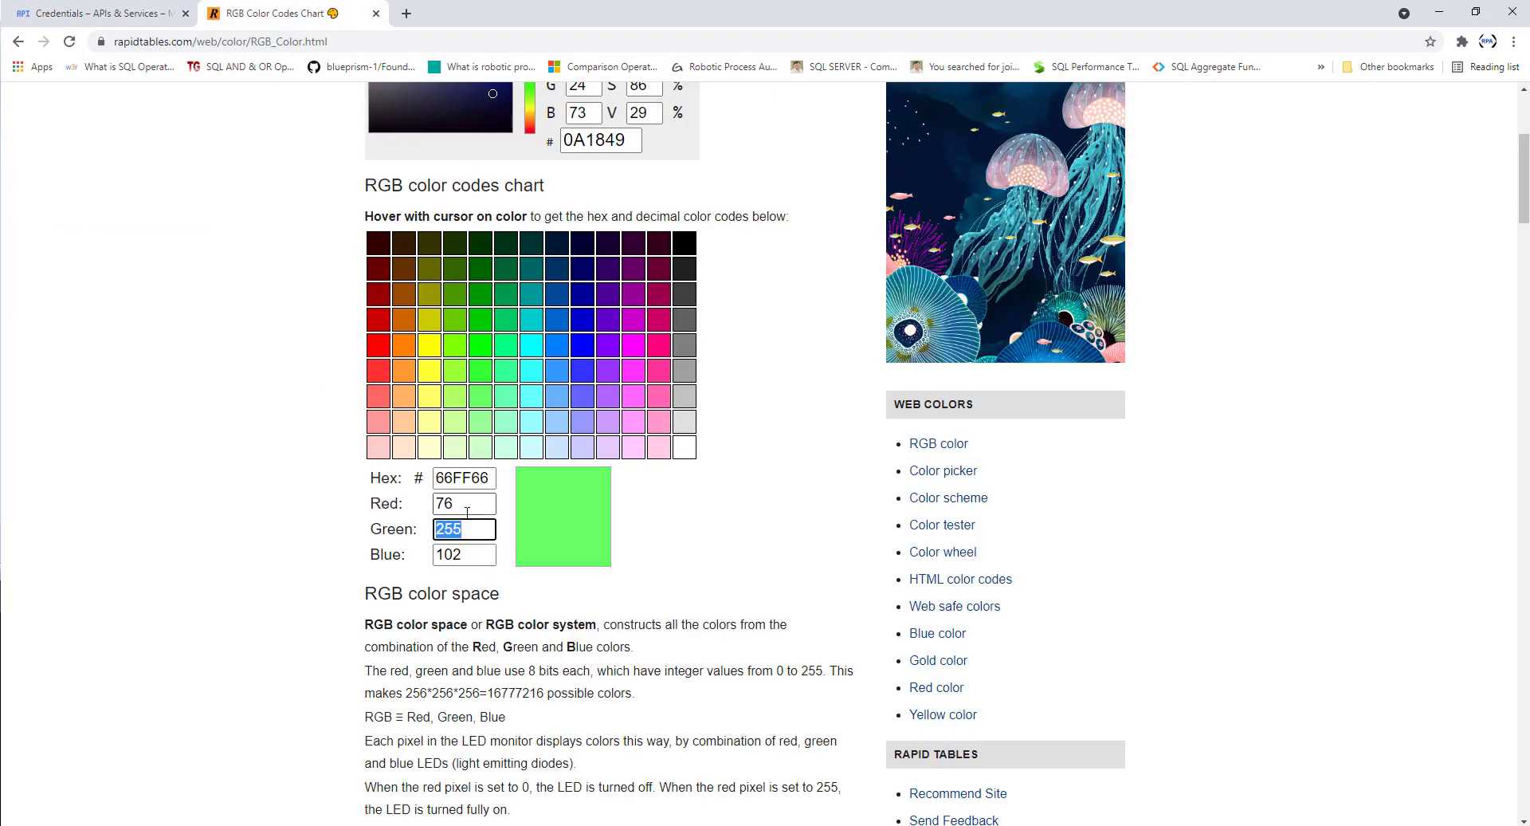
key("Tab")
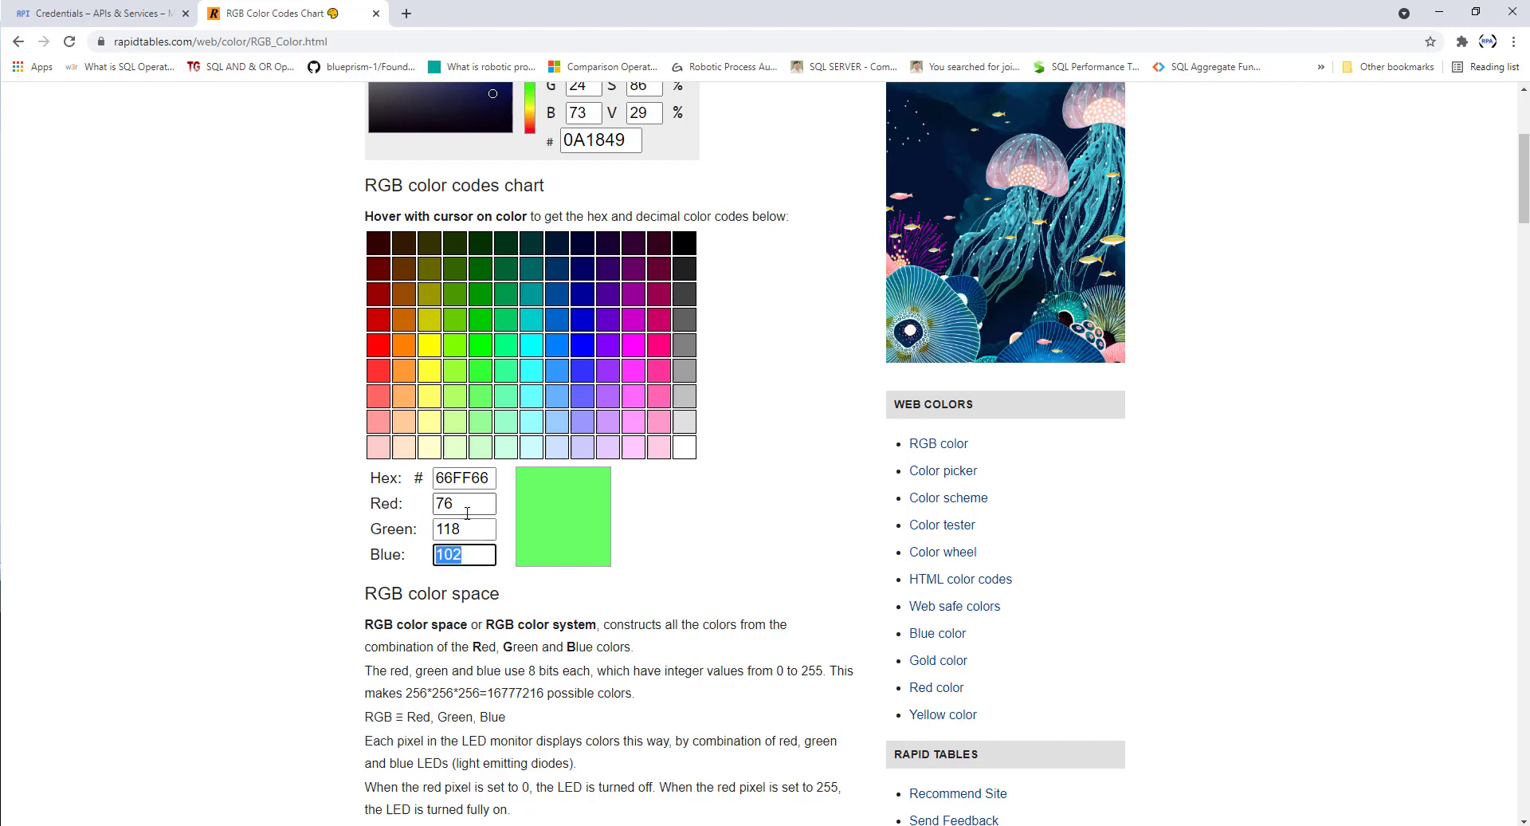
type("175")
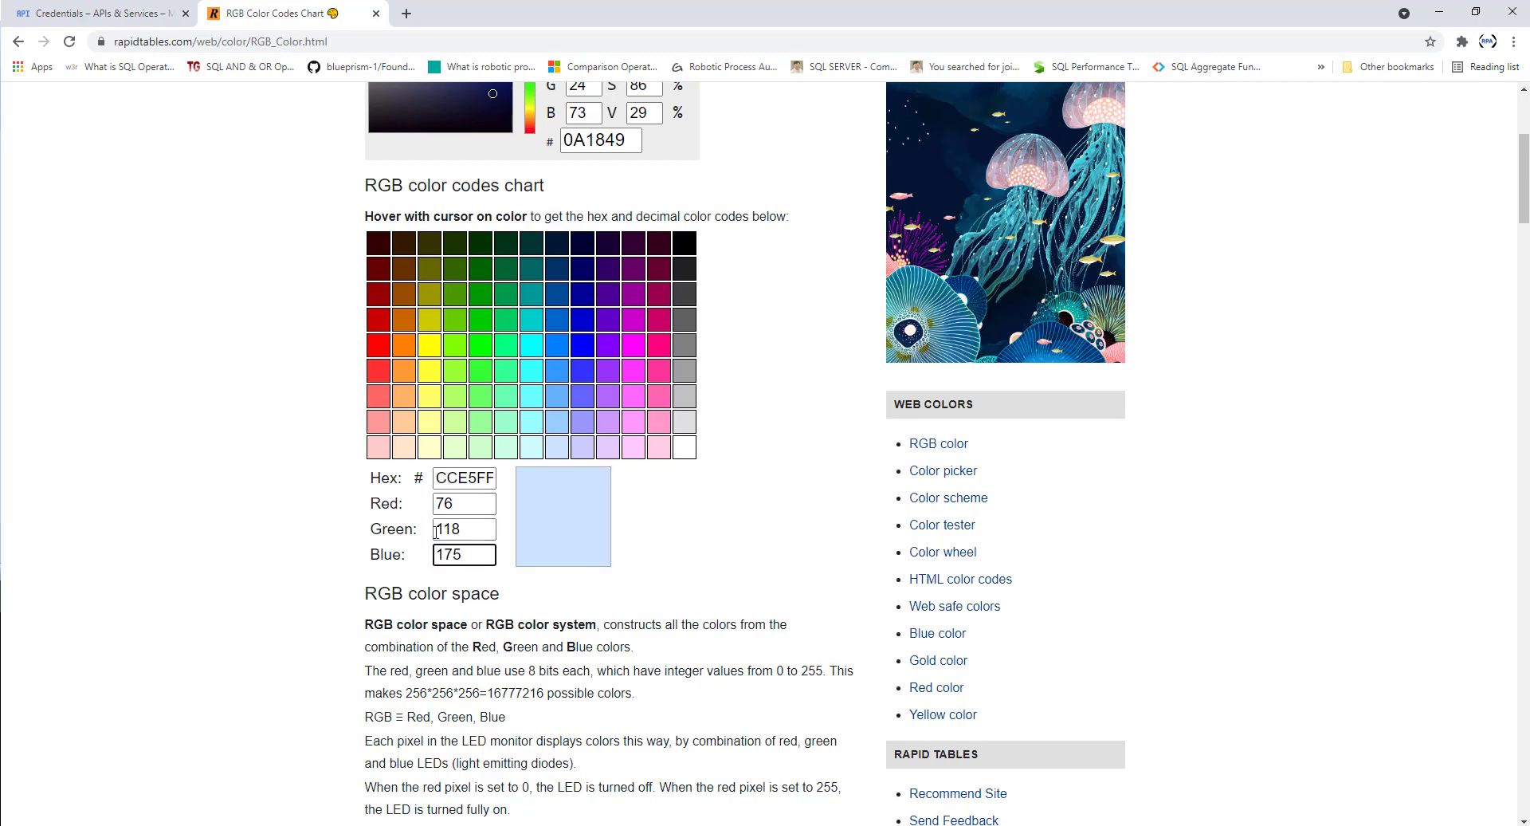
mouse_move(534, 512)
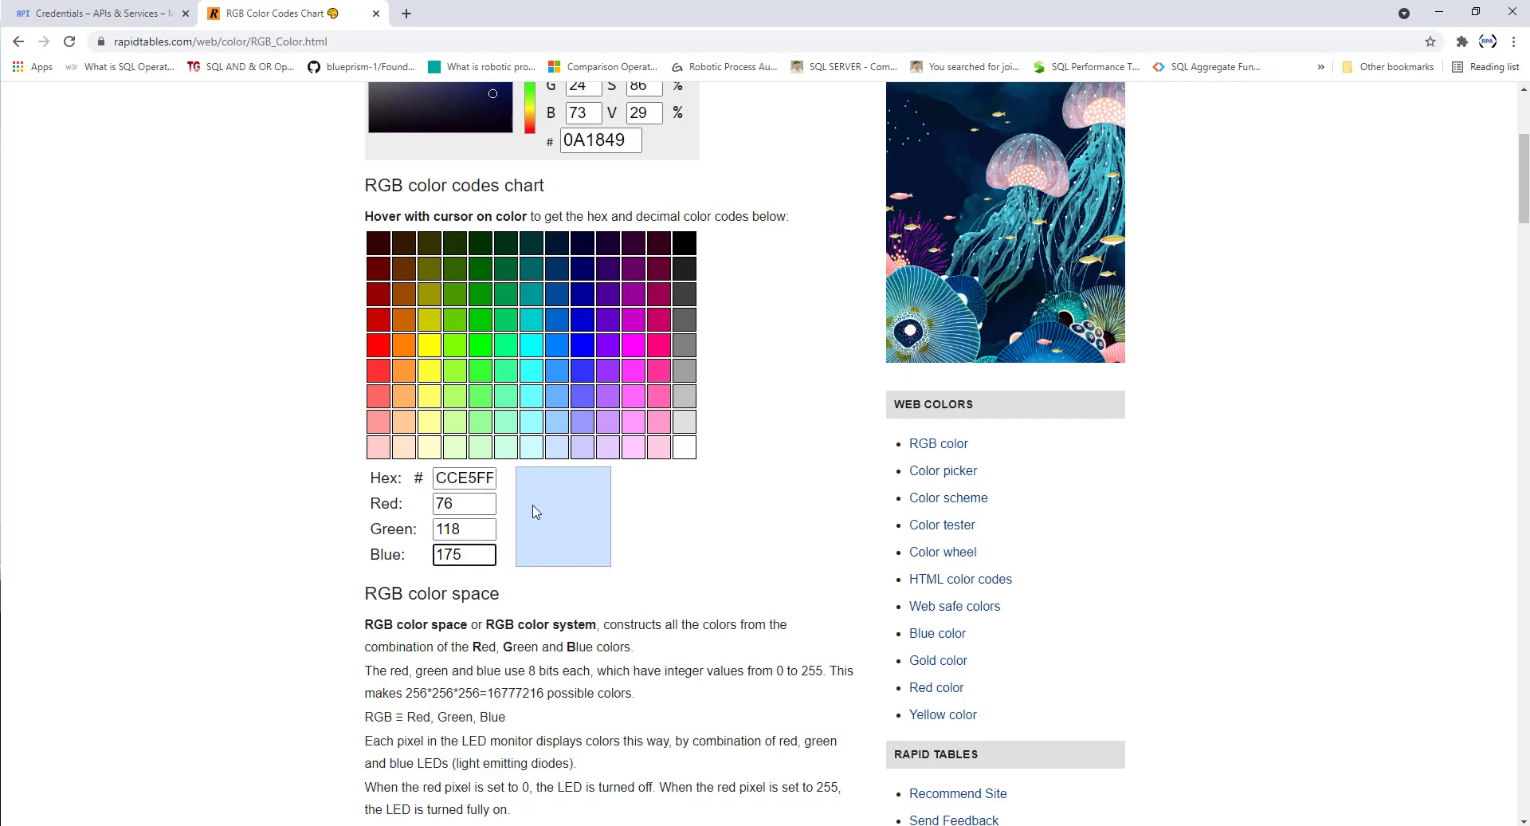
mouse_move(551, 526)
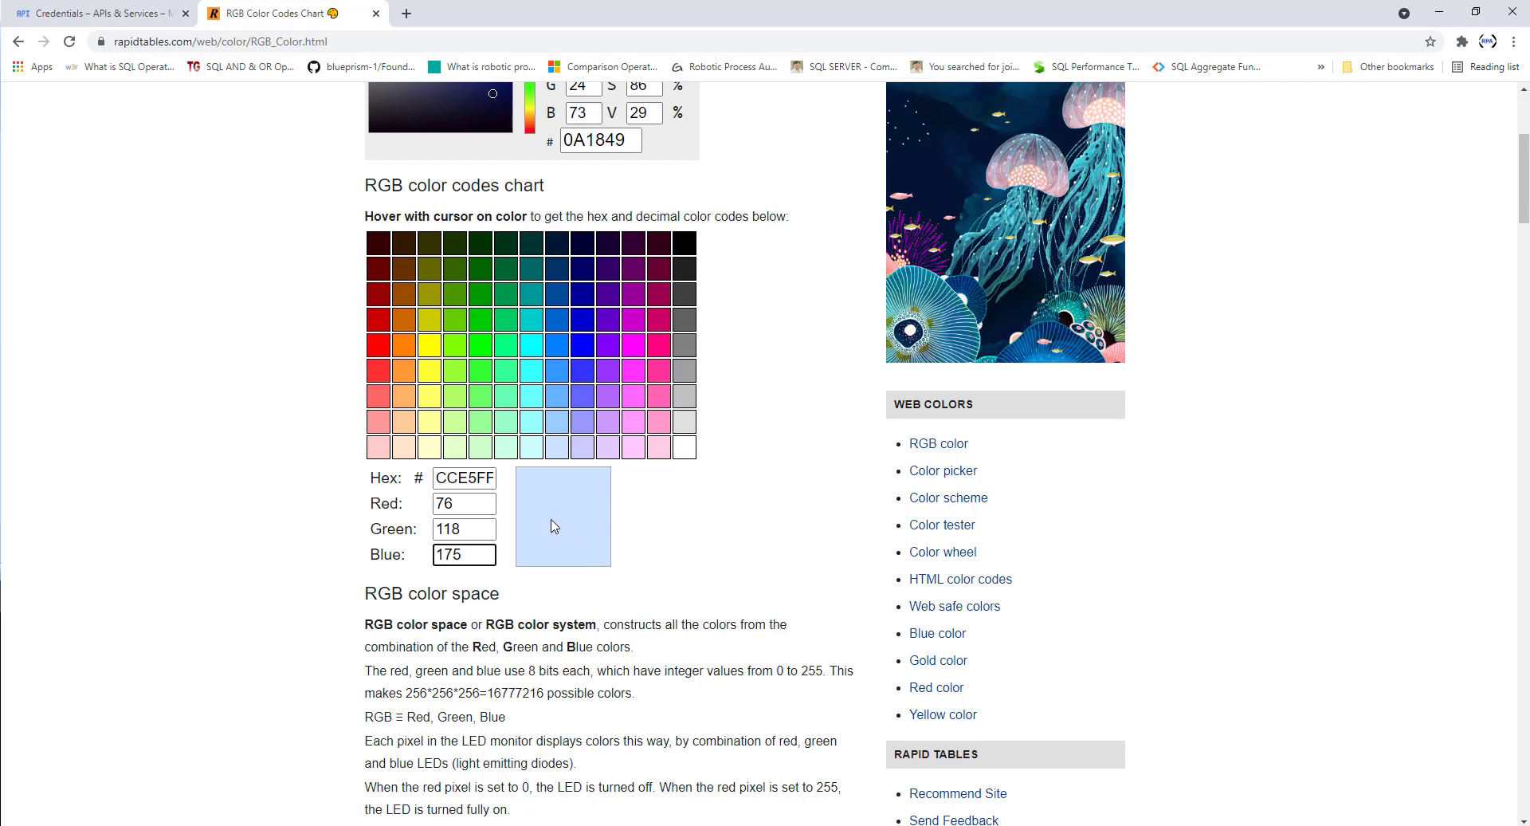
left_click(463, 555)
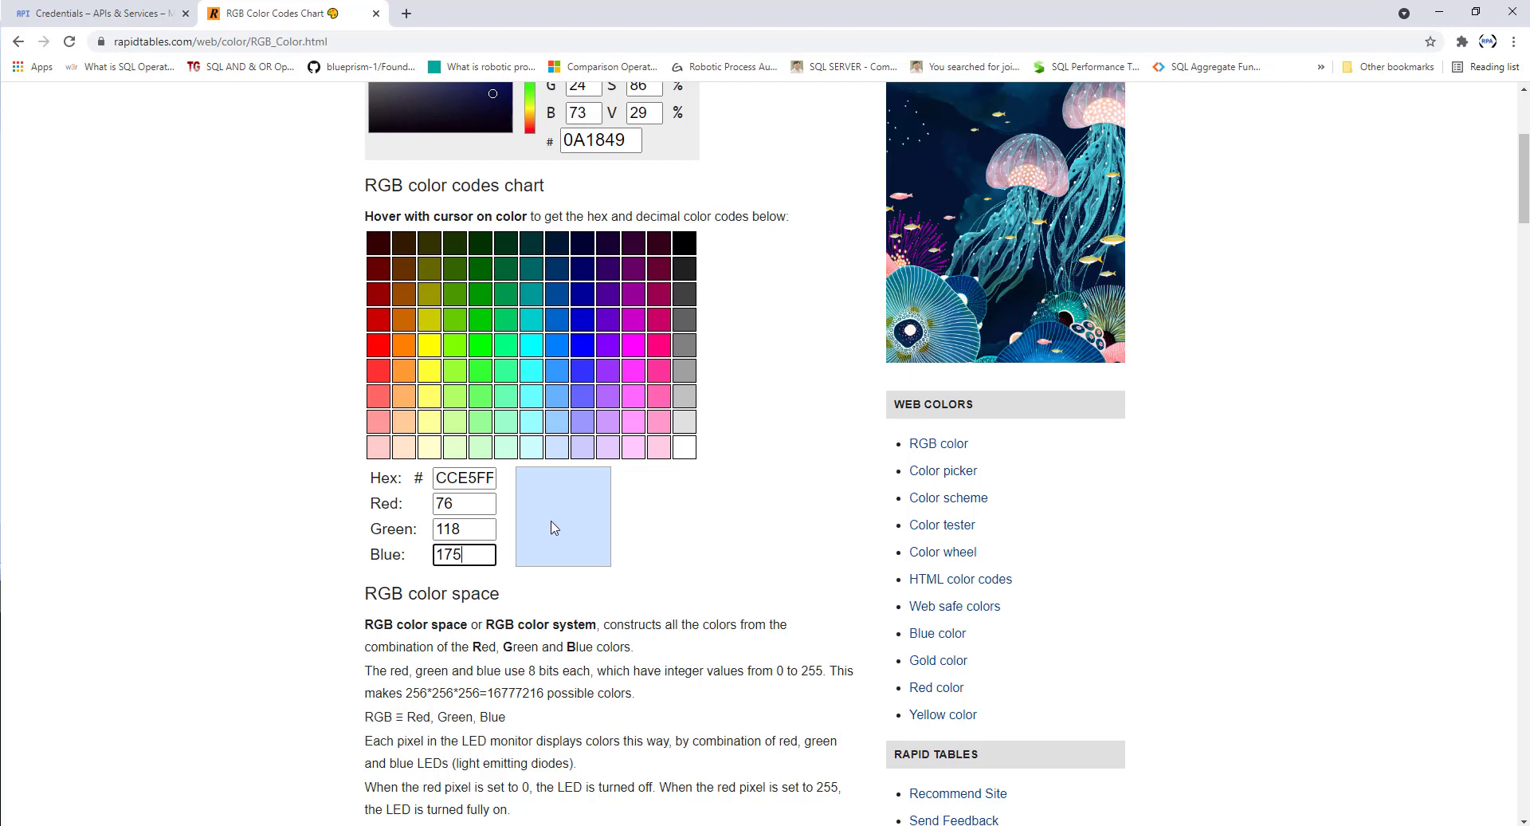
mouse_move(402, 813)
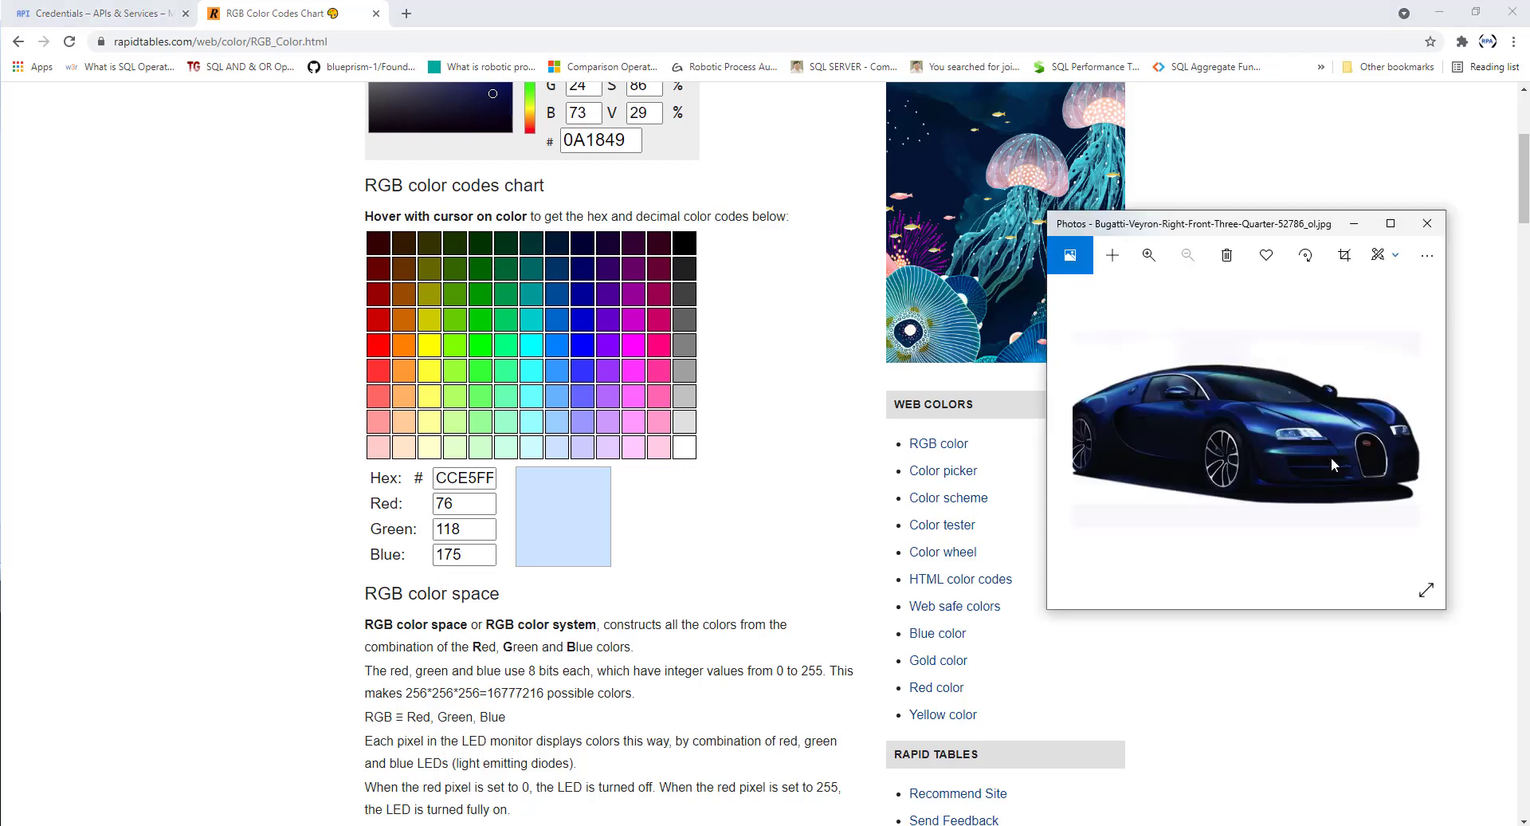
mouse_move(1228, 432)
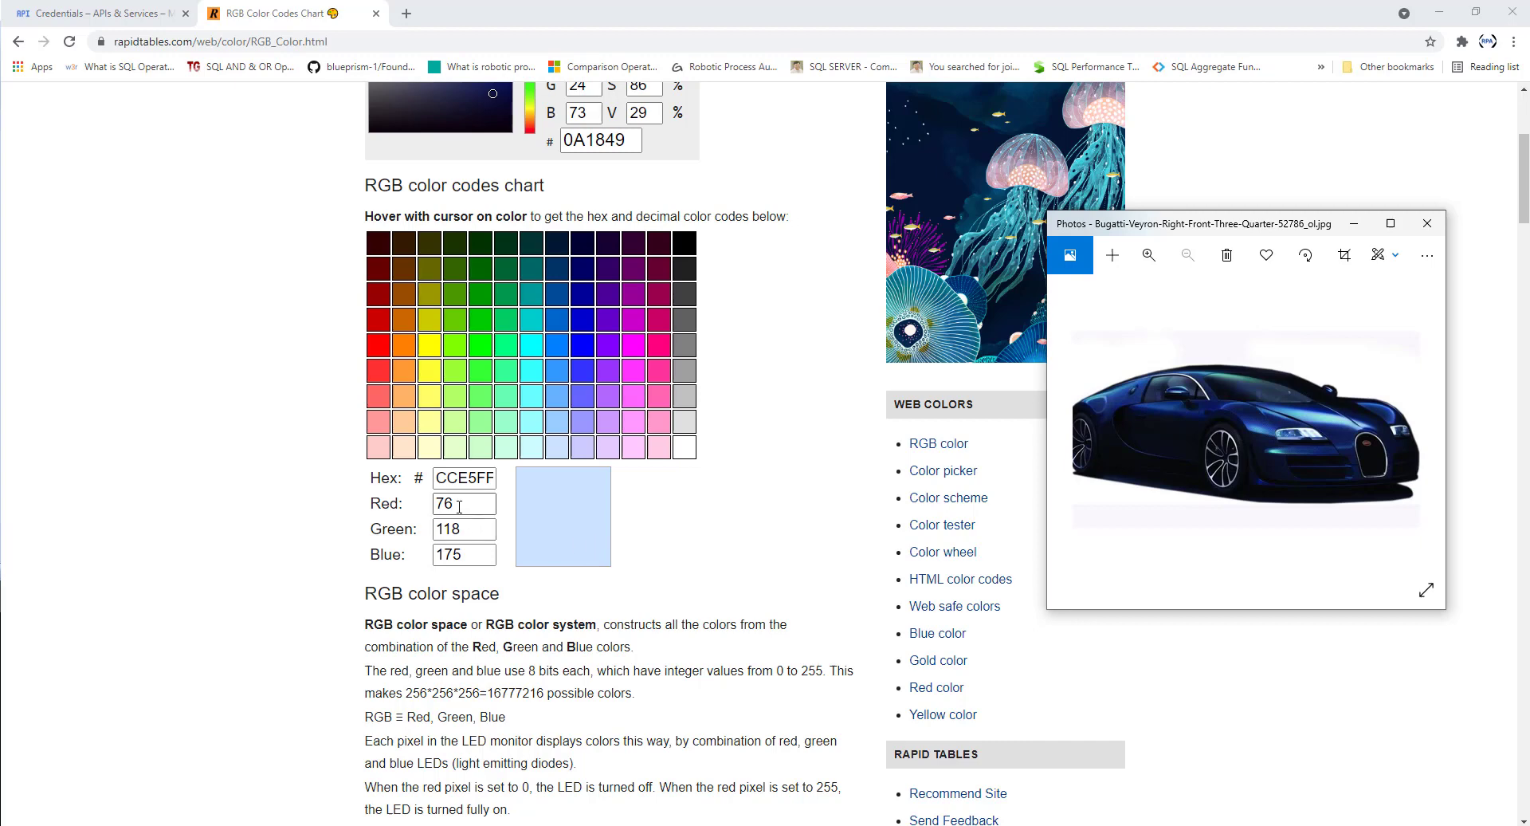
mouse_move(405, 523)
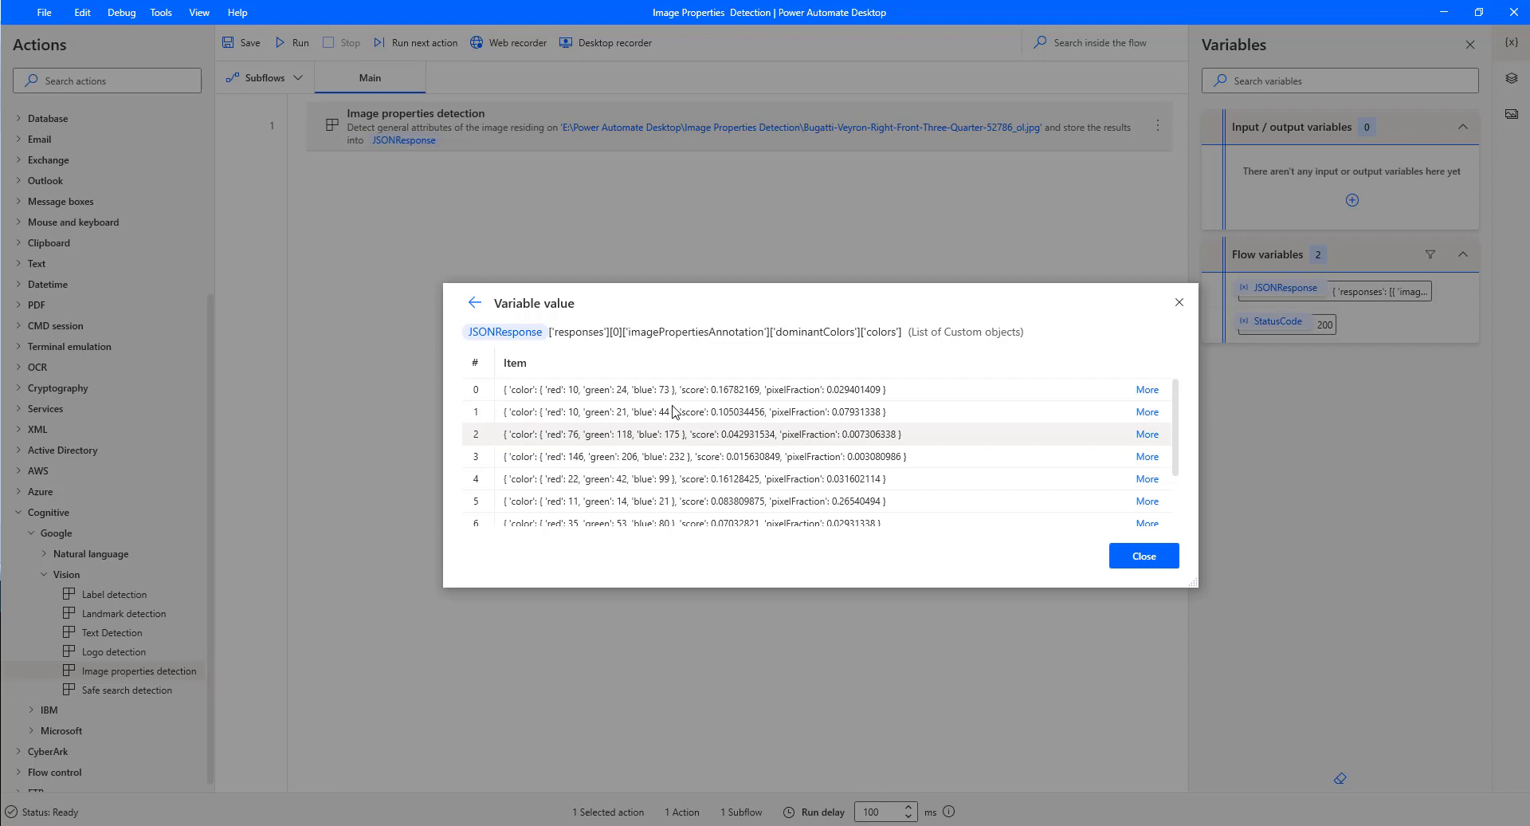
Inspect dominant color entry 8 (red 24, green 45, blue 120) and close the variable viewer
scroll("down", 3)
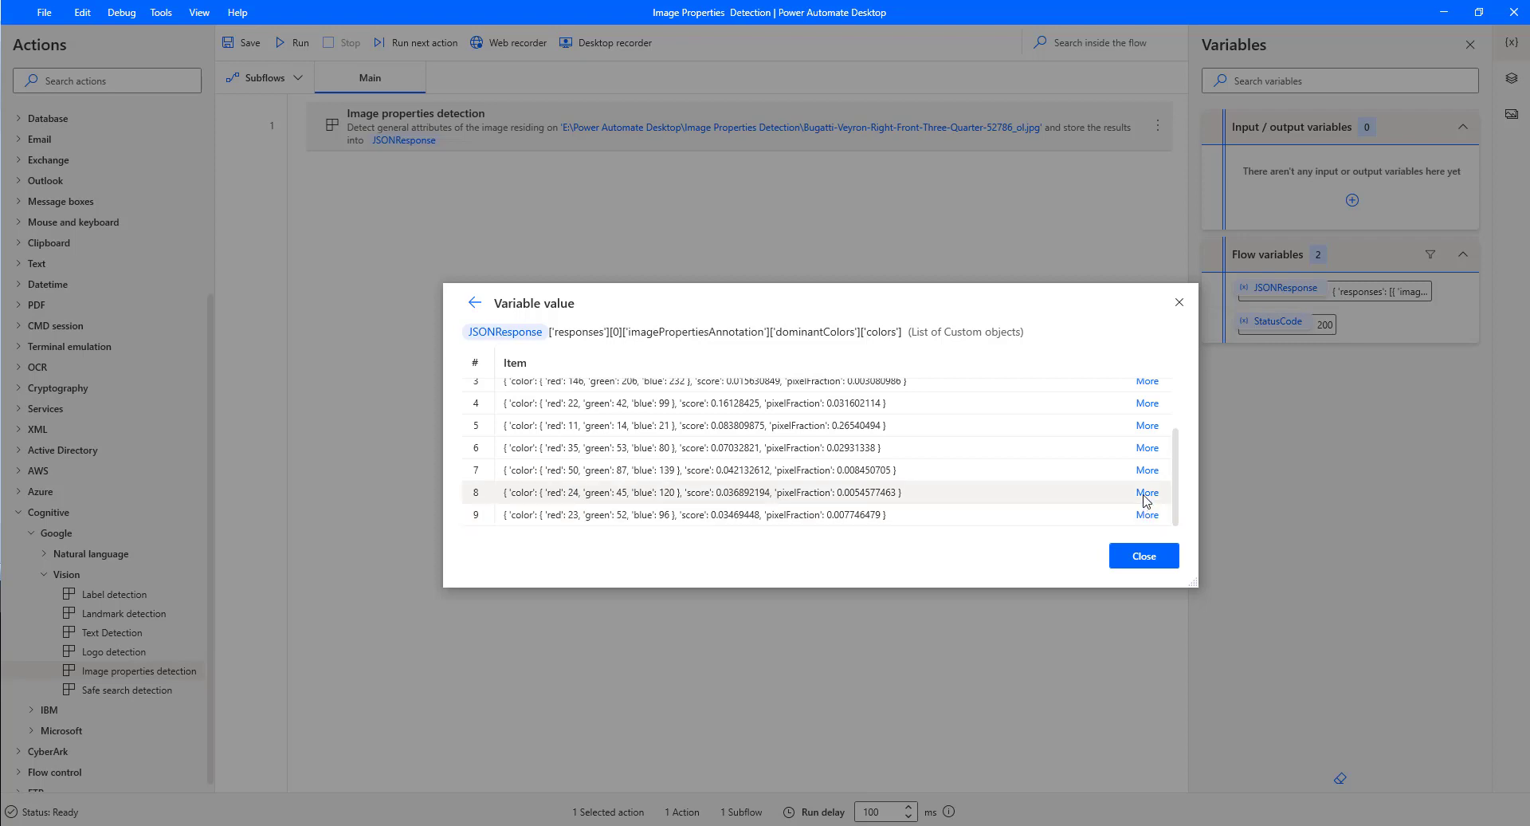
left_click(1146, 492)
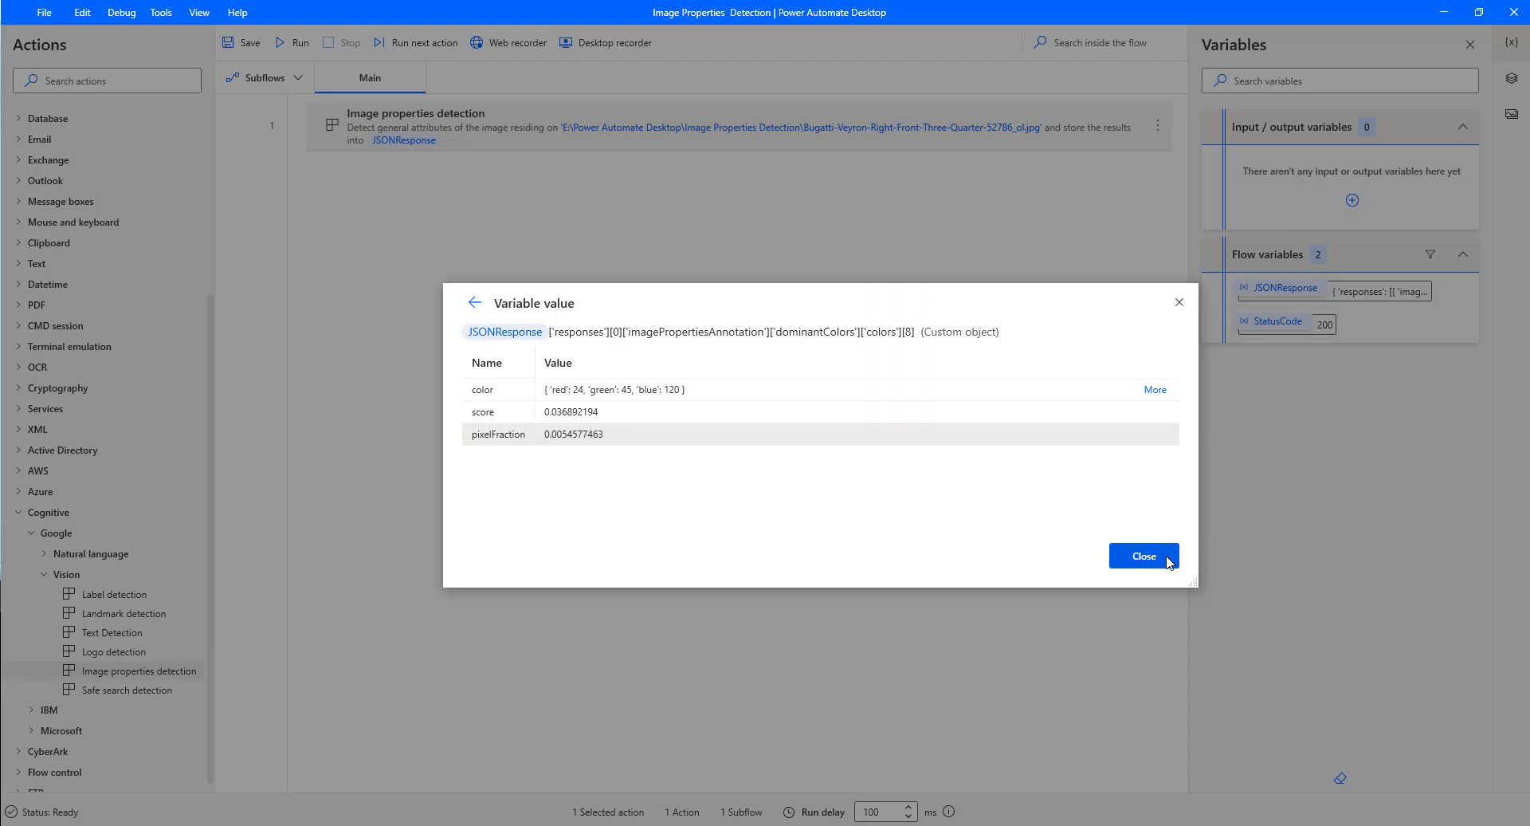
left_click(1144, 555)
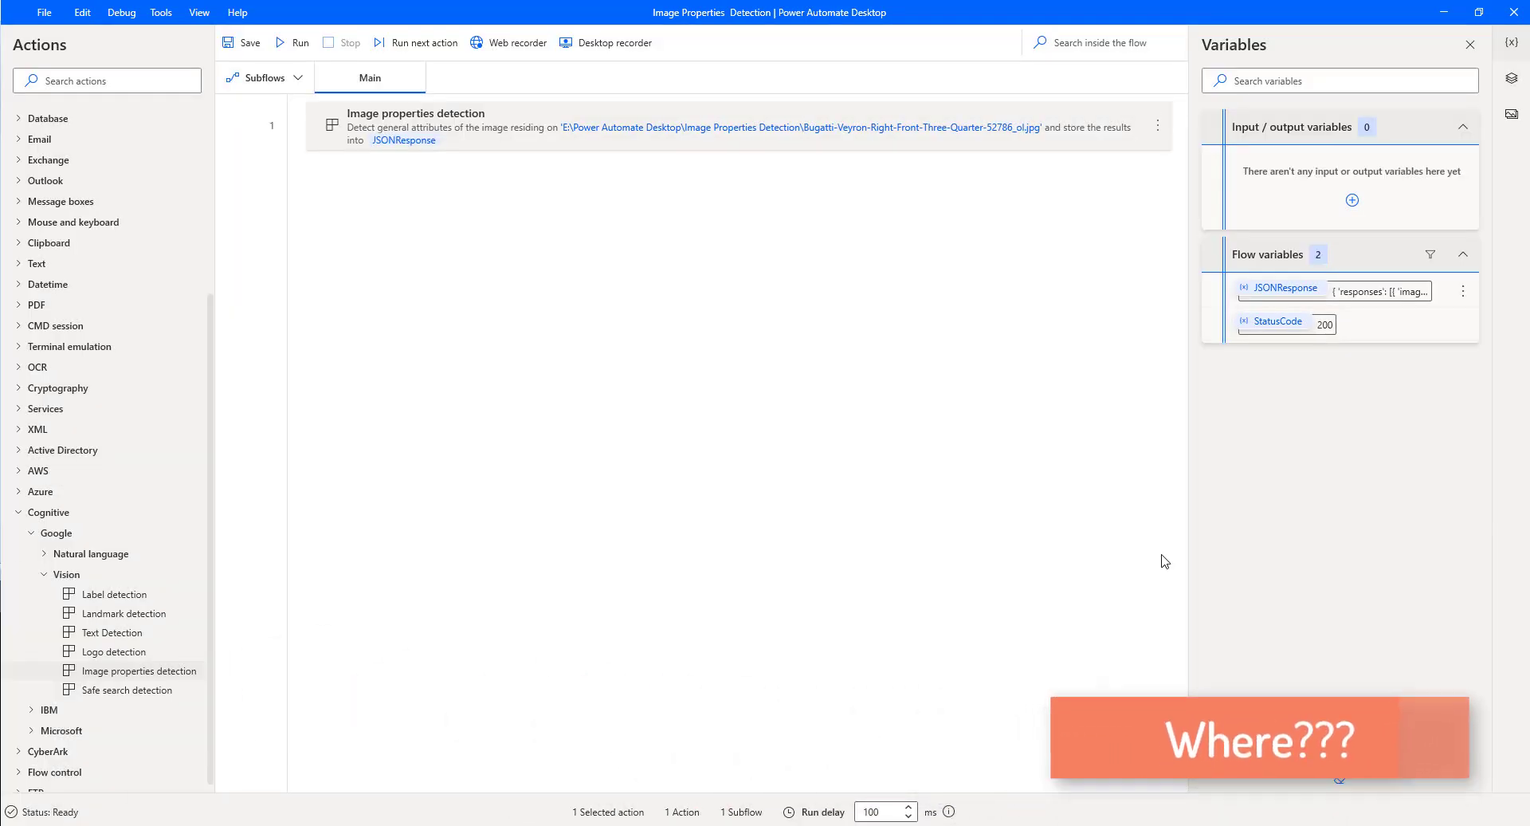